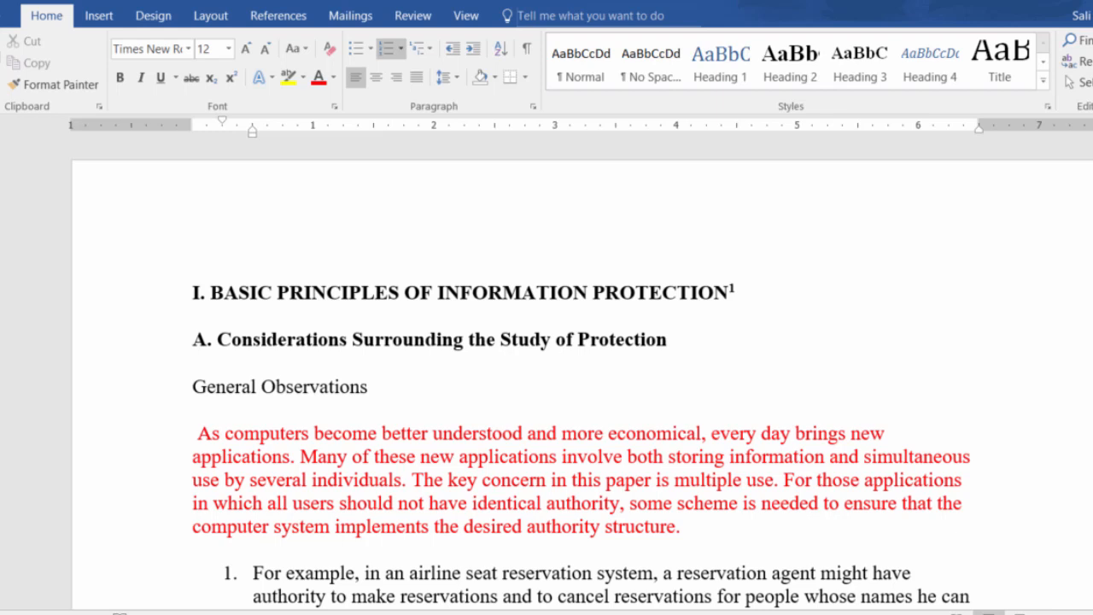
mouse_move(229, 447)
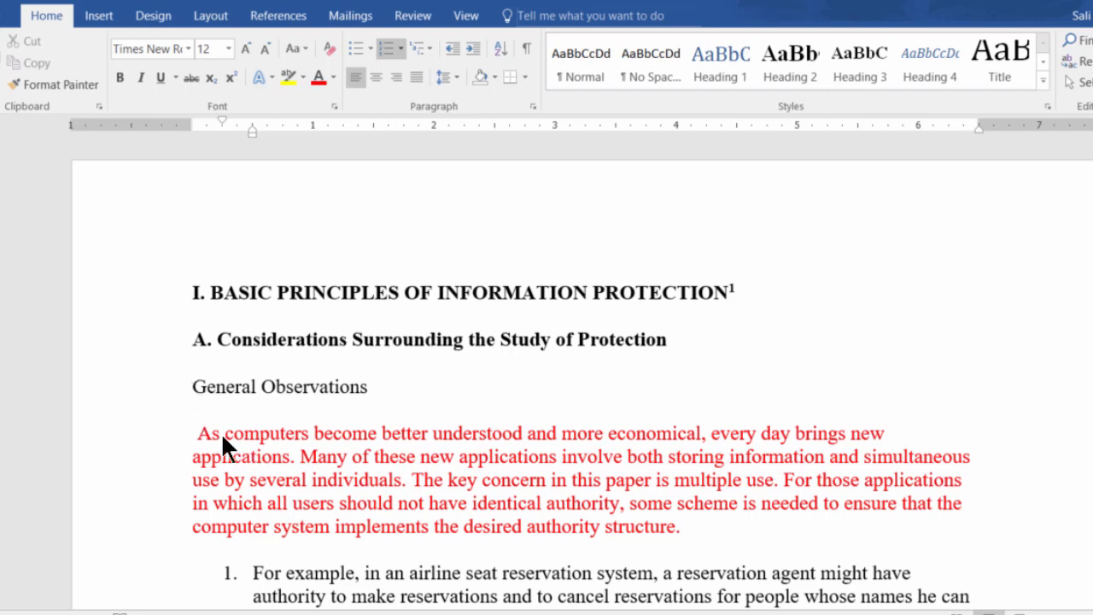
Step: Select the 'A. Considerations…' line, make it Heading 1, and preview other gallery styles on it
triple_click(427, 338)
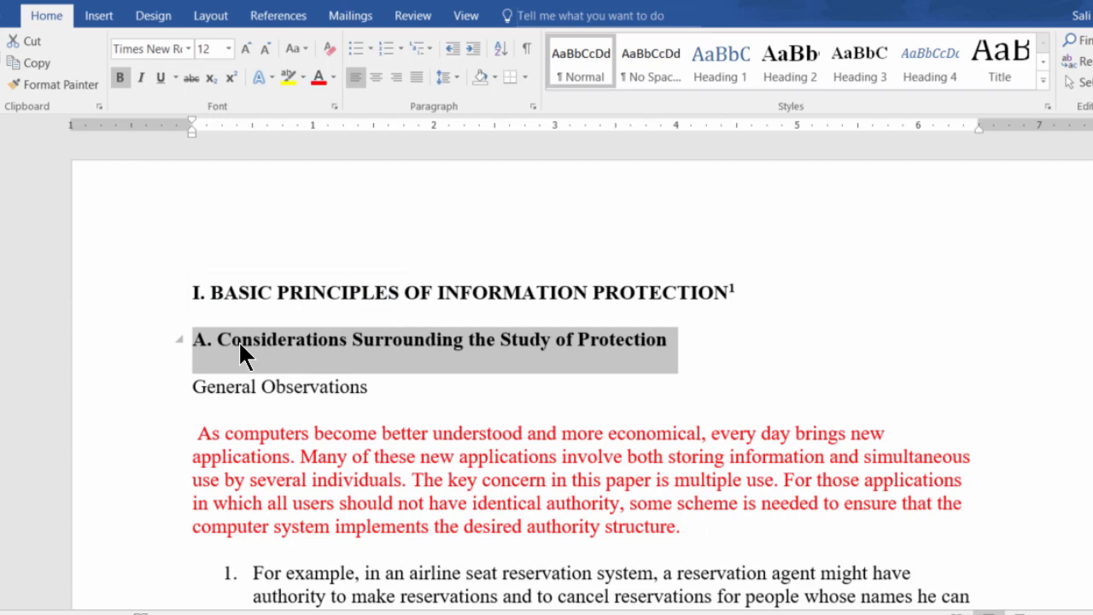
left_click(720, 62)
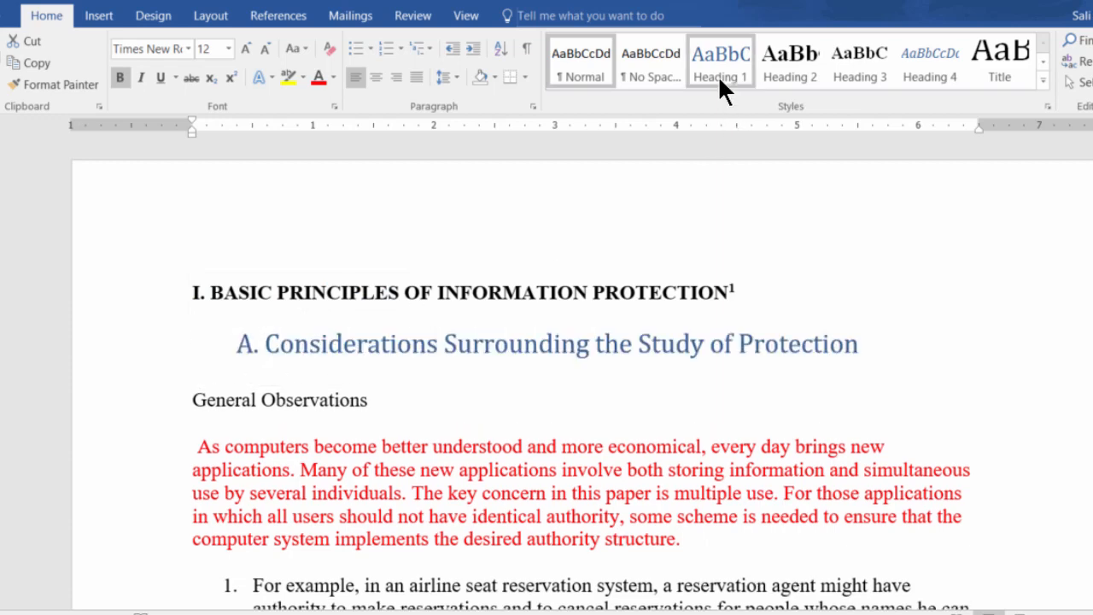
mouse_move(721, 59)
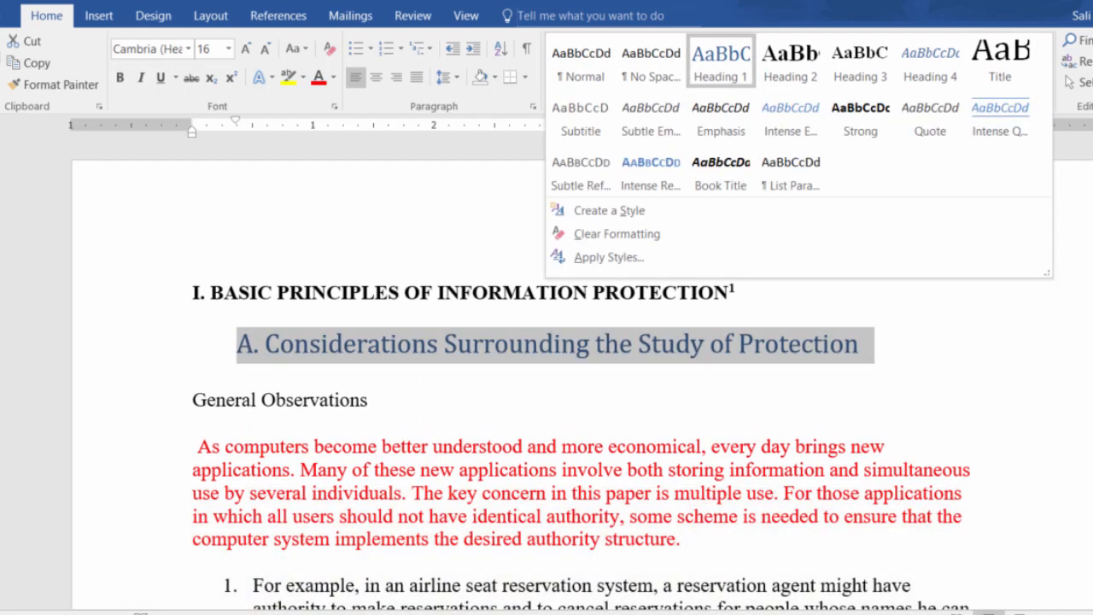
mouse_move(1045, 96)
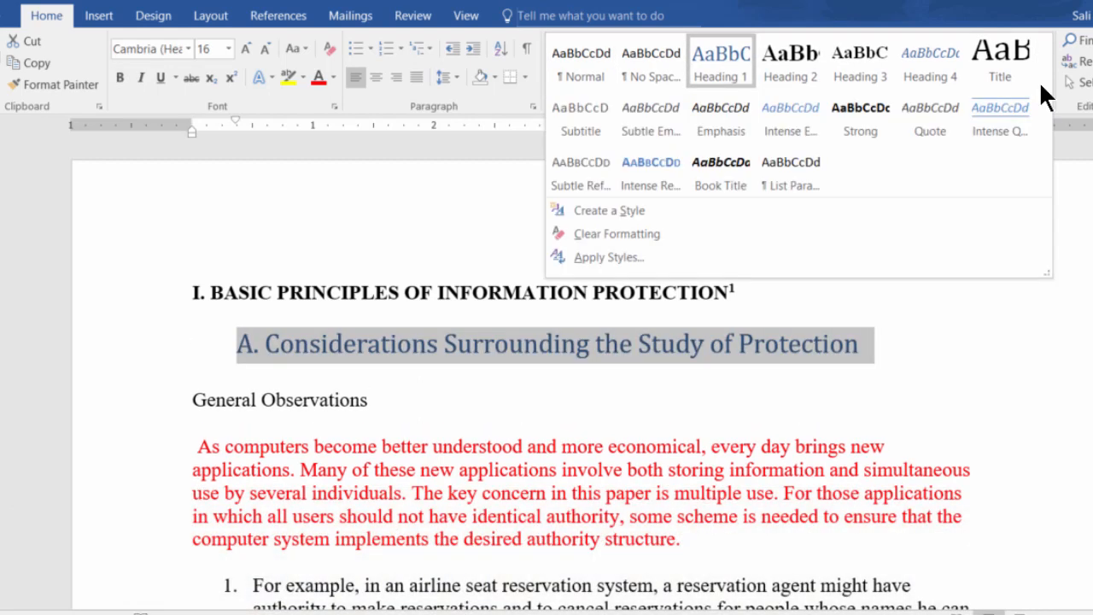
mouse_move(270, 341)
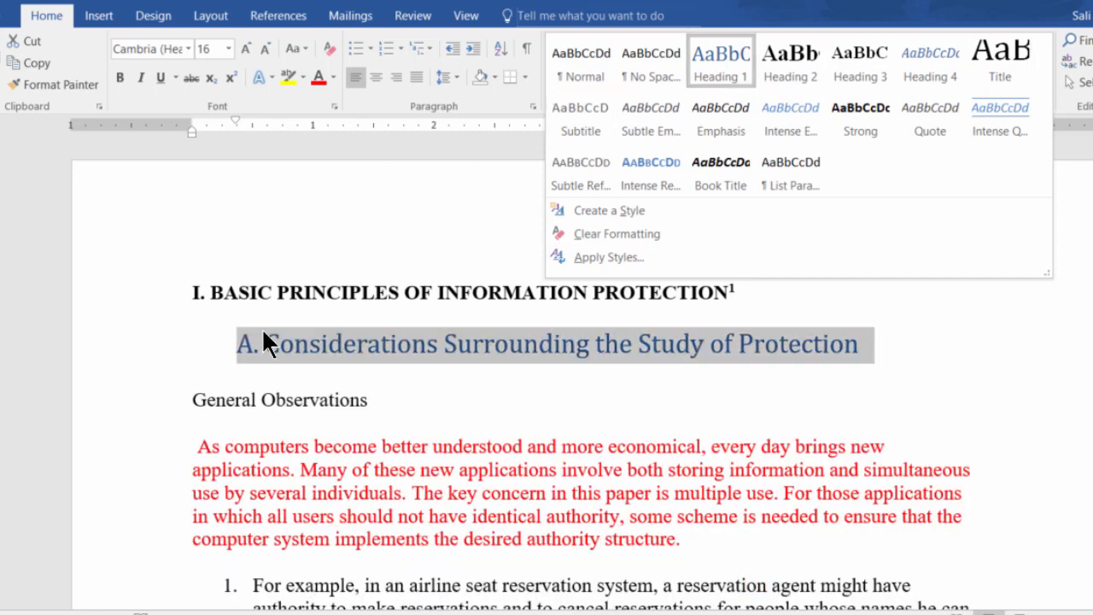
left_click(789, 61)
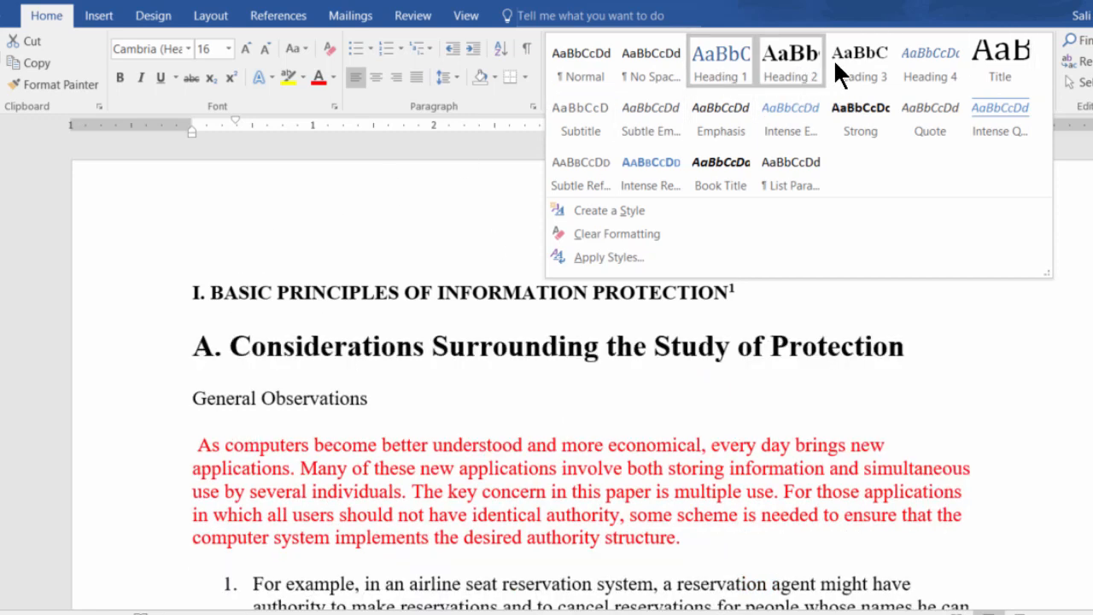
mouse_move(929, 60)
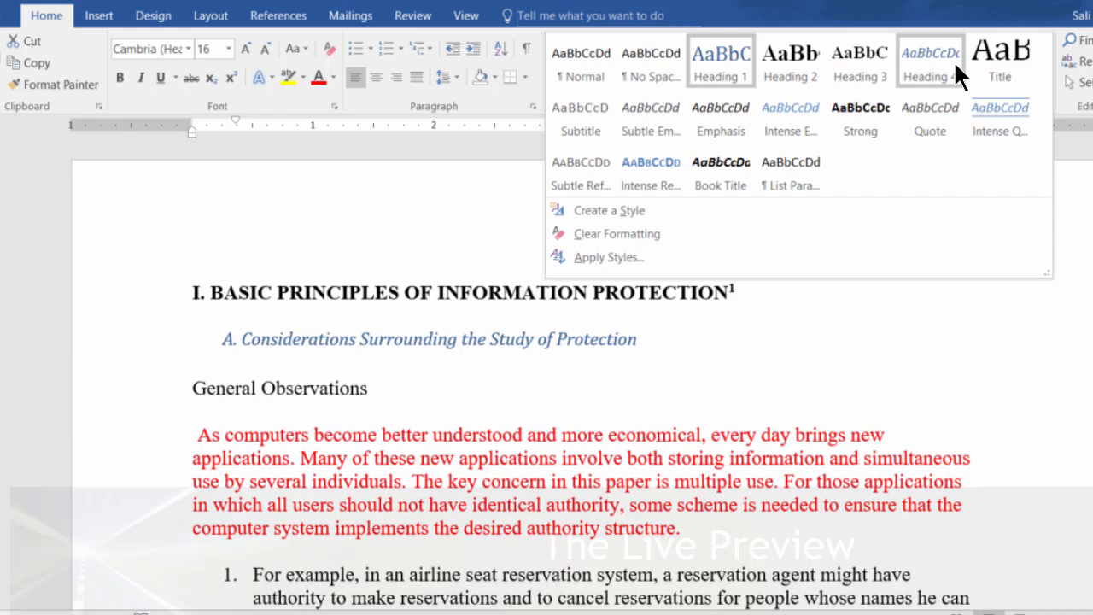
mouse_move(650, 116)
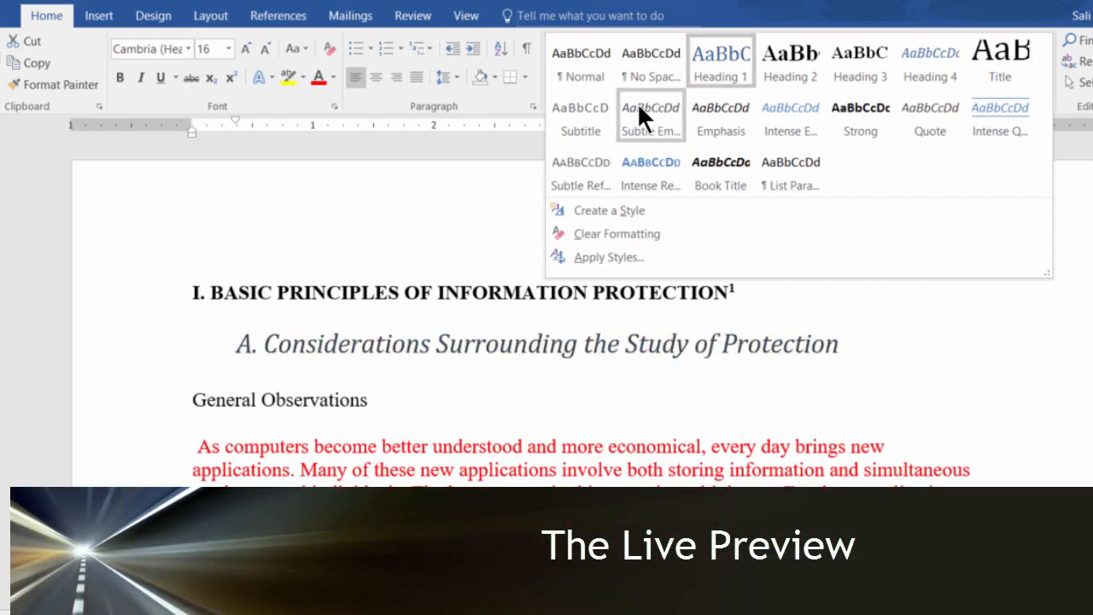
mouse_move(618, 163)
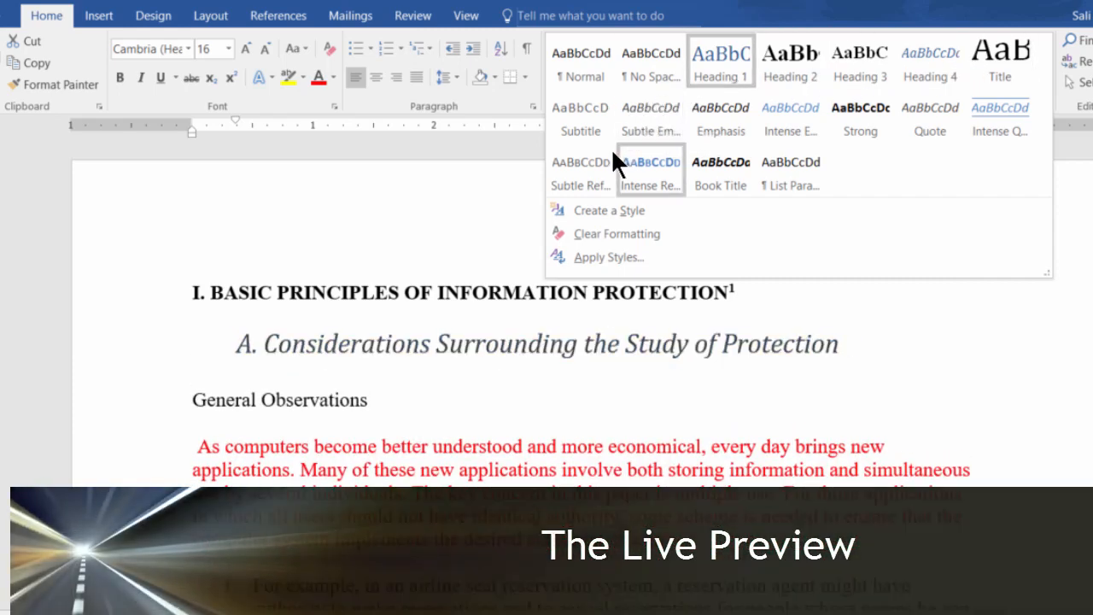
mouse_move(581, 116)
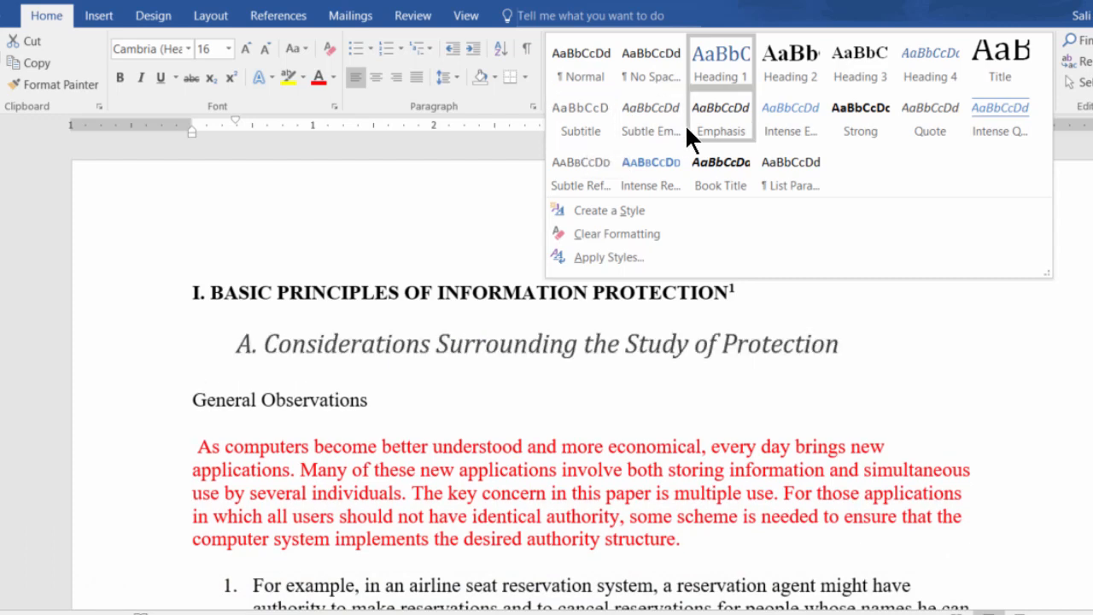
mouse_move(649, 119)
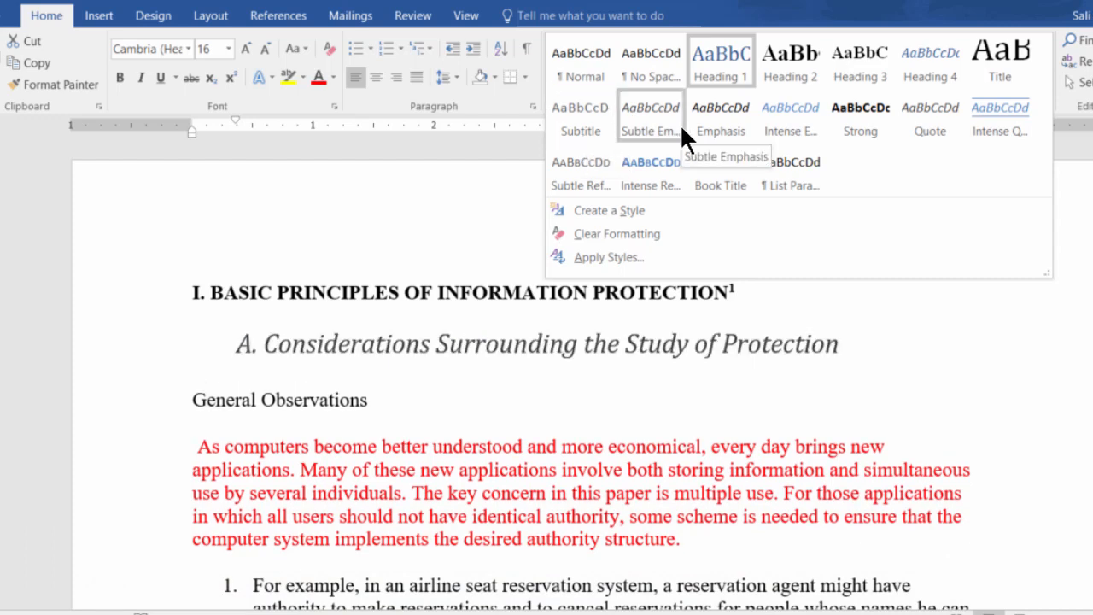
left_click(720, 59)
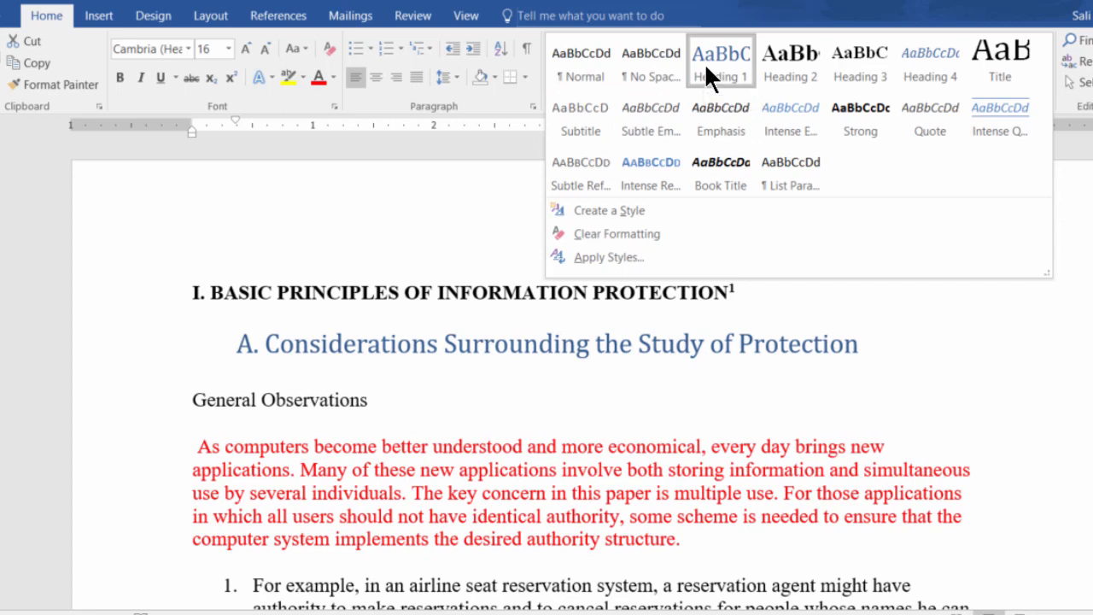
Step: Keep Heading 1 on Considerations and settle General Observations on Heading 2 after trying Heading 1
left_click(581, 62)
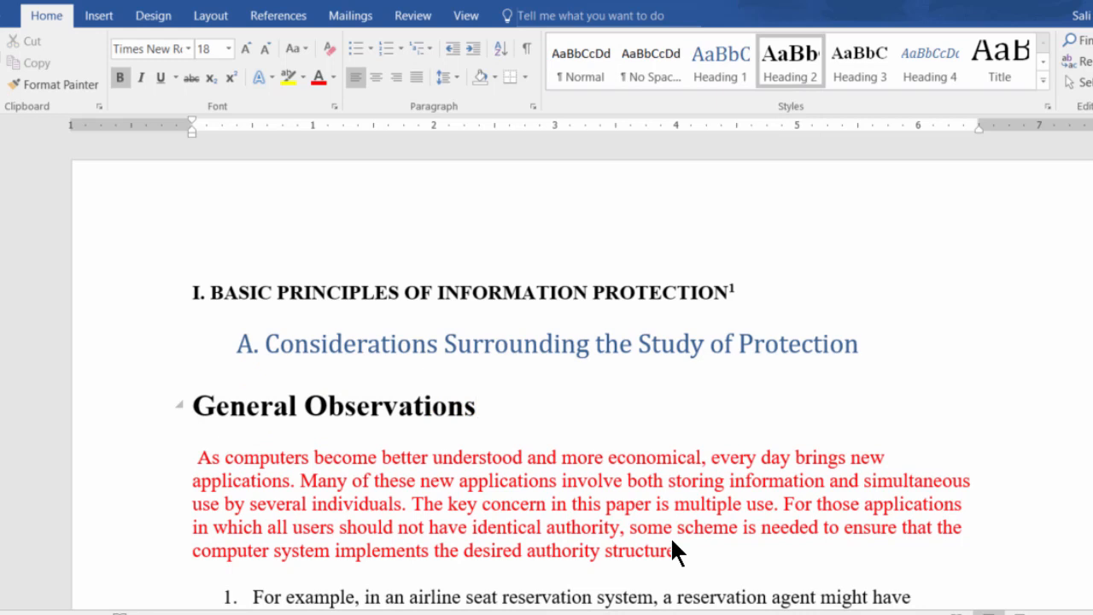
mouse_move(639, 212)
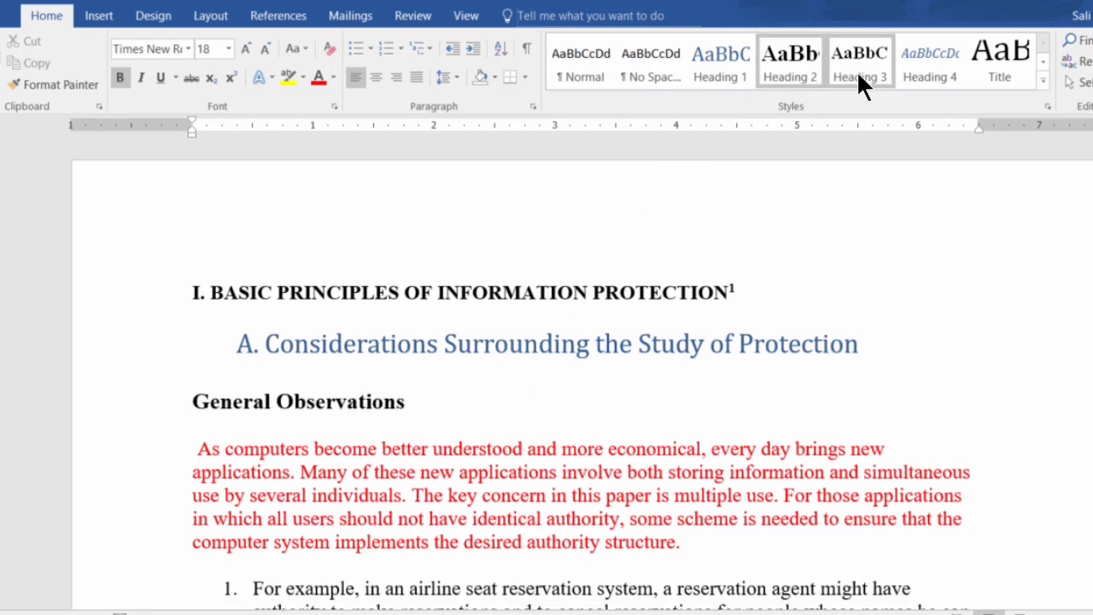
mouse_move(861, 59)
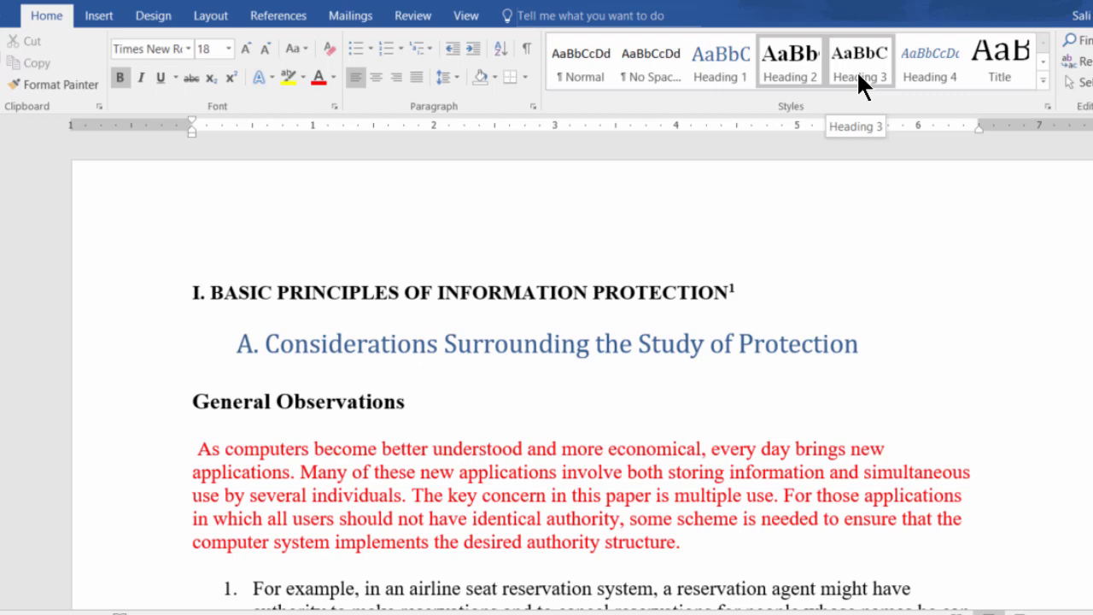
mouse_move(861, 88)
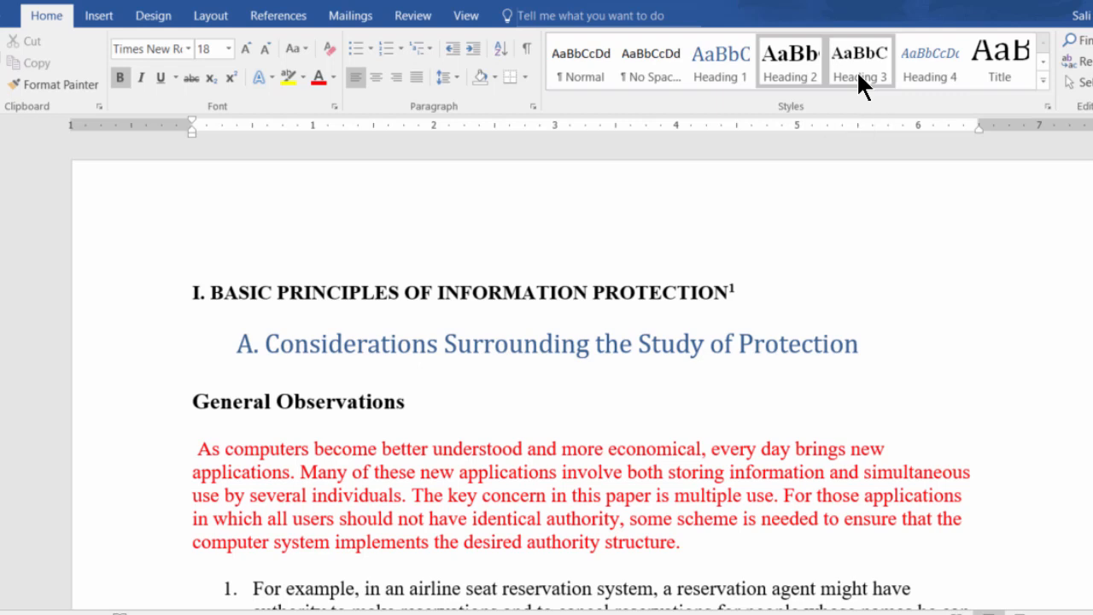
left_click(721, 59)
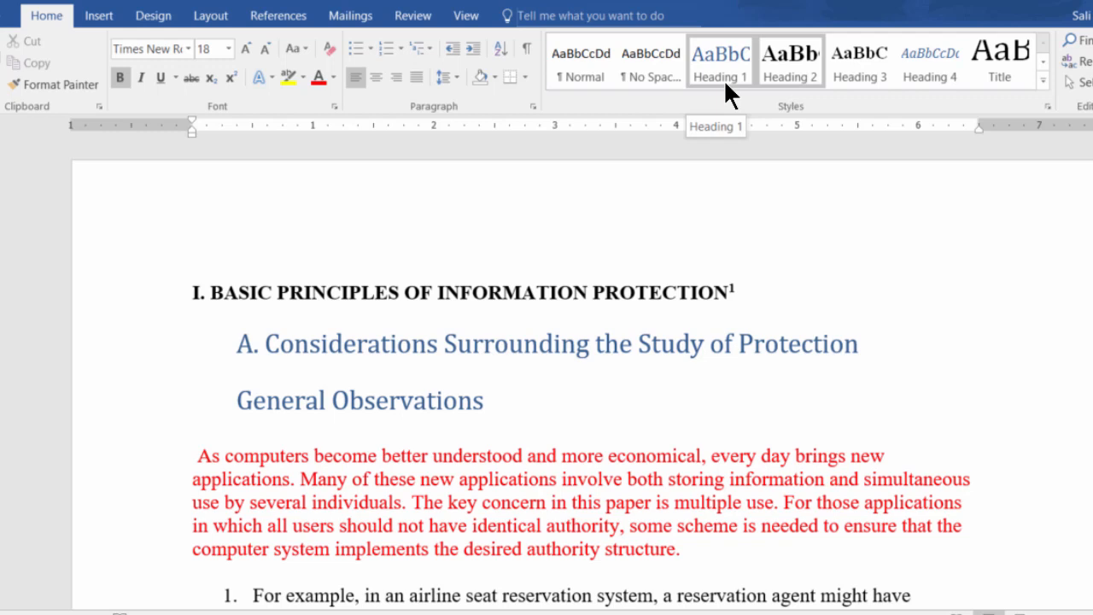
left_click(789, 62)
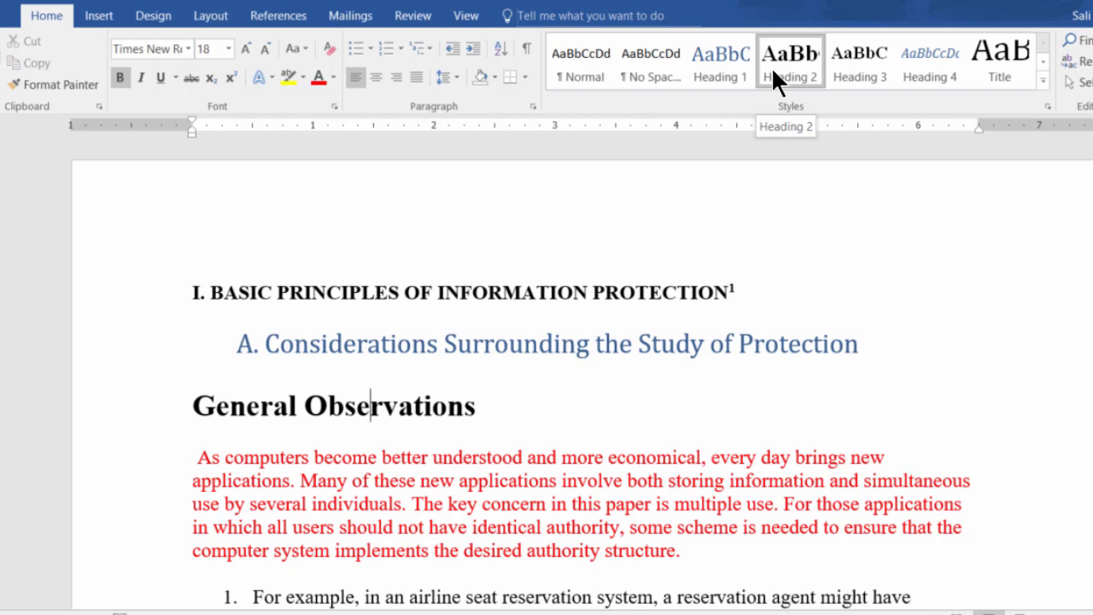
mouse_move(579, 294)
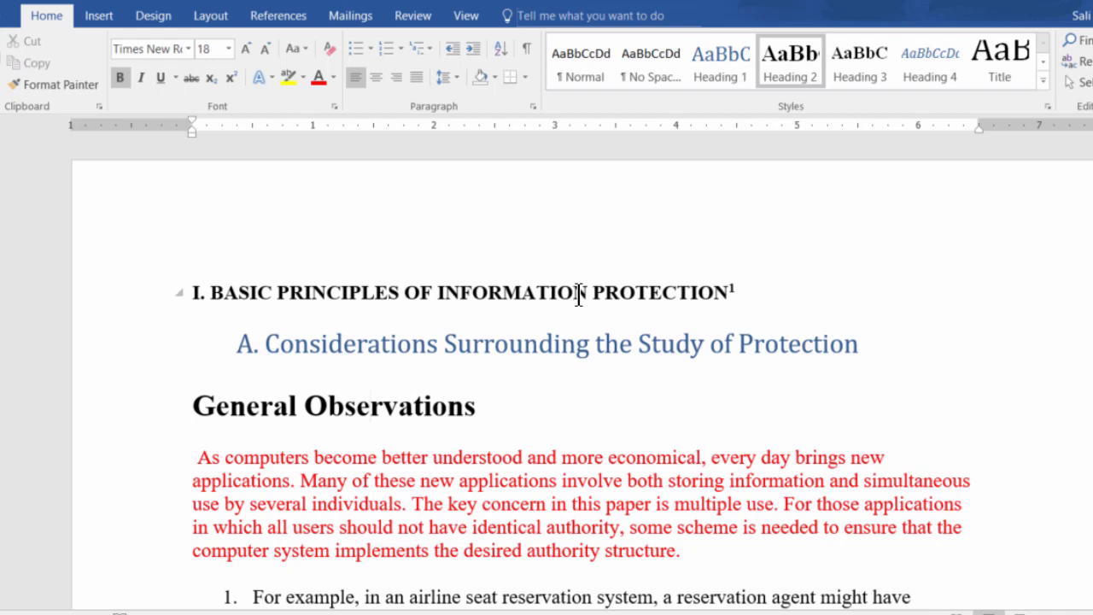
Step: Scroll through the document making '1) The Development Plan:' and 'Essentials of Information Protection' Heading 2
left_click(369, 405)
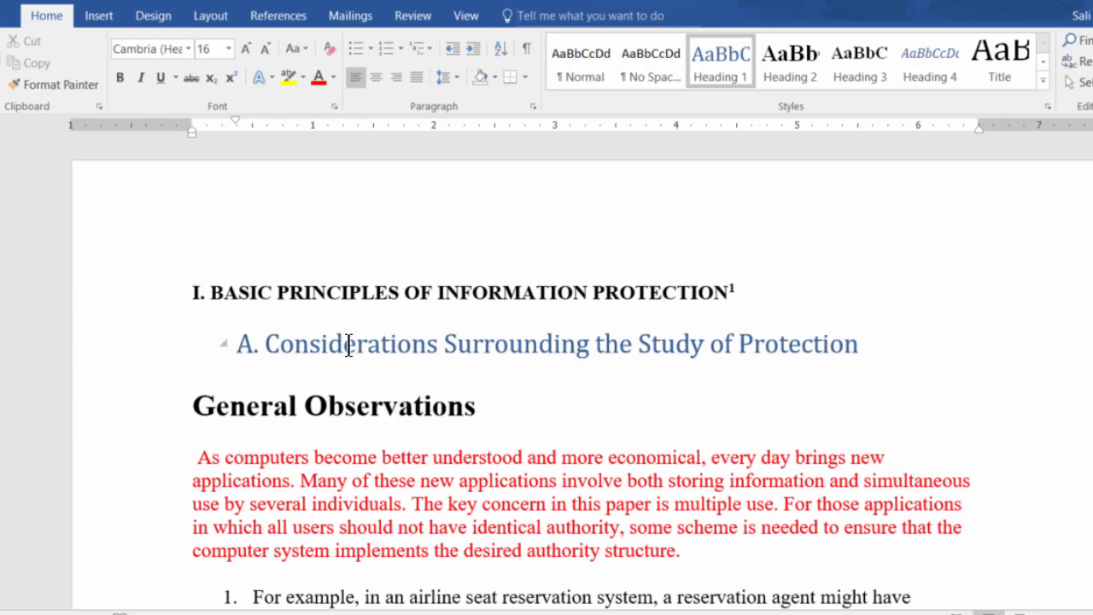
scroll("down", 3)
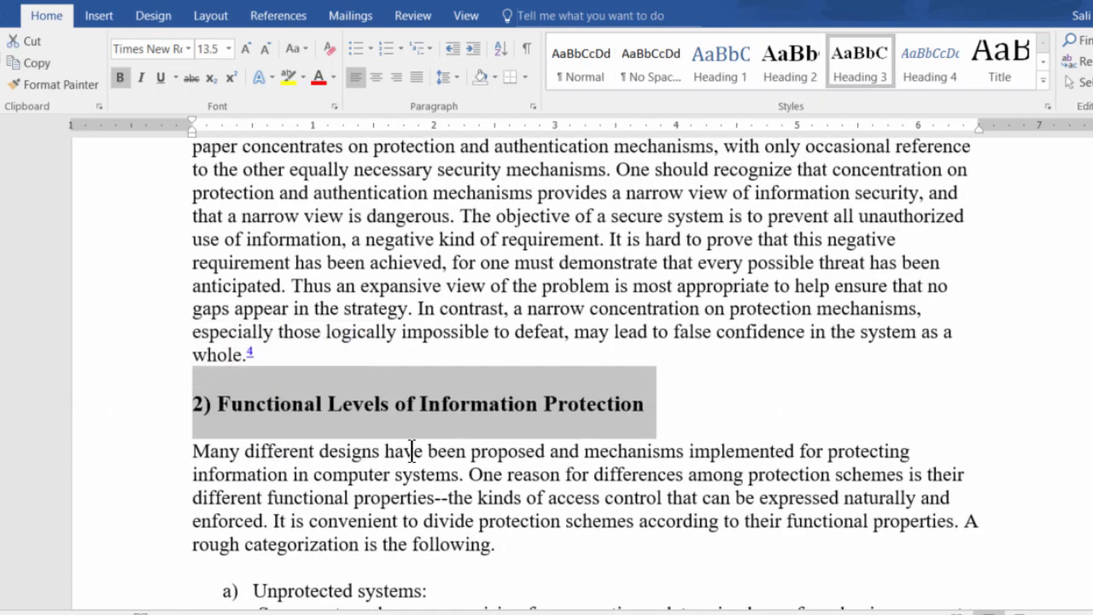
scroll("down", 3)
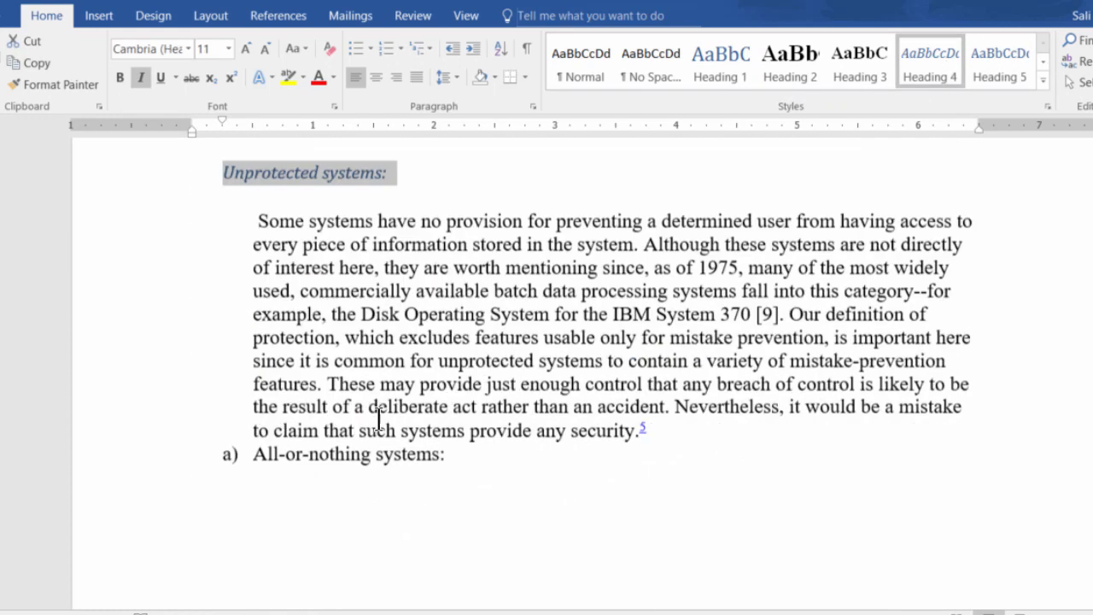
scroll("down", 3)
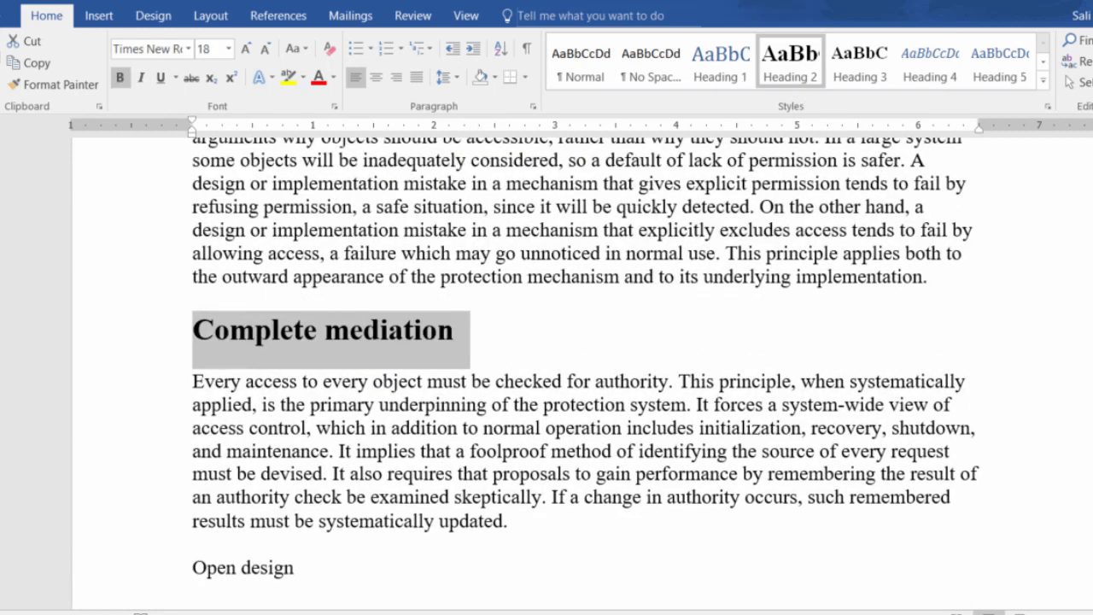
scroll("down", 3)
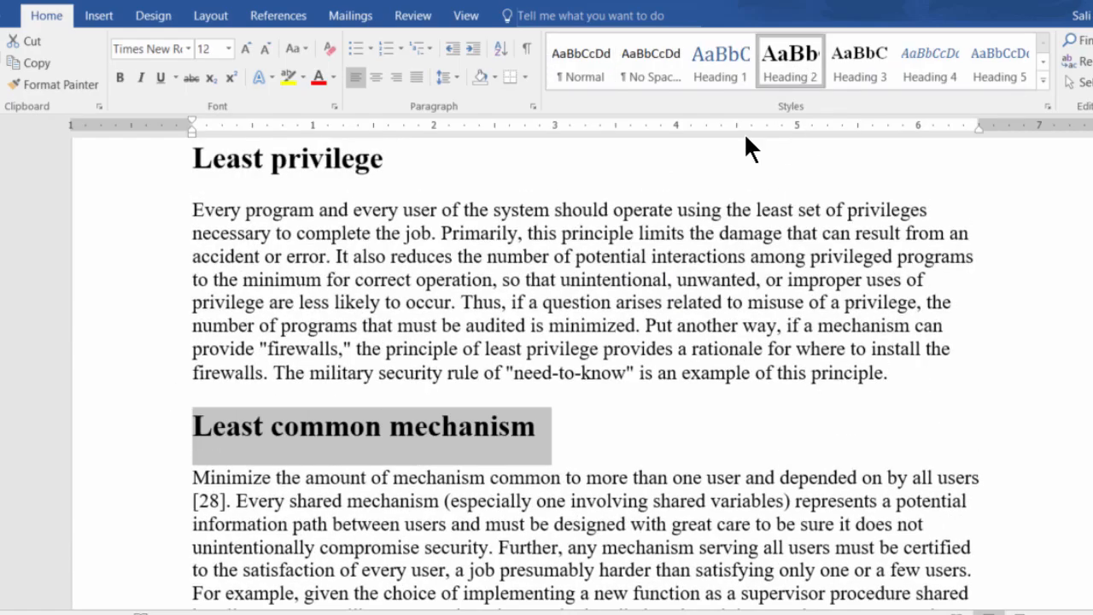
scroll("down", 3)
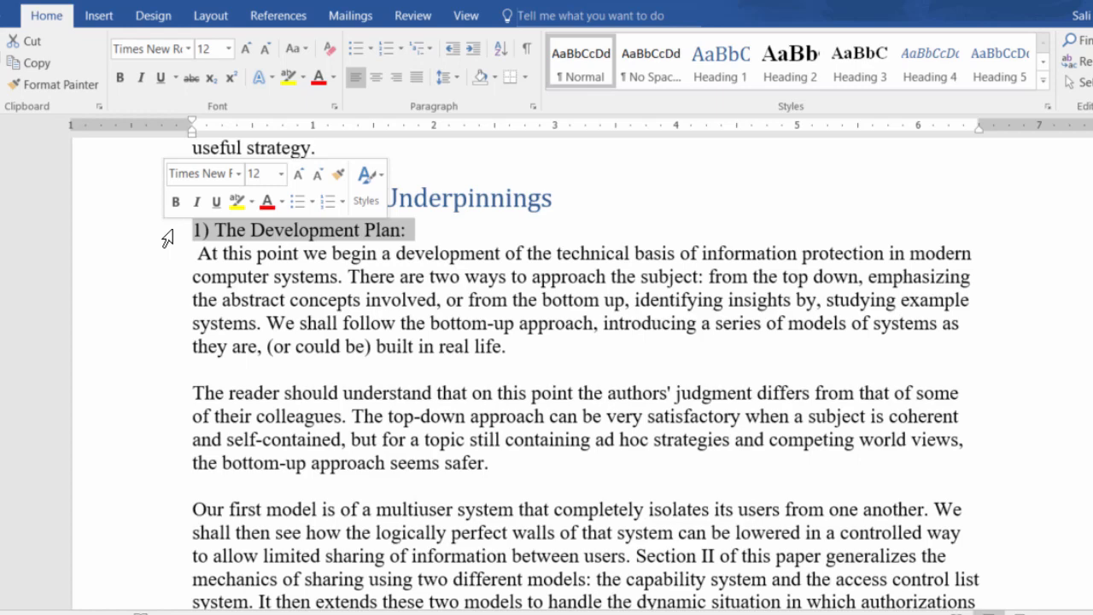
left_click(789, 59)
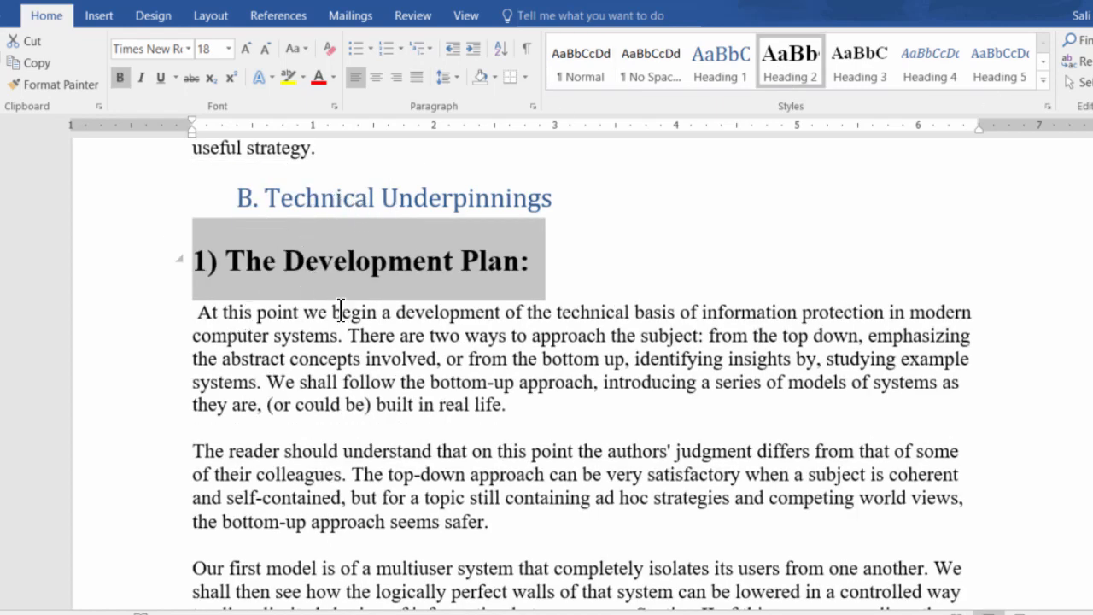
scroll("down", 3)
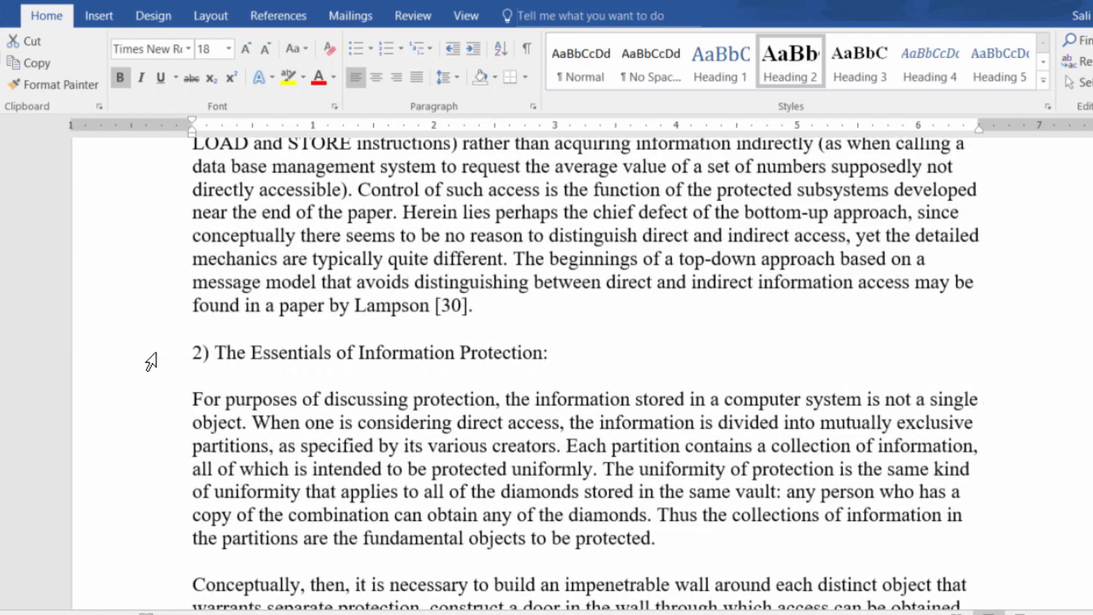
left_click(789, 60)
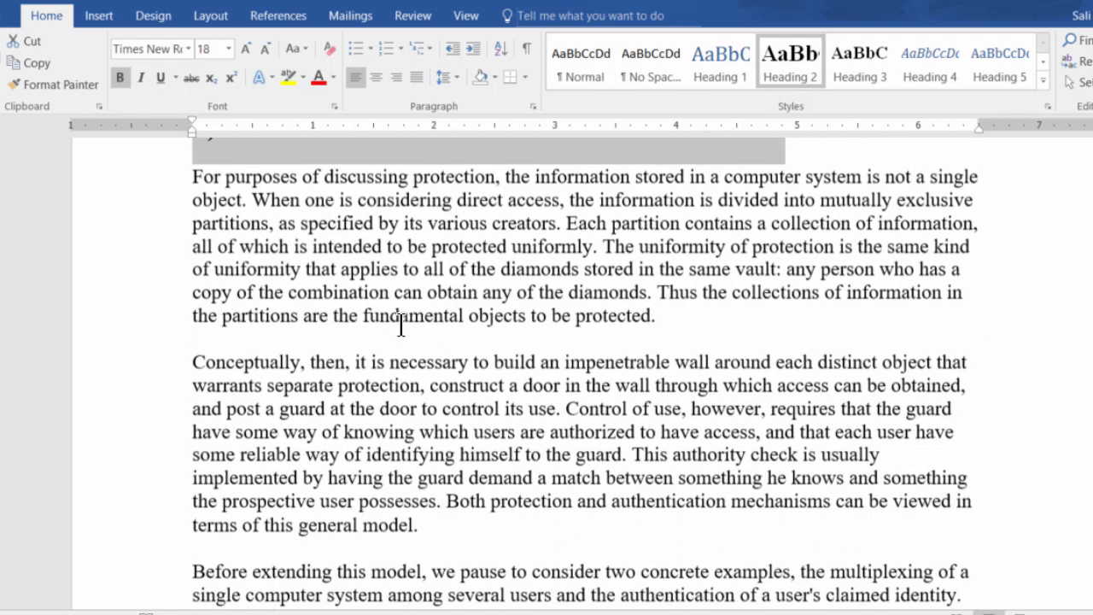
scroll("down", 3)
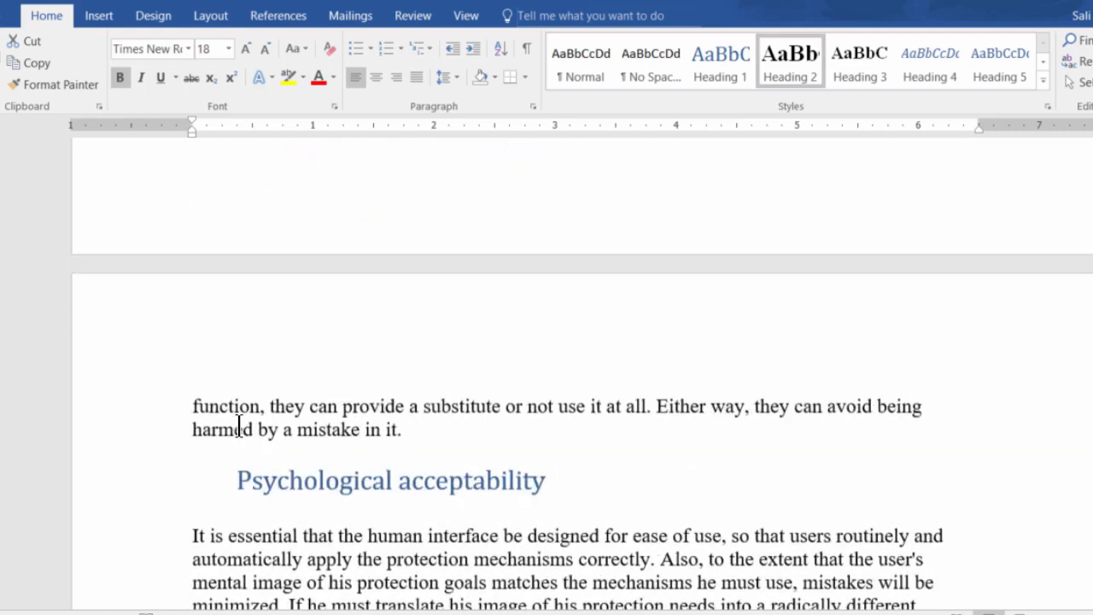
scroll("up", 3)
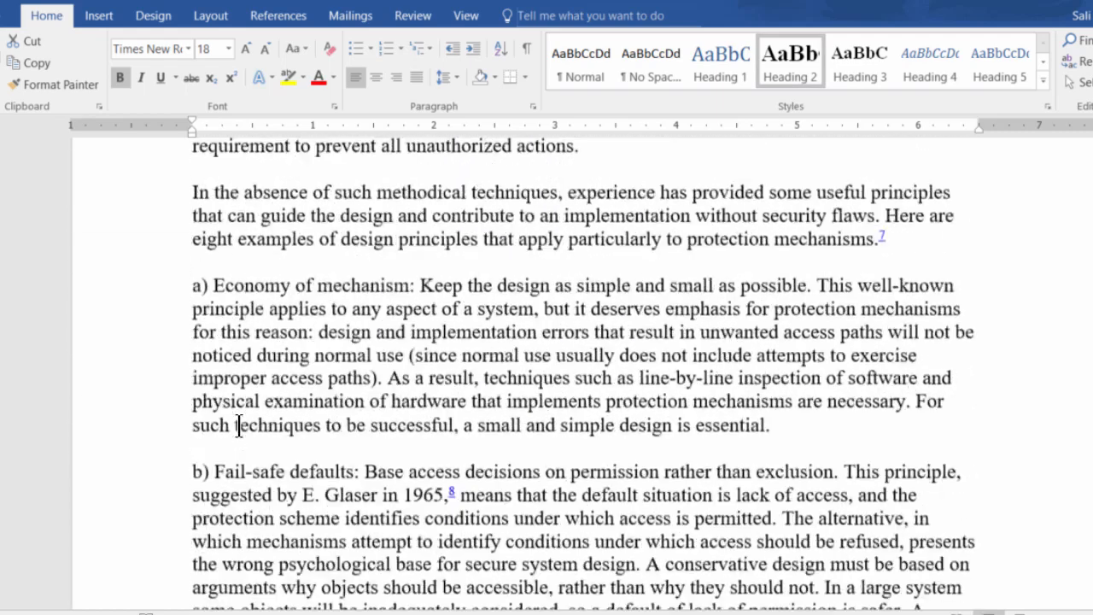
scroll("up", 3)
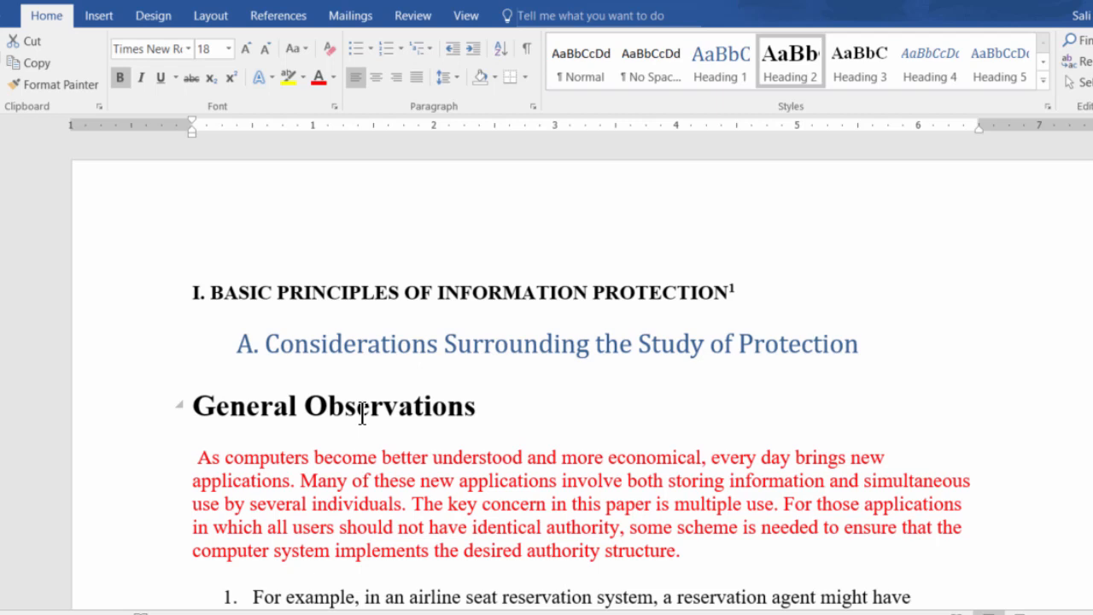
Step: Check the heading styles and select the whole Considerations heading line for reformatting
left_click(408, 343)
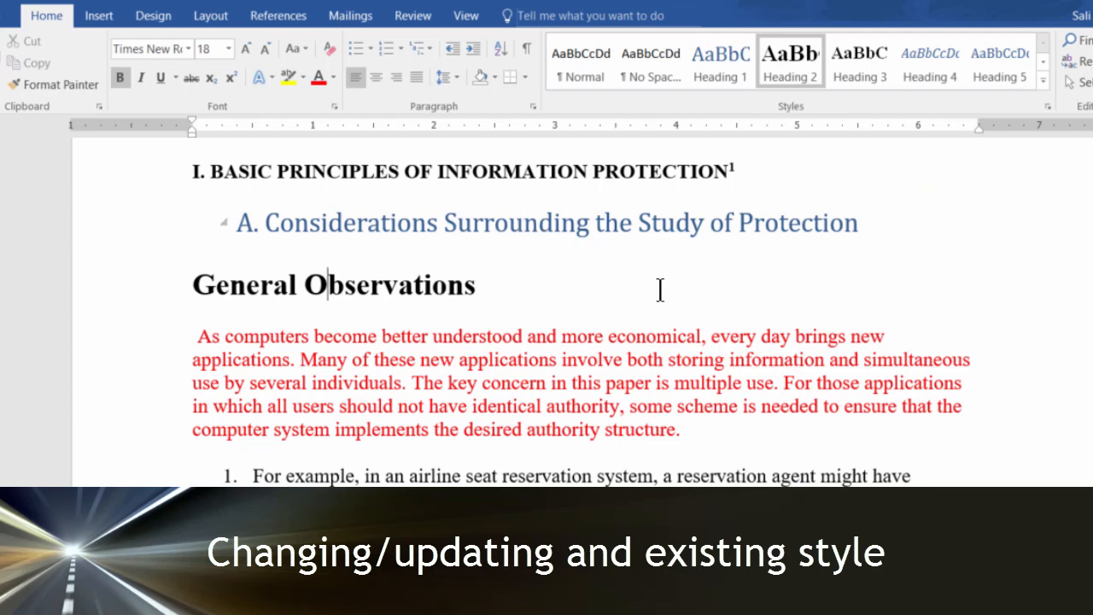
left_click(721, 61)
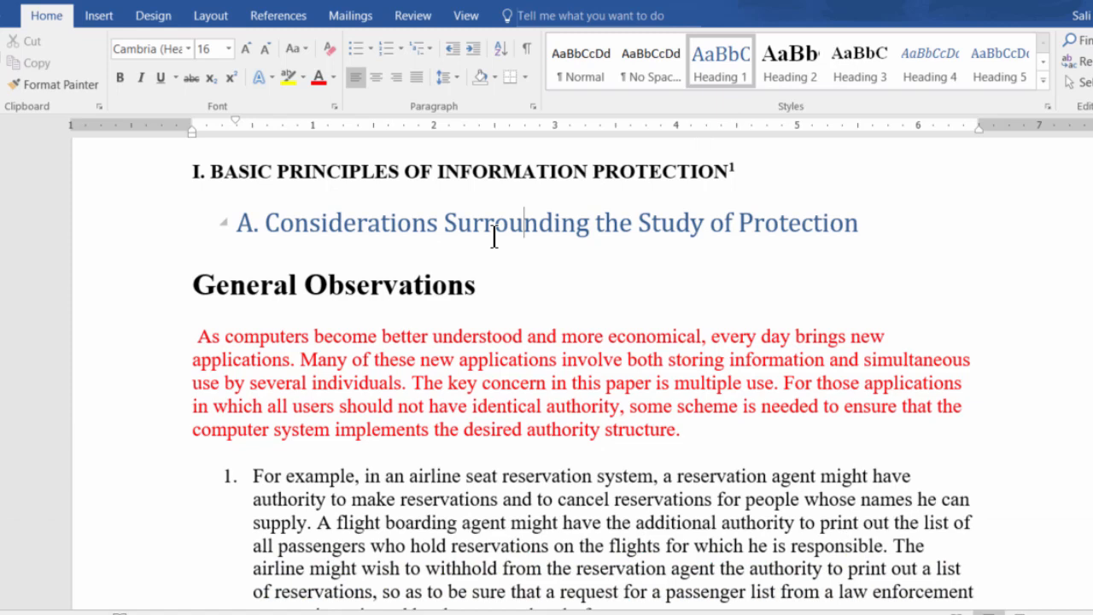
left_click_drag(444, 222, 857, 222)
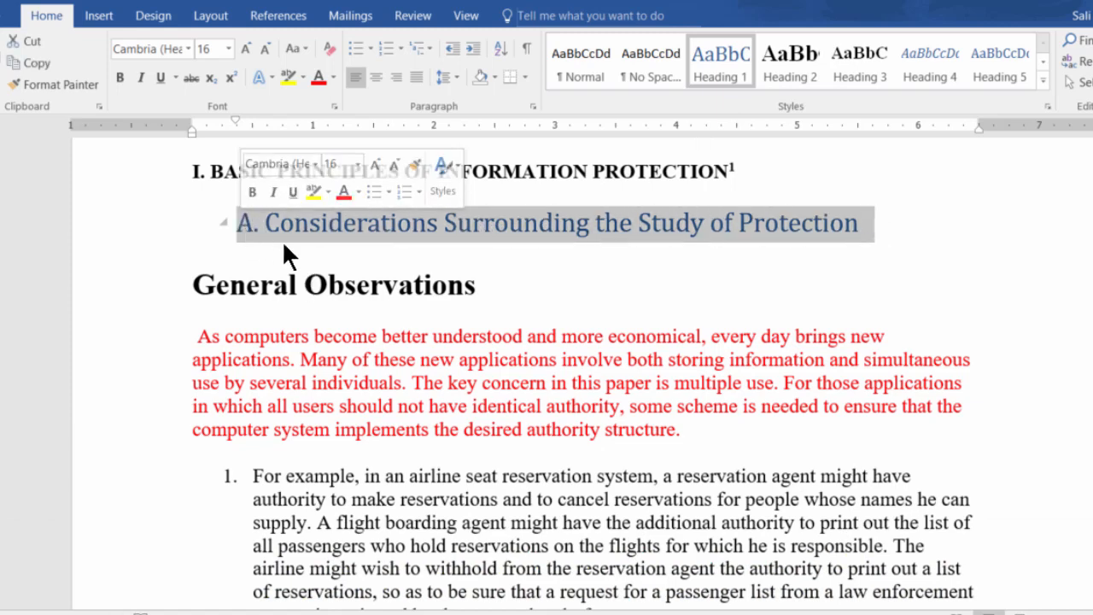
mouse_move(321, 77)
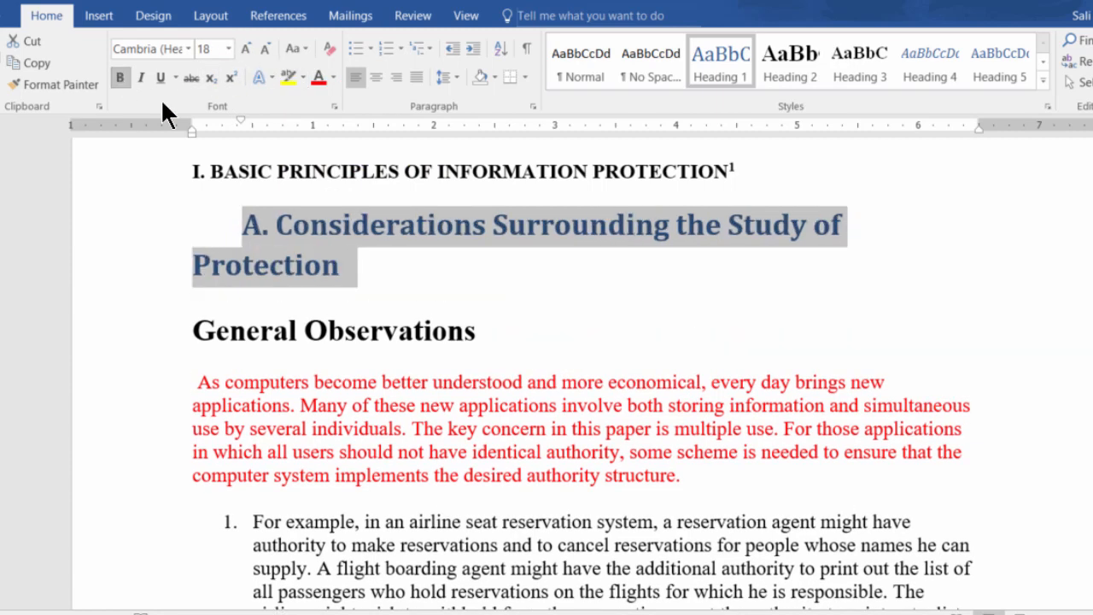
mouse_move(242, 230)
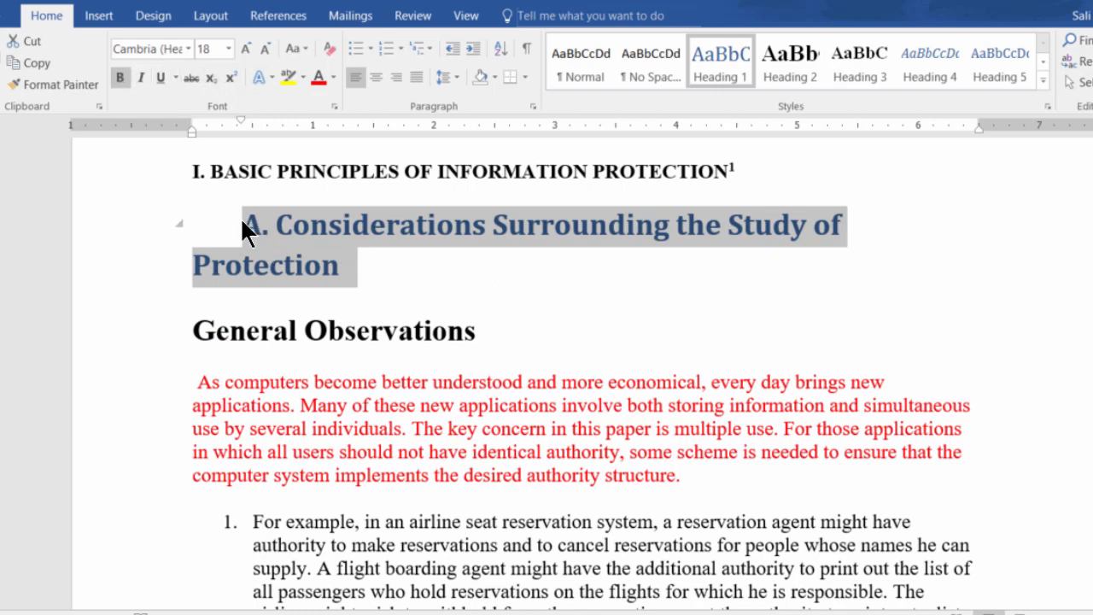
mouse_move(212, 236)
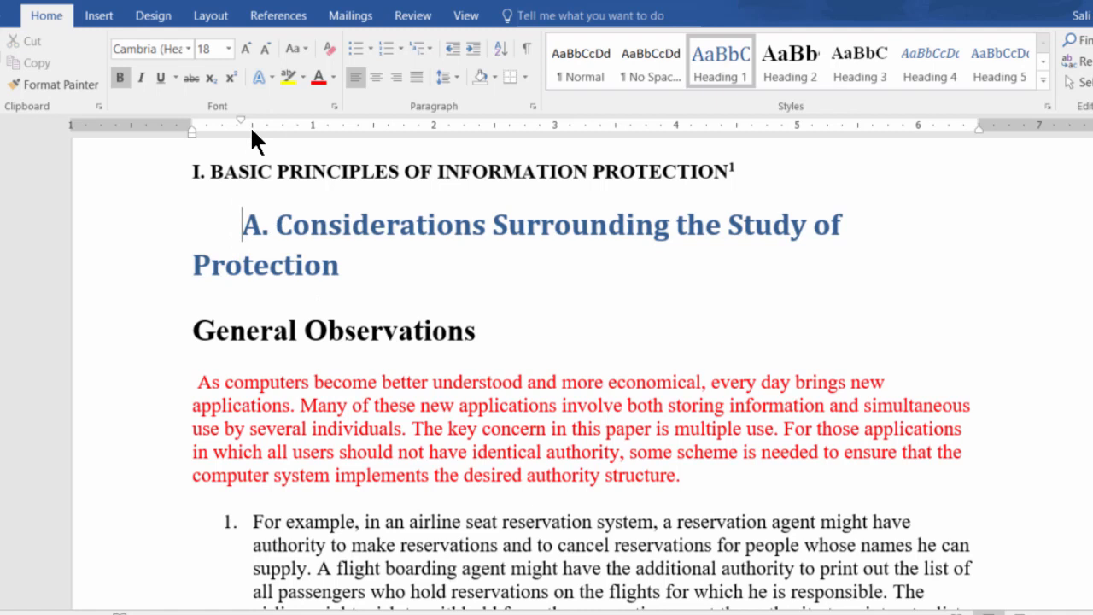
mouse_move(204, 129)
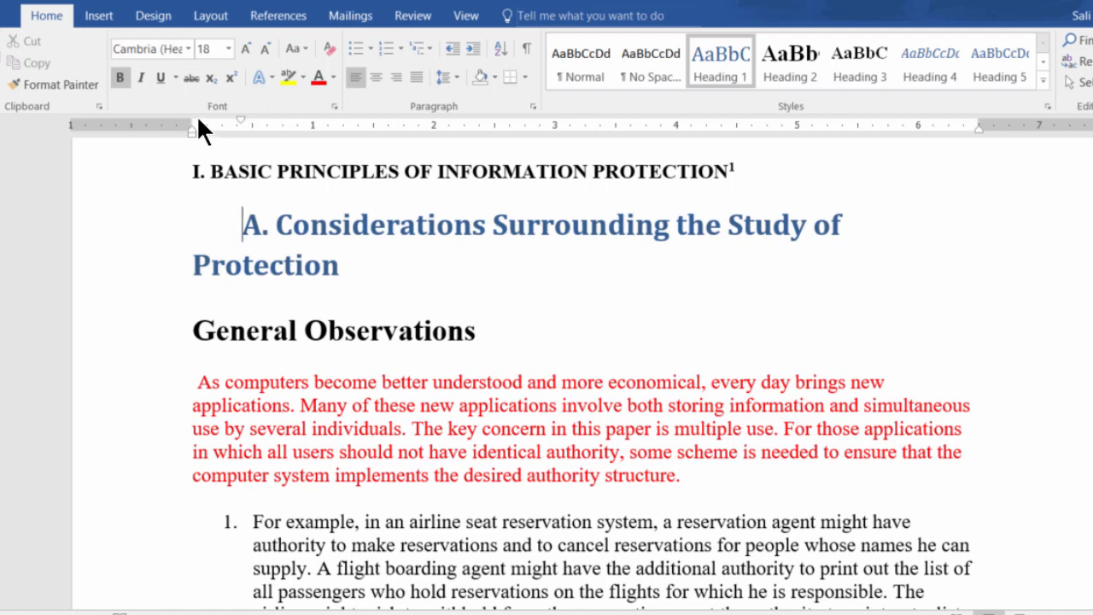
Step: Visit the View ribbon and return Home, leaving the Considerations heading unindented on one line
left_click(465, 16)
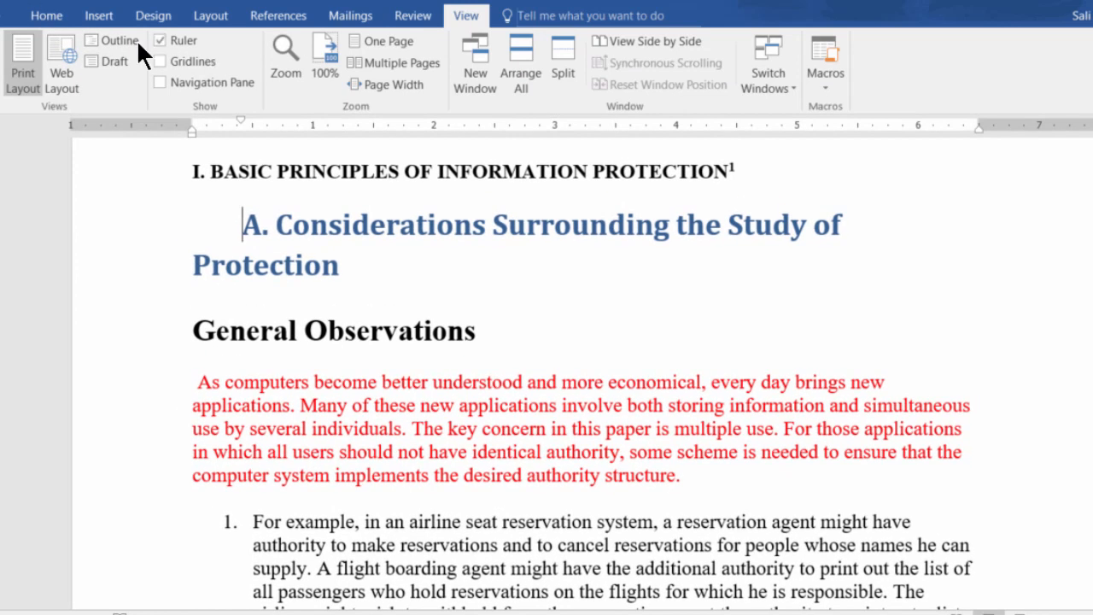
left_click(46, 15)
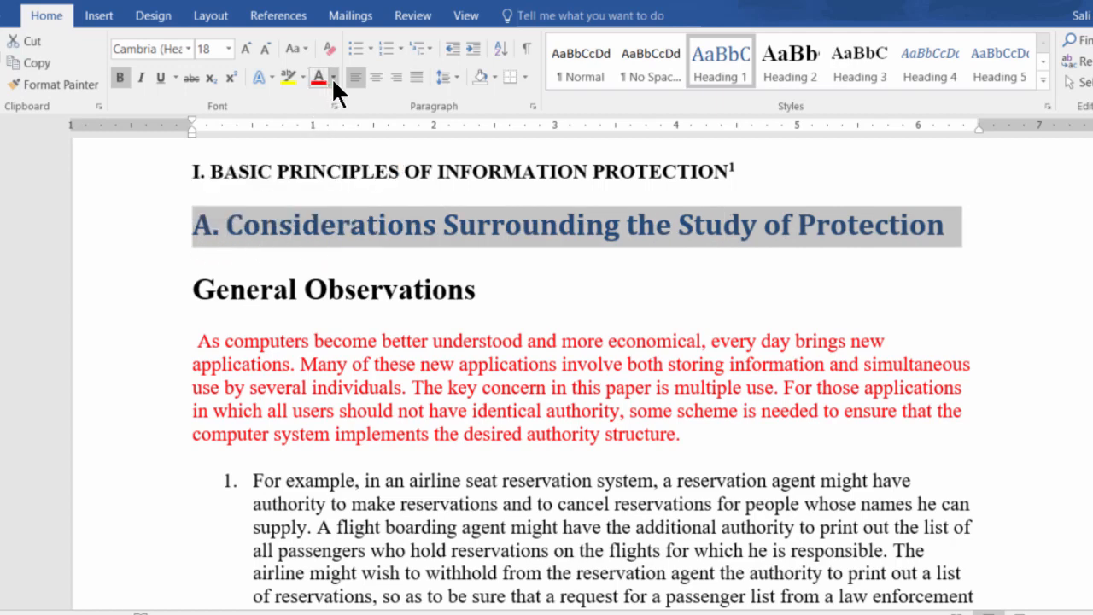
Step: Recolour the Considerations heading orange and set its font to Calibri
left_click(334, 77)
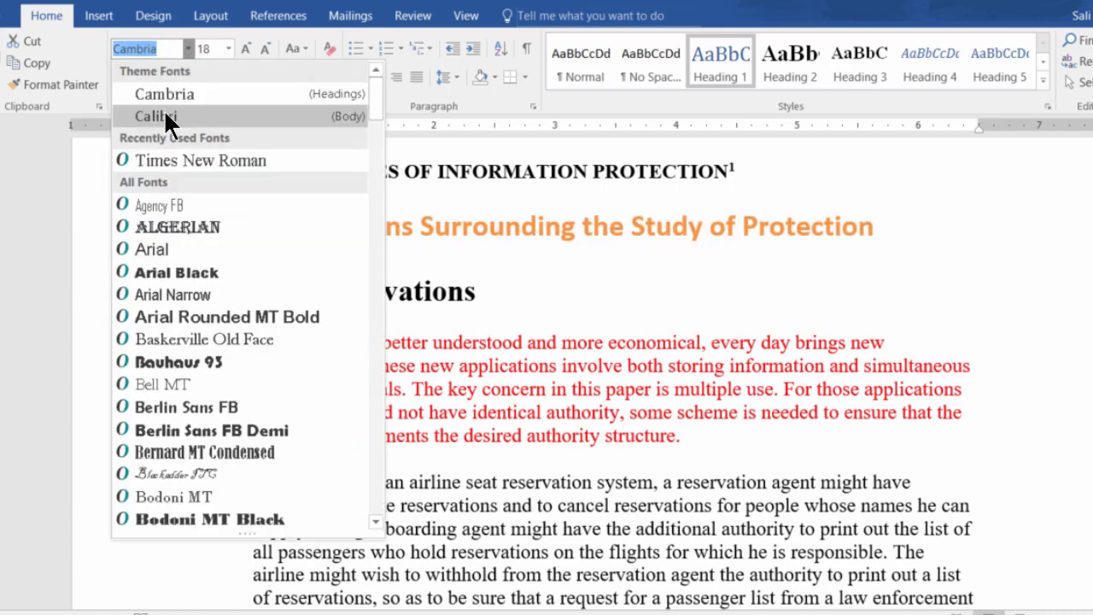
left_click(153, 116)
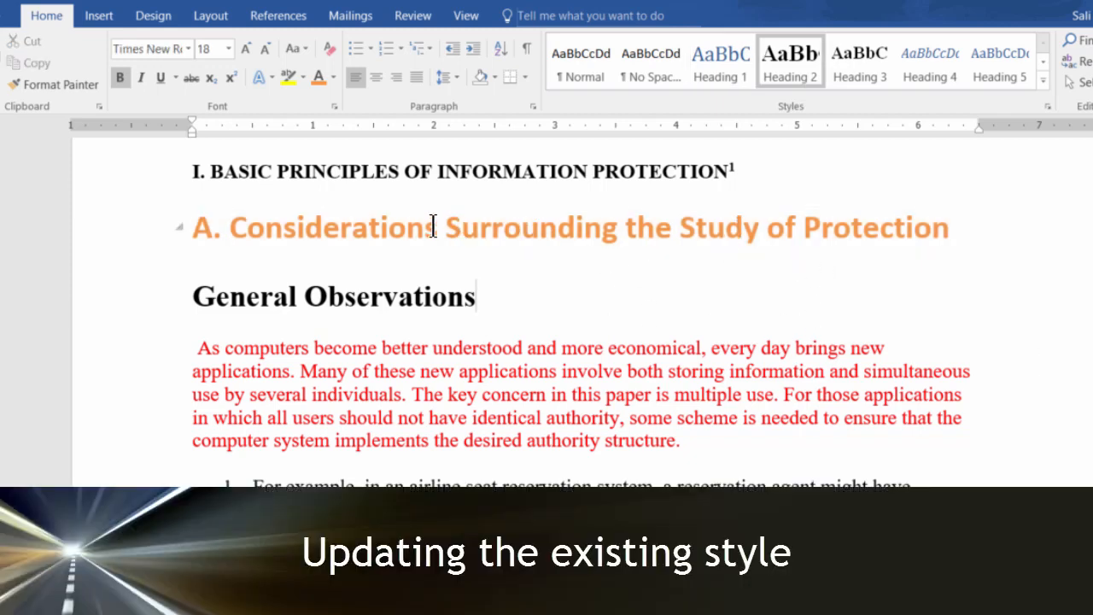
mouse_move(793, 249)
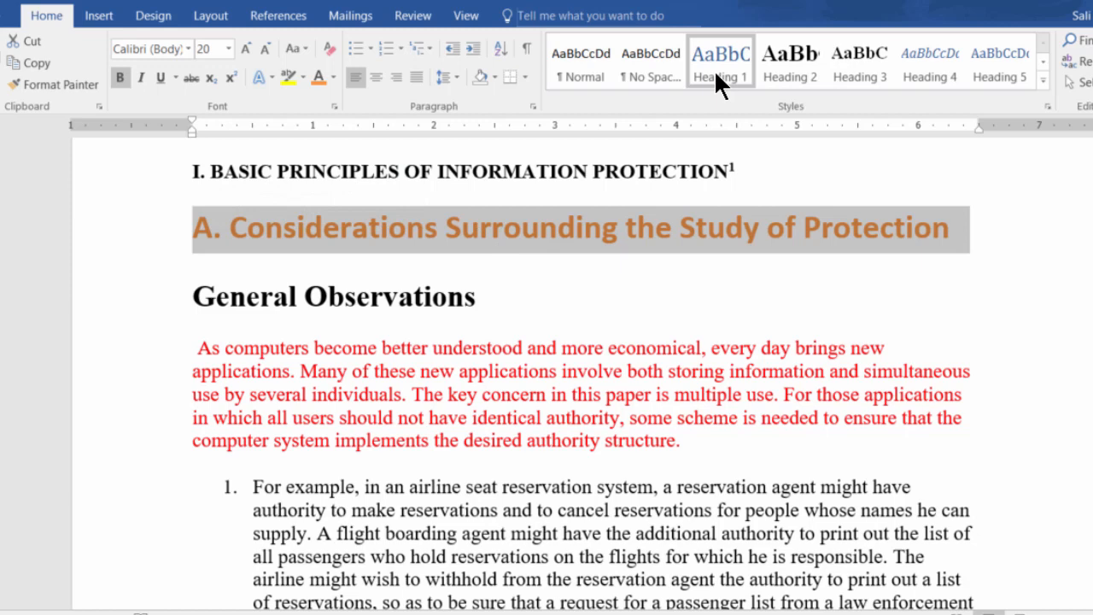
Step: Update the Heading 1 style to match the orange bold Calibri Considerations heading
right_click(721, 60)
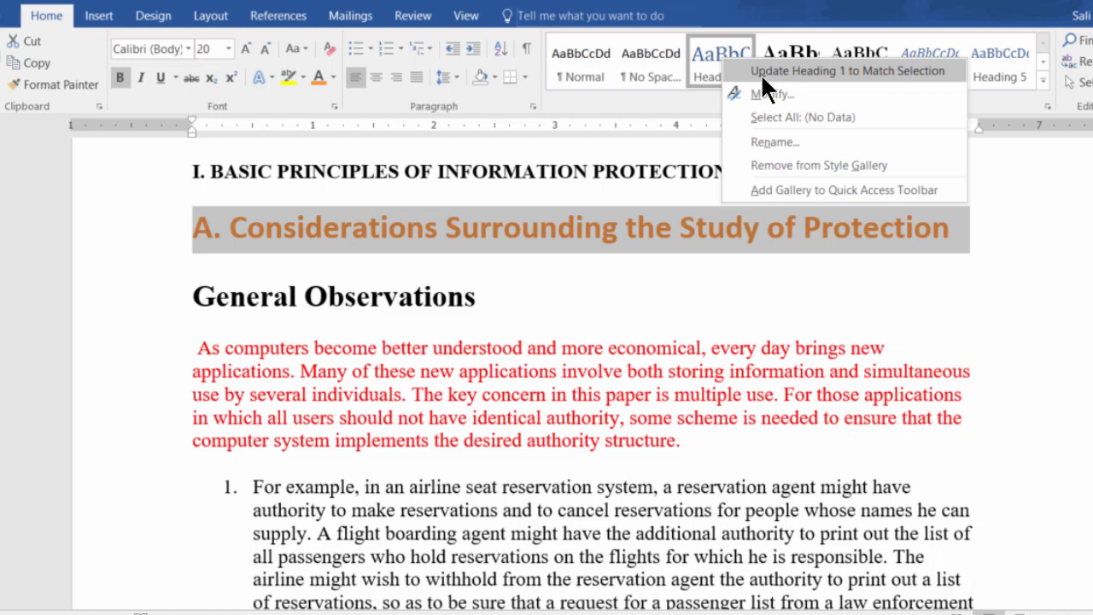
left_click(852, 70)
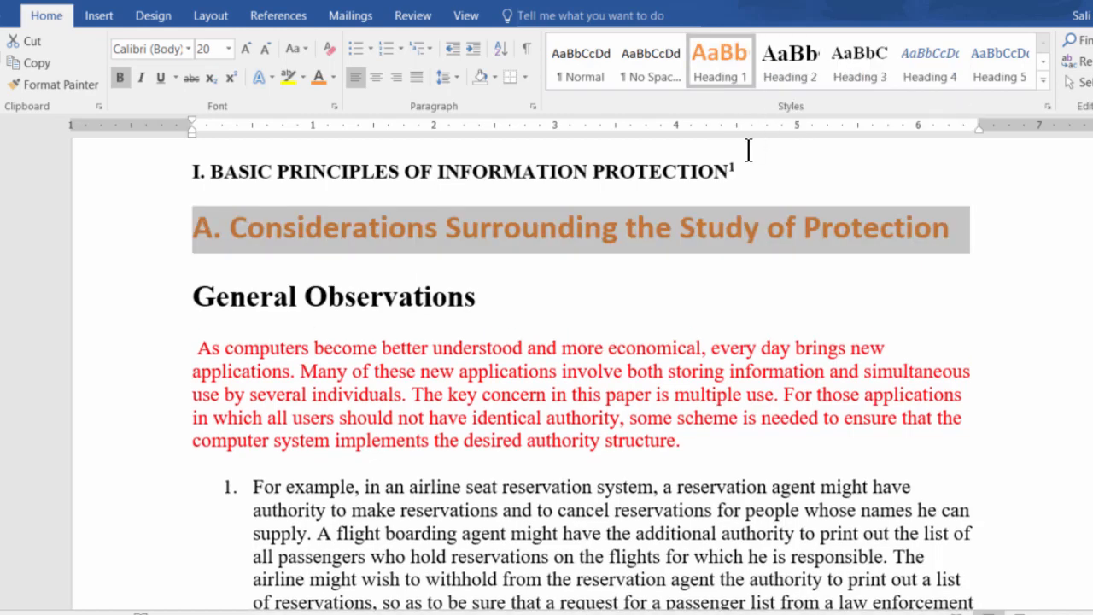
Step: Scroll down and back up to check that other Heading 1 lines now appear orange
scroll("down", 3)
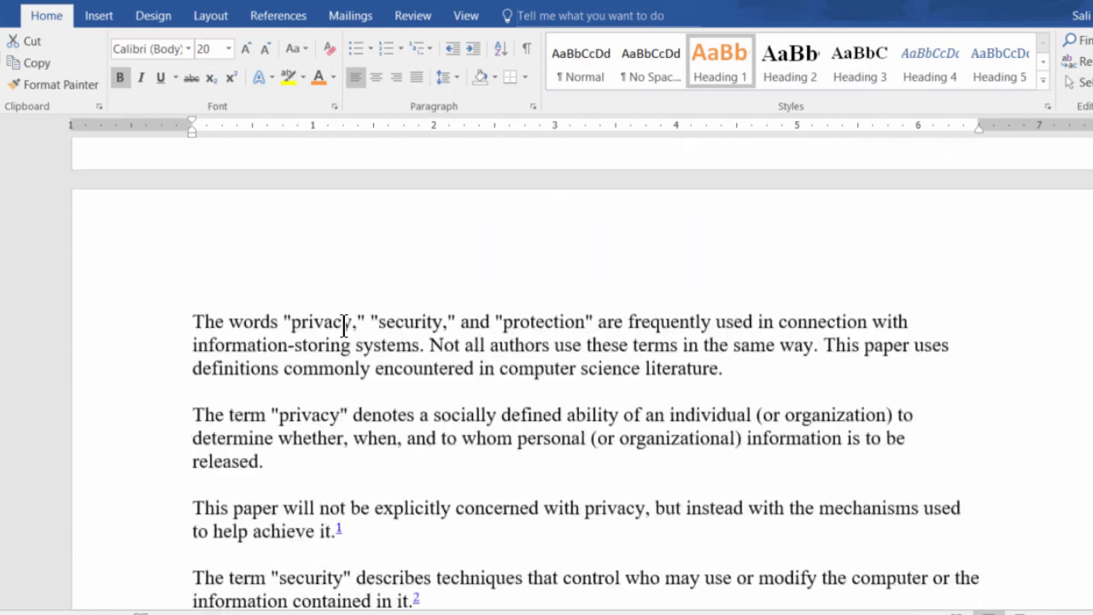
scroll("down", 3)
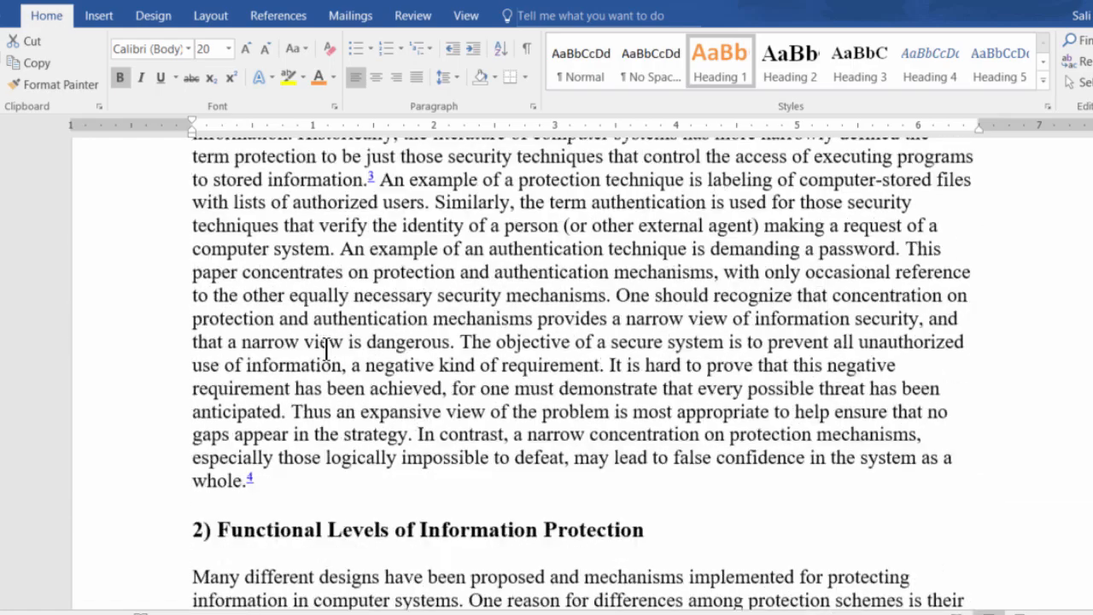
scroll("down", 3)
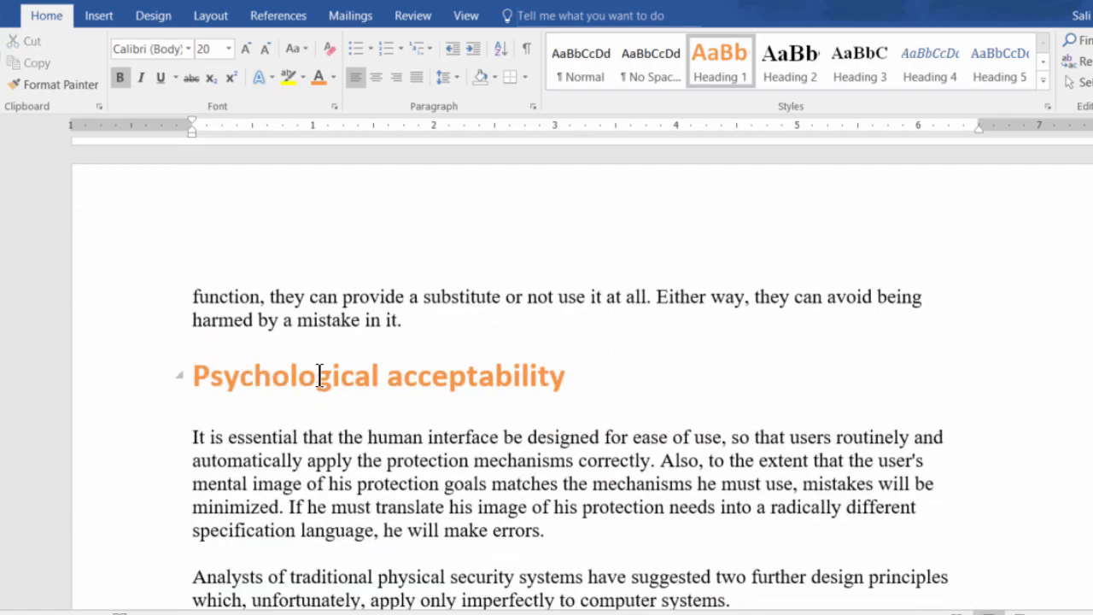
scroll("down", 3)
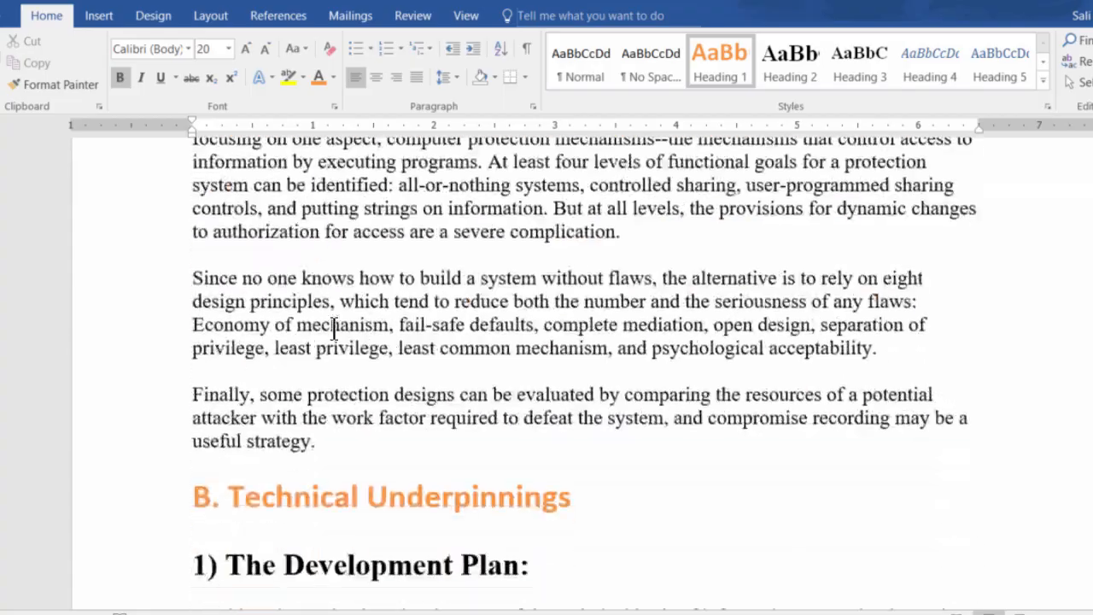
scroll("up", 3)
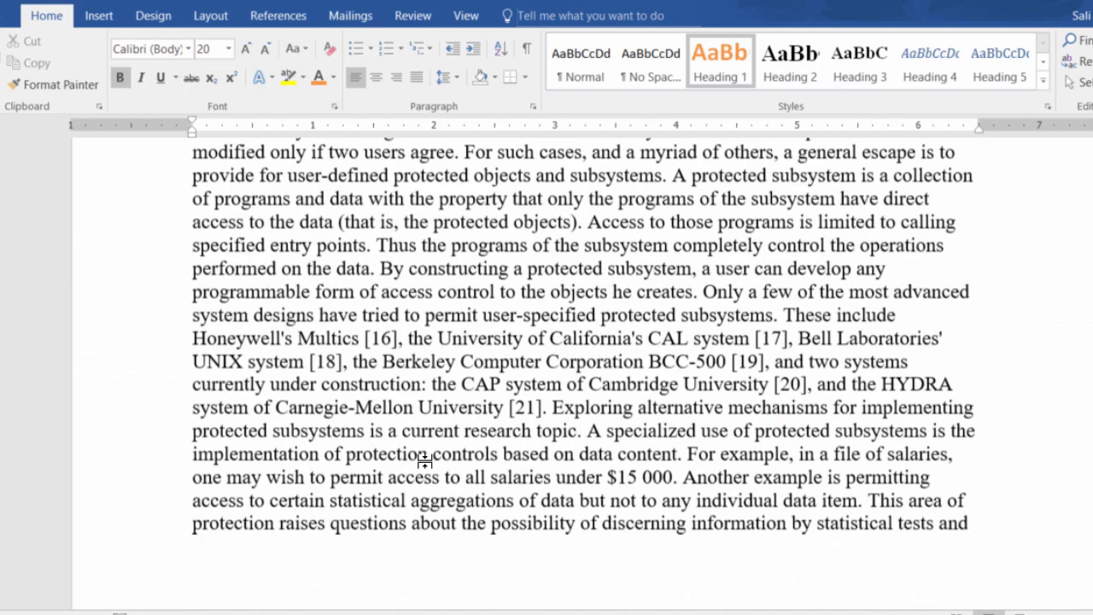
scroll("up", 3)
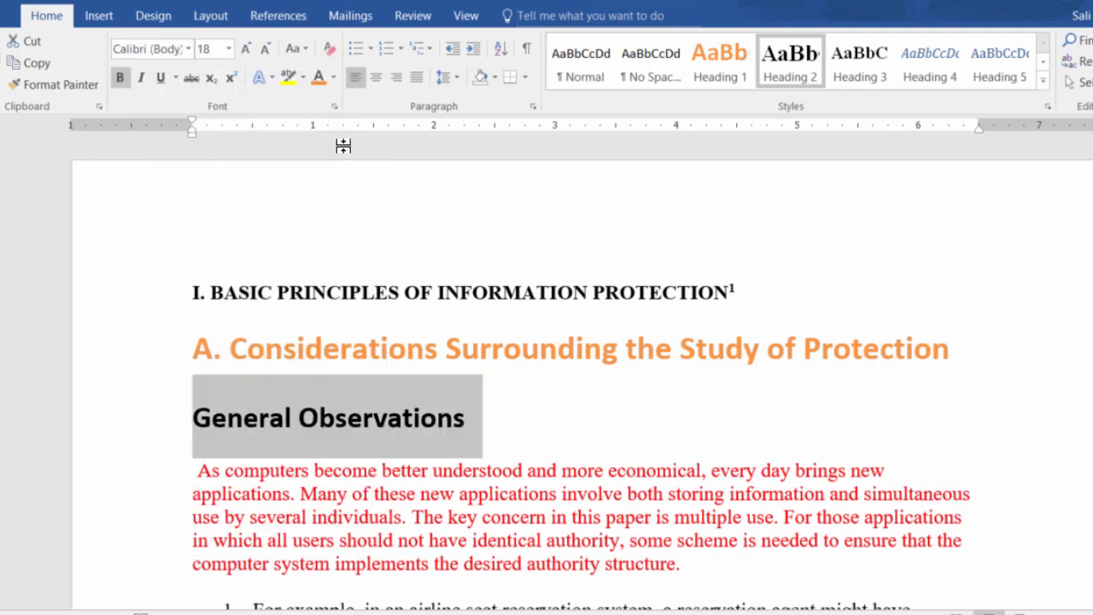
Step: Give General Observations the blue Heading 2 style and bring up the Heading 2 style's actions
left_click(333, 77)
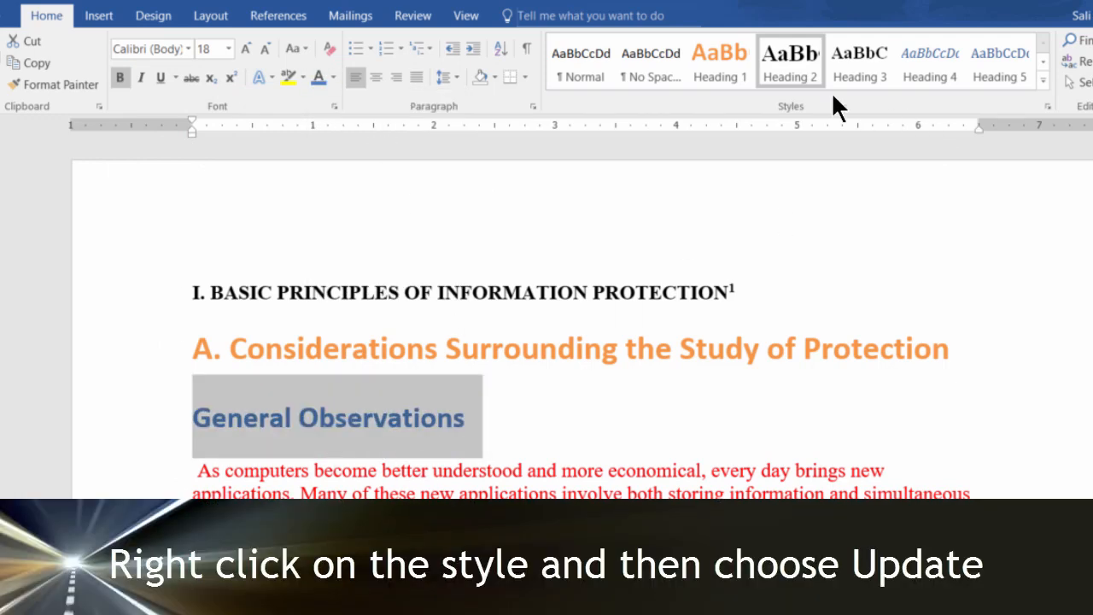
right_click(789, 61)
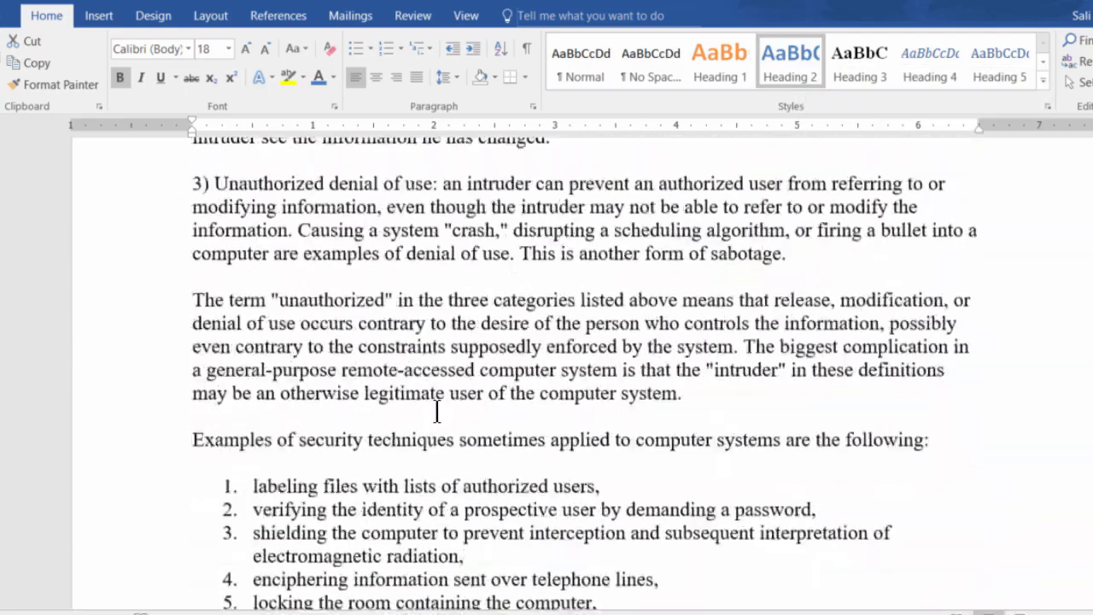
scroll("down", 3)
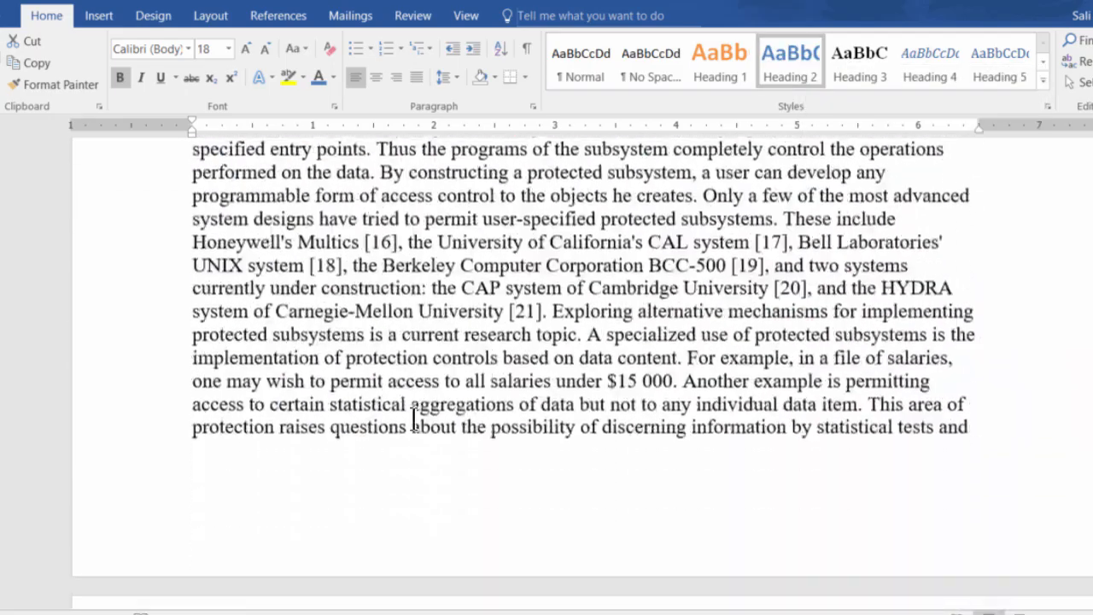
scroll("up", 3)
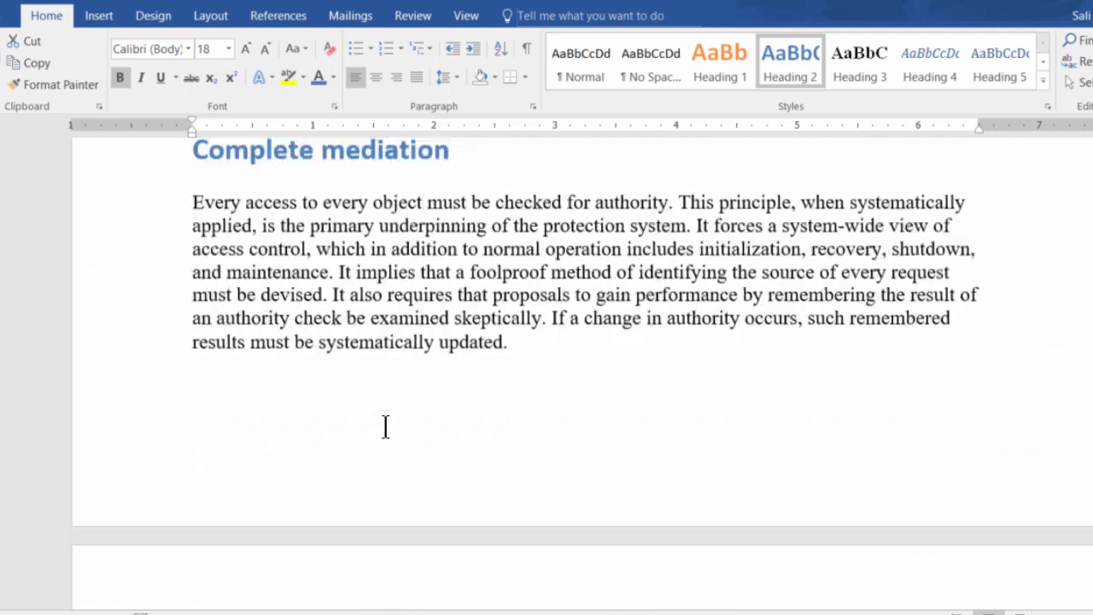
scroll("down", 3)
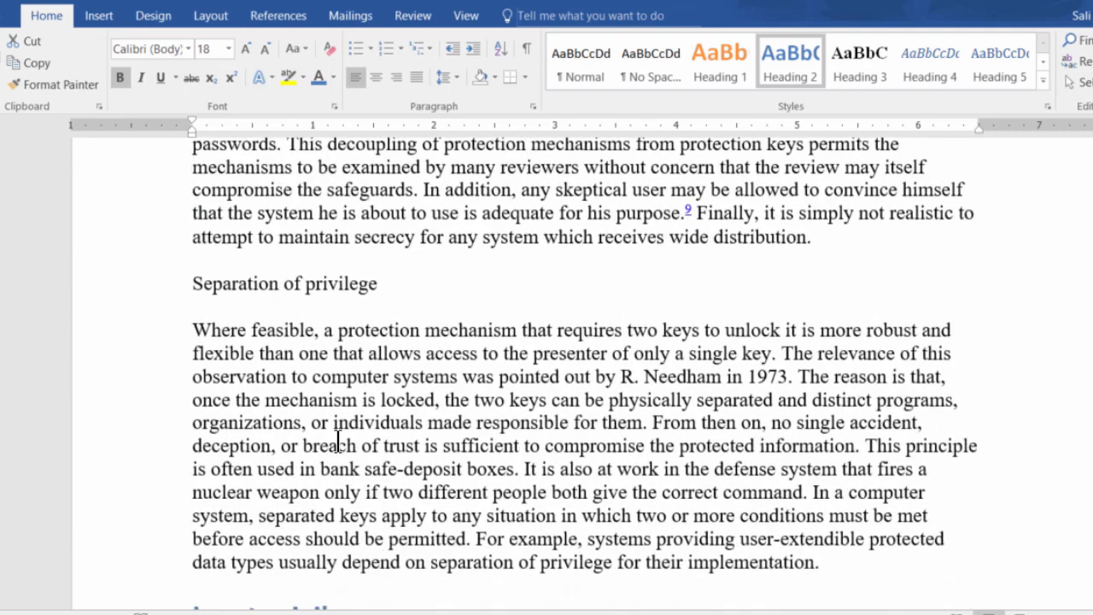
scroll("down", 3)
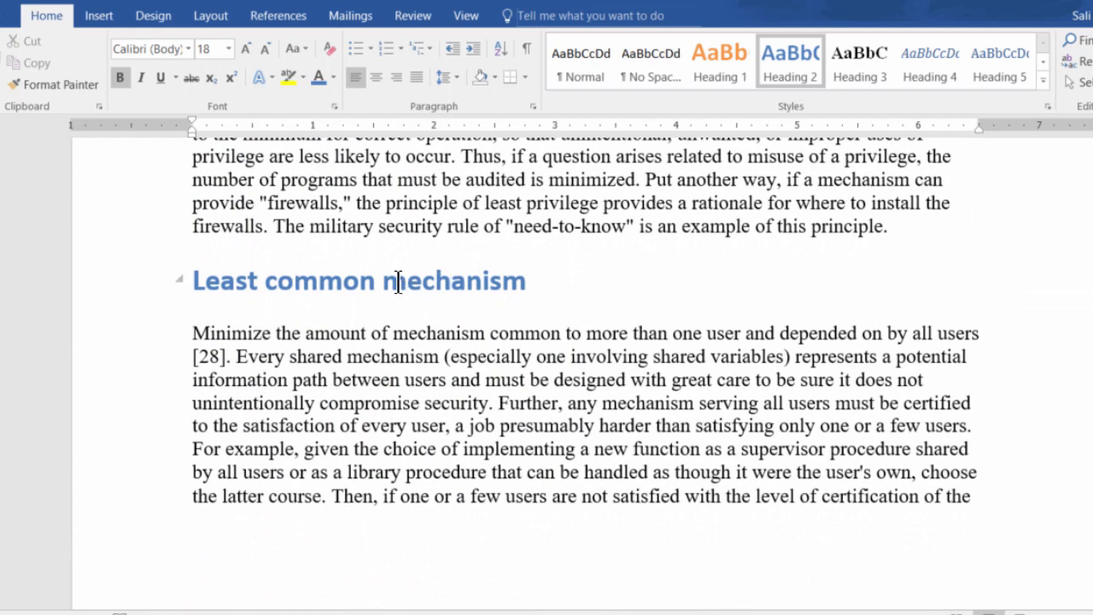
mouse_move(365, 283)
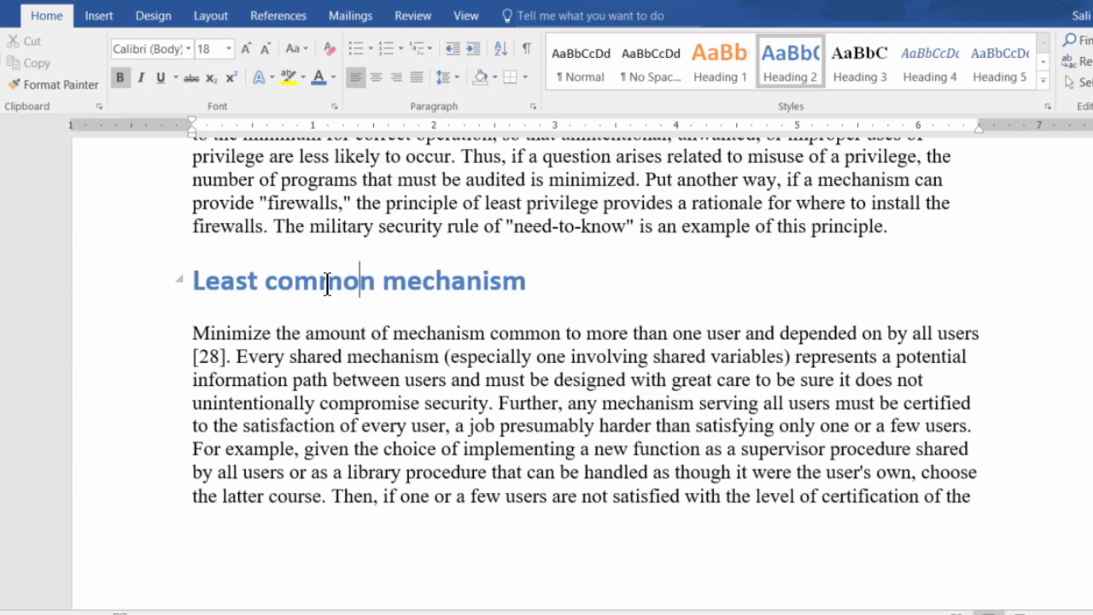
mouse_move(1011, 97)
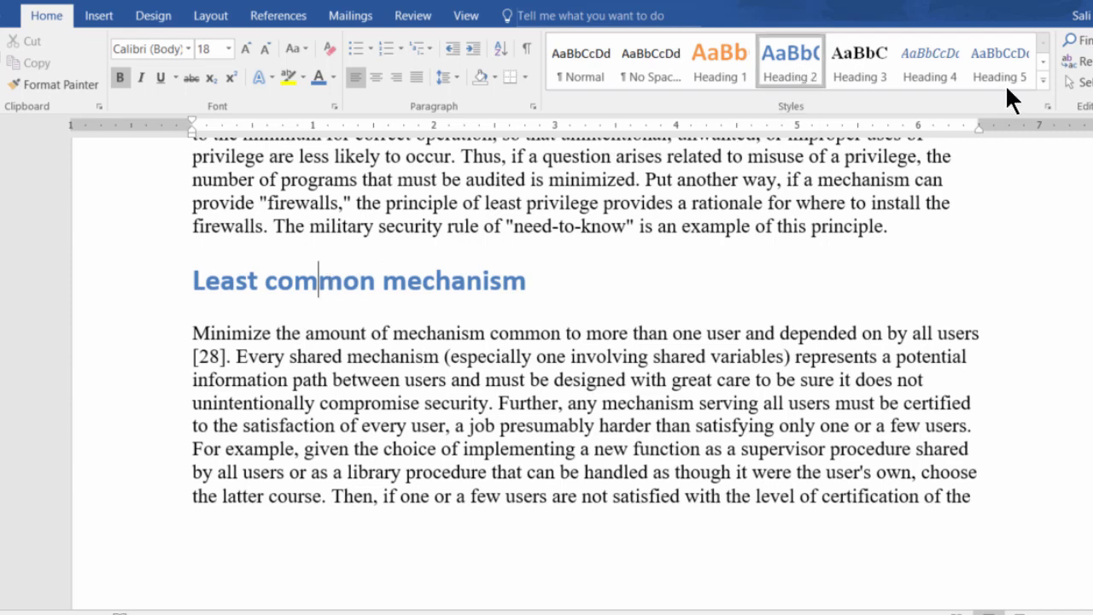
mouse_move(1085, 136)
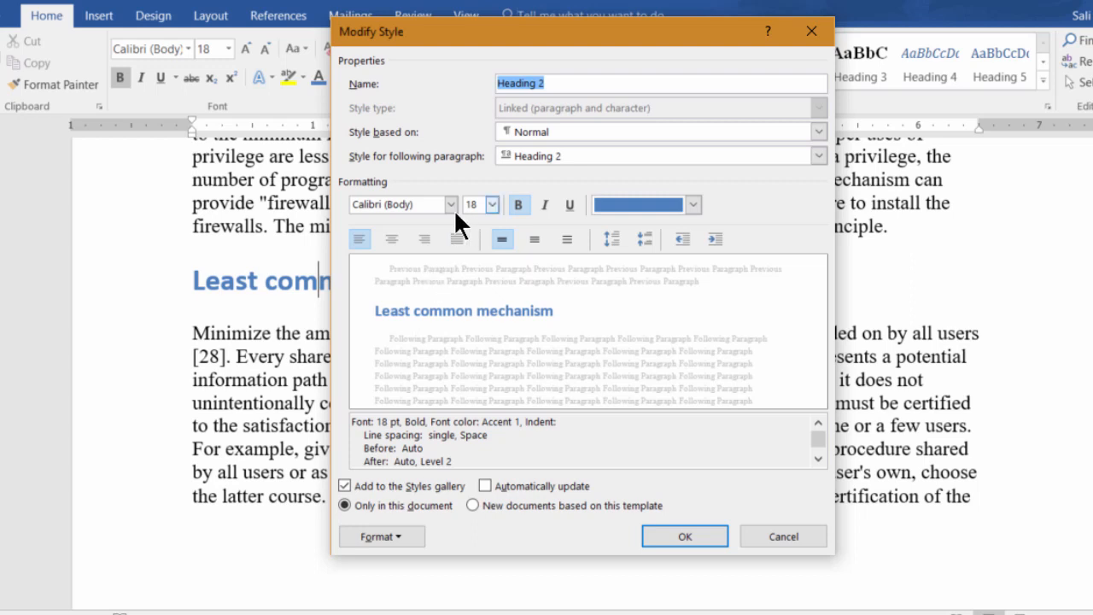
mouse_move(635, 424)
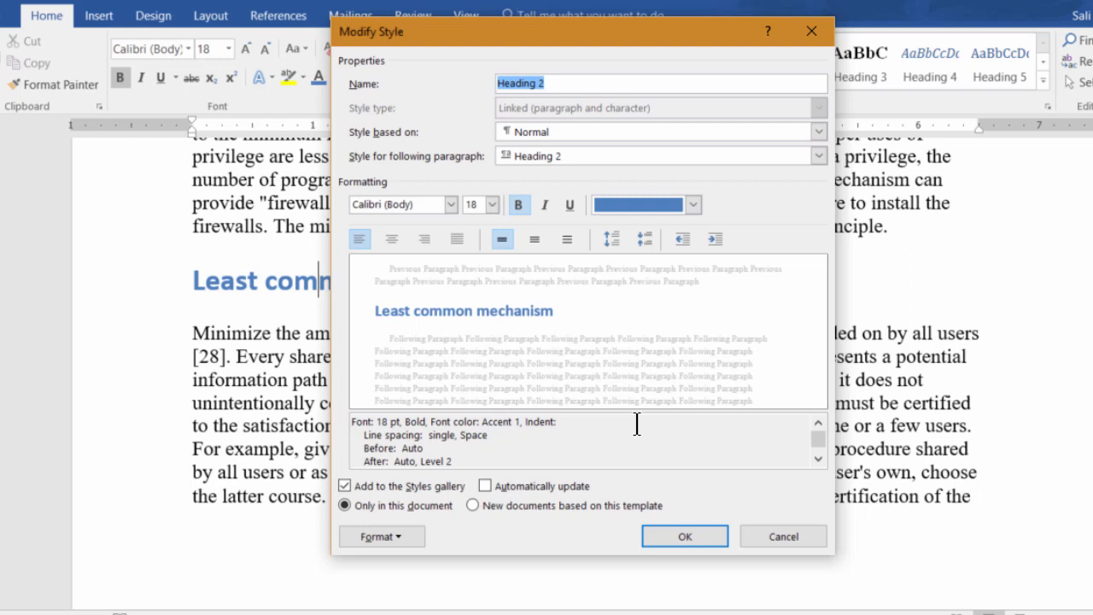
mouse_move(454, 263)
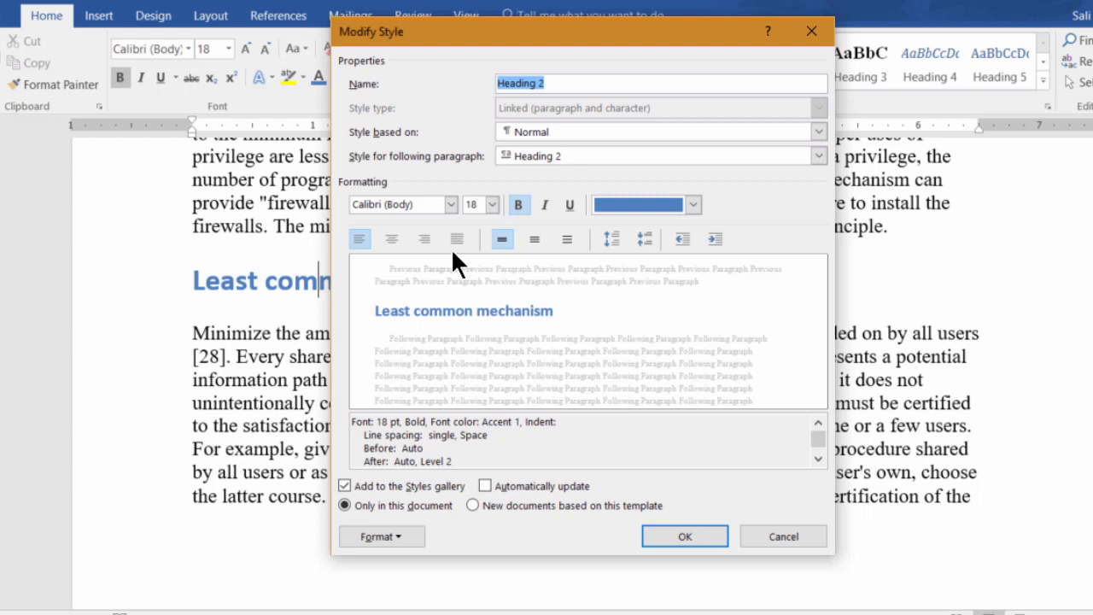
mouse_move(470, 270)
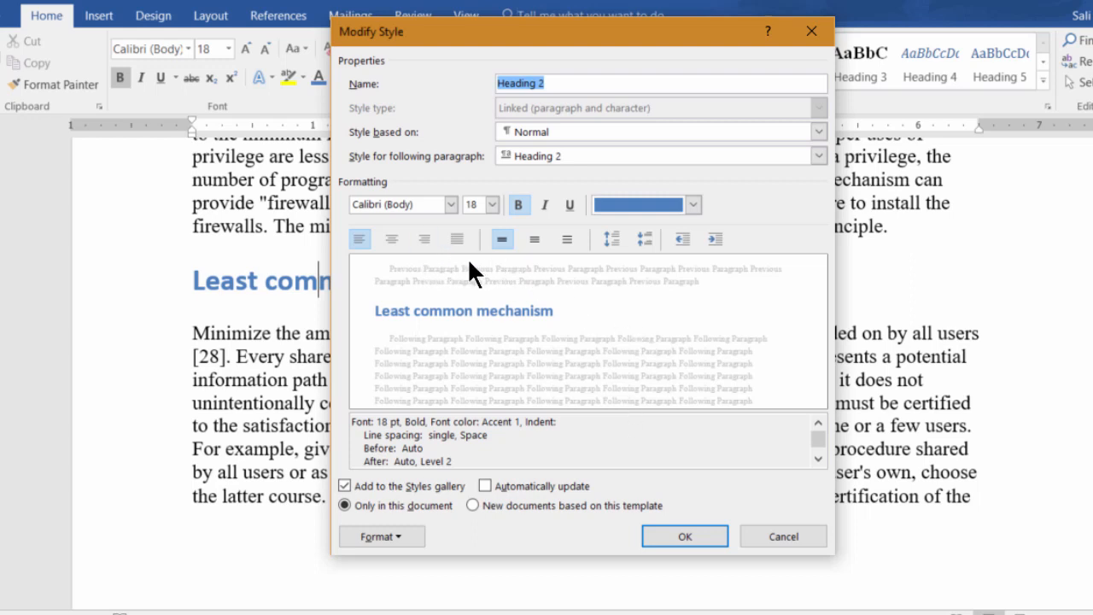
mouse_move(550, 215)
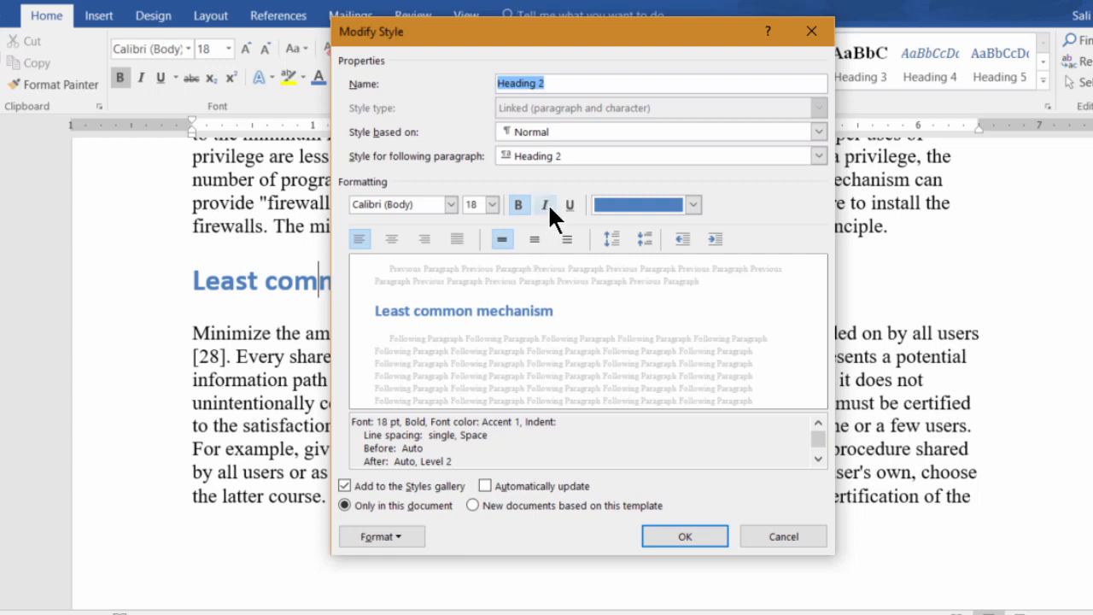
Step: Modify Heading 2 to be underlined and automatically updating, then confirm
left_click(569, 205)
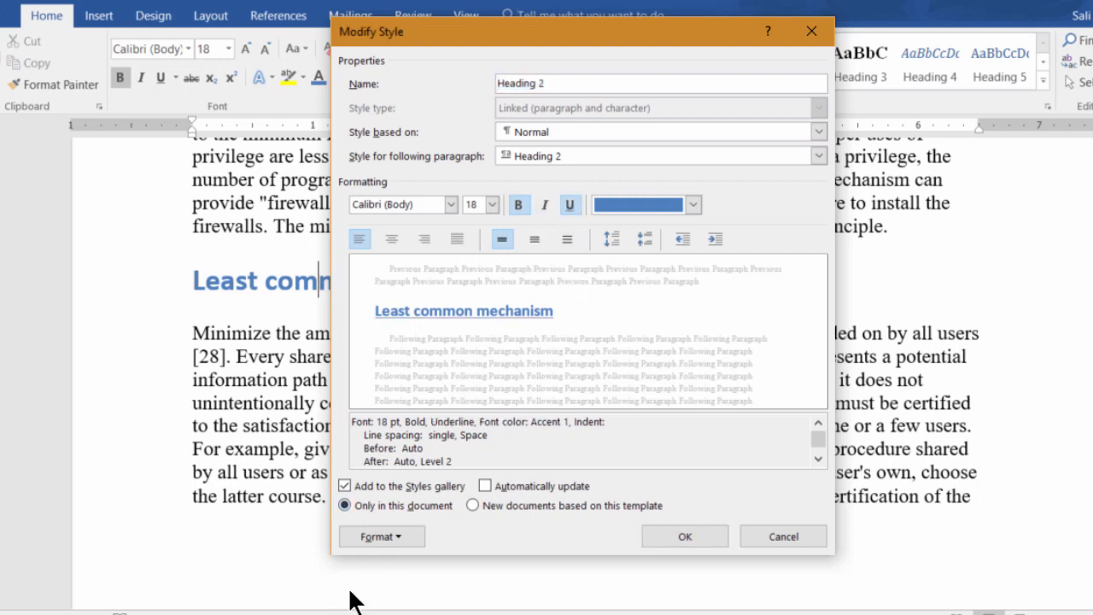
left_click(381, 537)
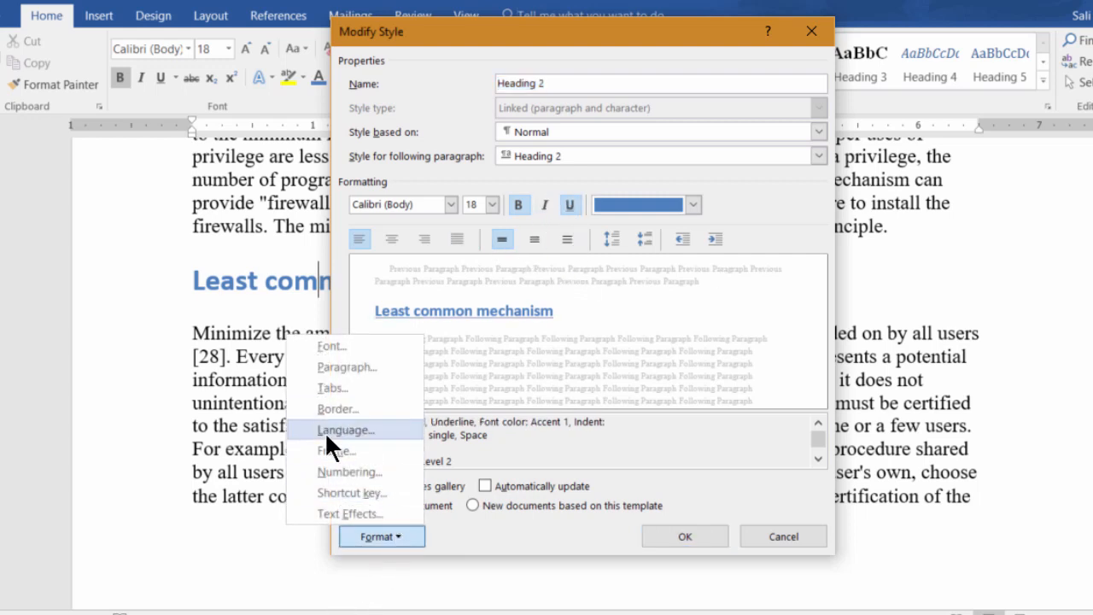
mouse_move(379, 512)
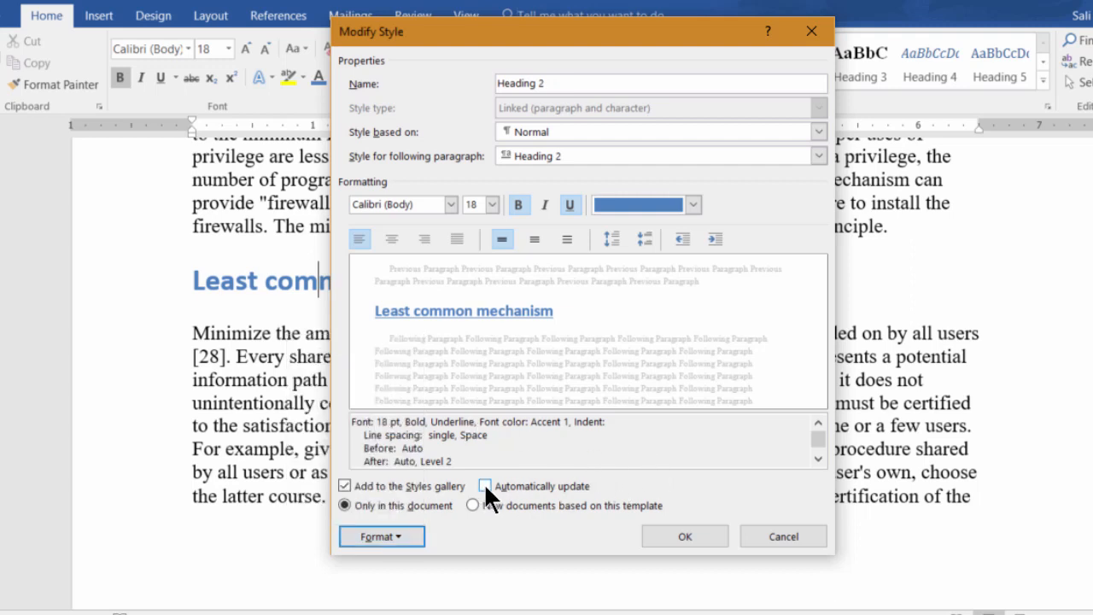
left_click(485, 485)
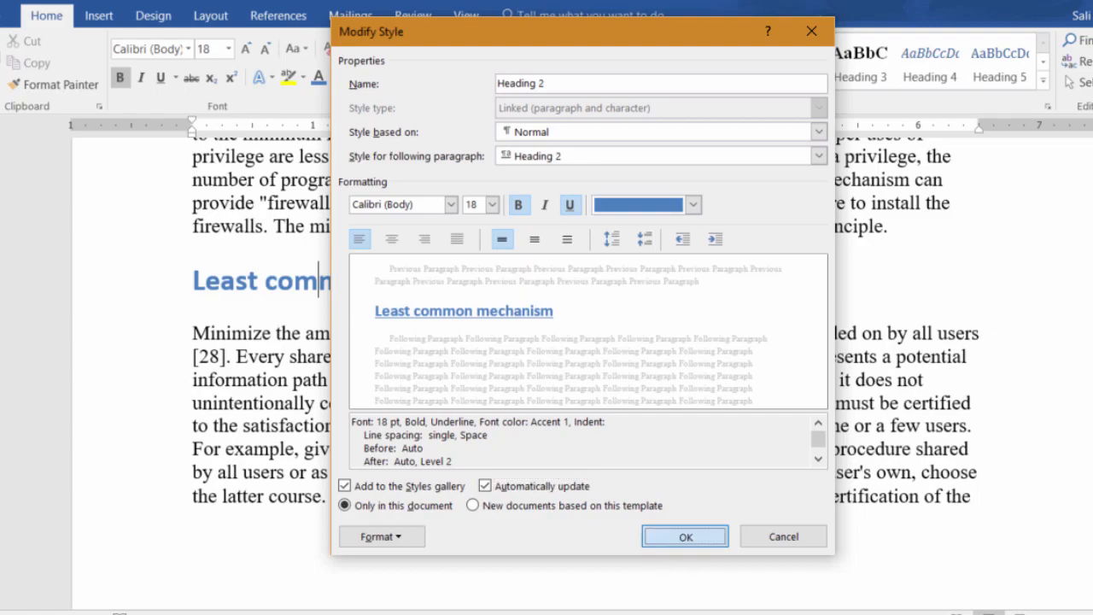
left_click(683, 536)
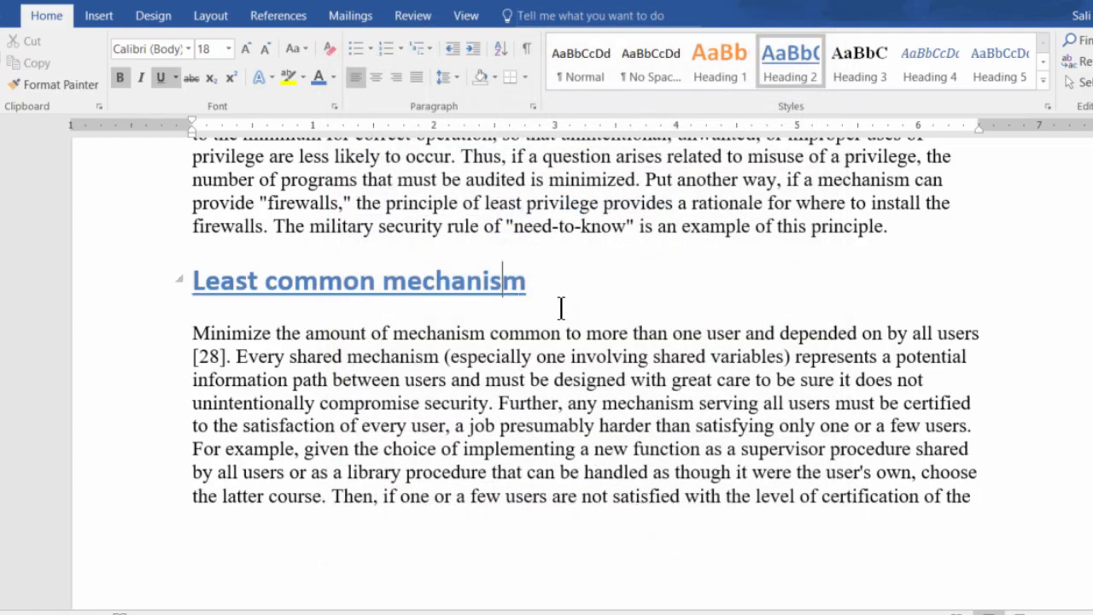
Step: Scroll down to check headings like Least common mechanism now show underlined
scroll("down", 3)
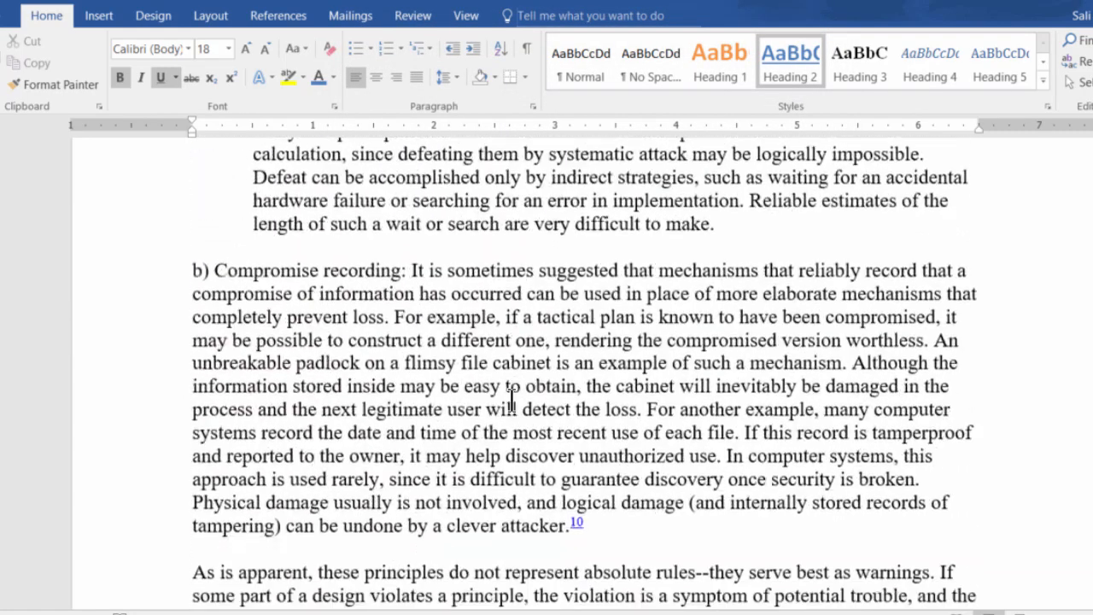
scroll("down", 3)
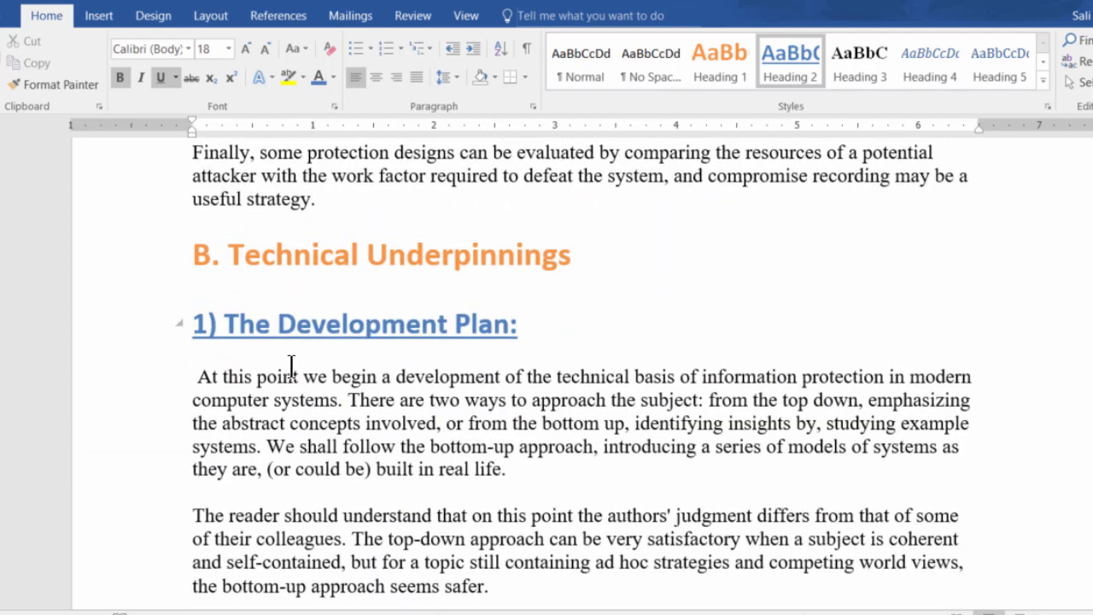
mouse_move(283, 333)
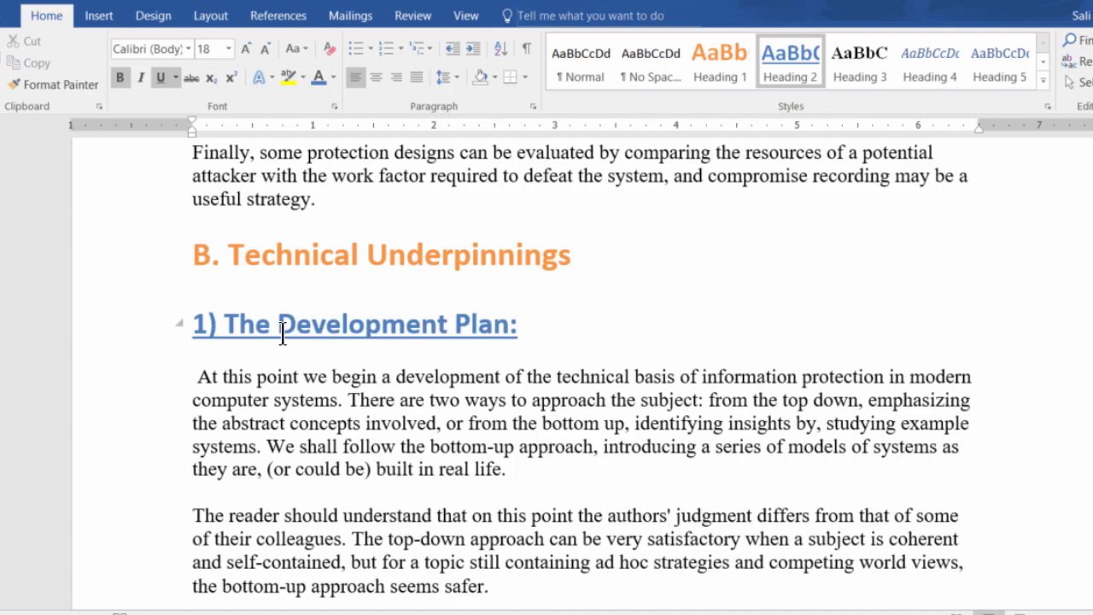
scroll("down", 3)
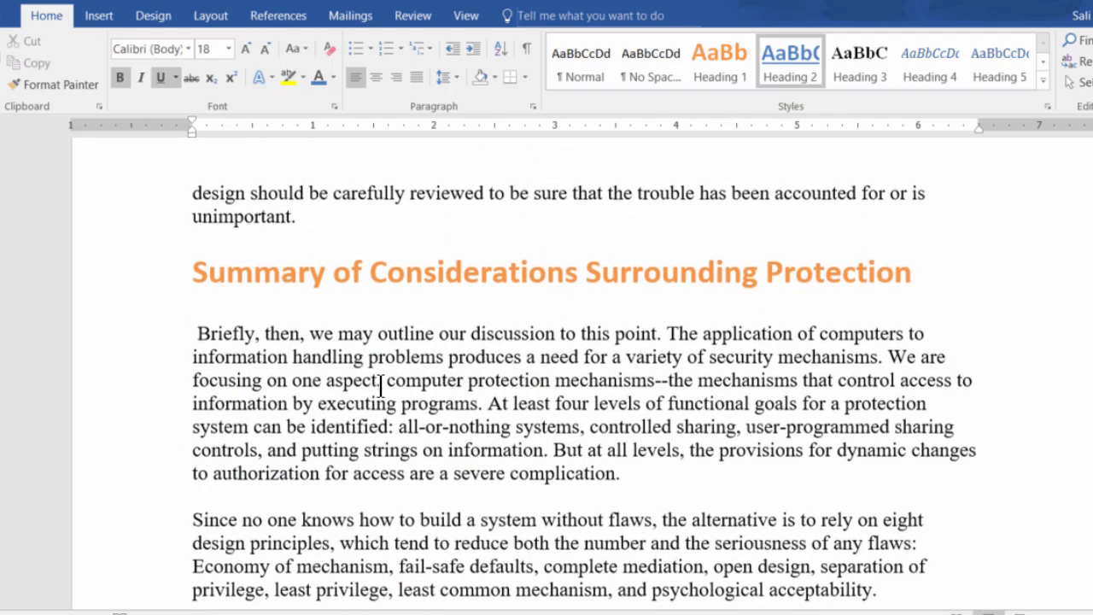
scroll("down", 3)
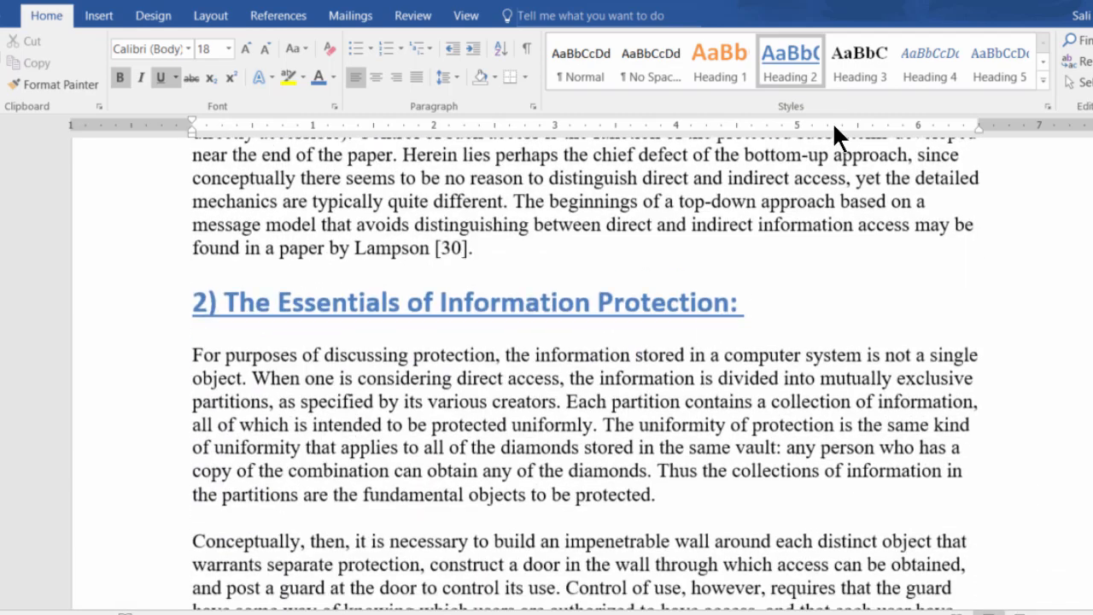
Step: Apply Heading 4 to the "Unprotected systems" subheading
scroll("down", 3)
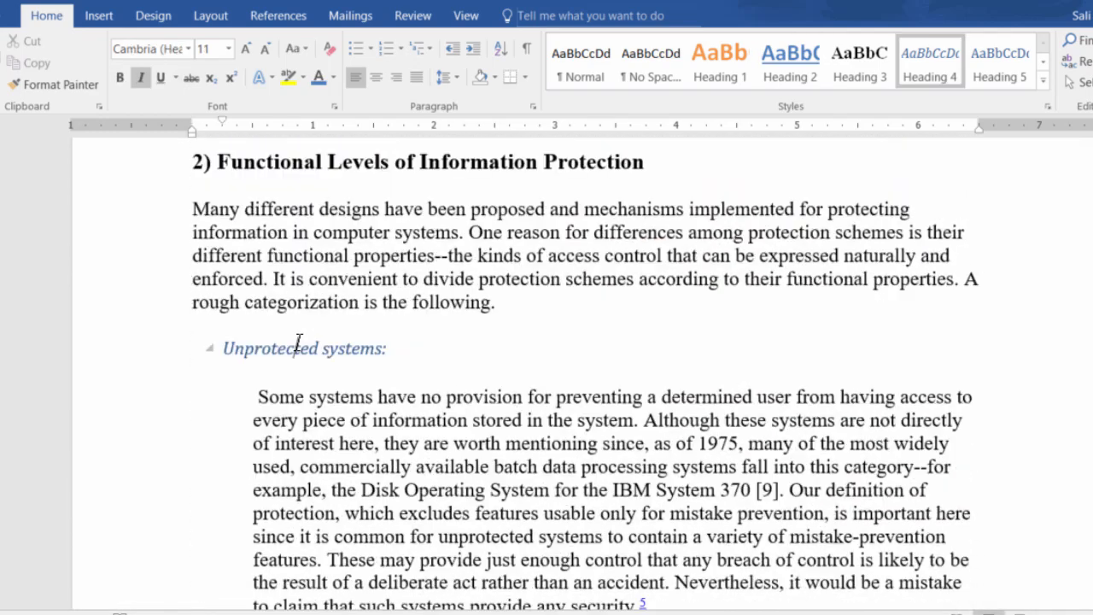
mouse_move(386, 444)
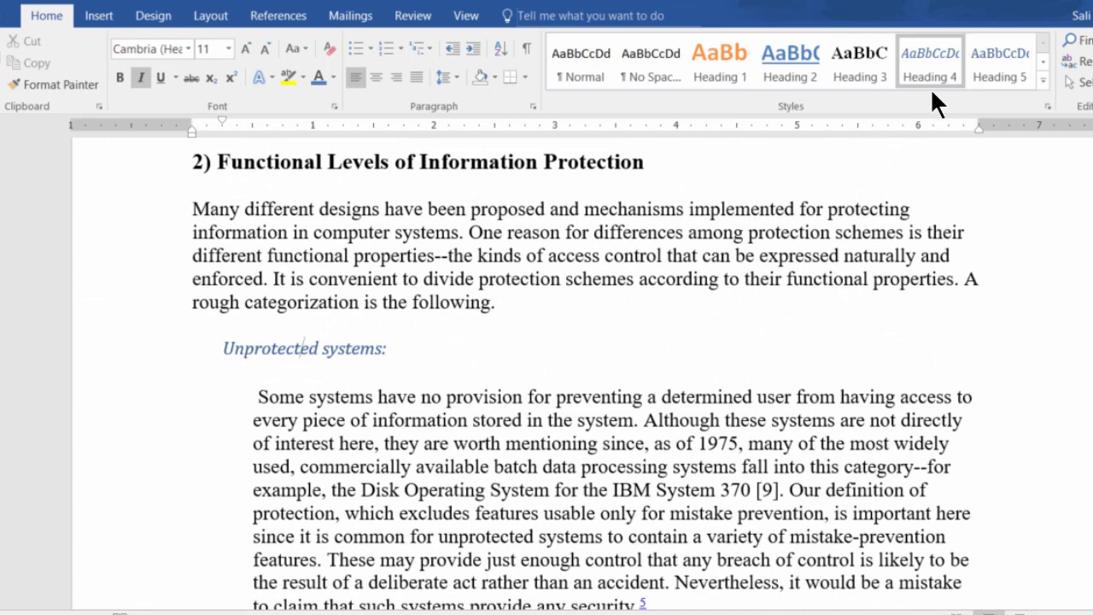
left_click(859, 60)
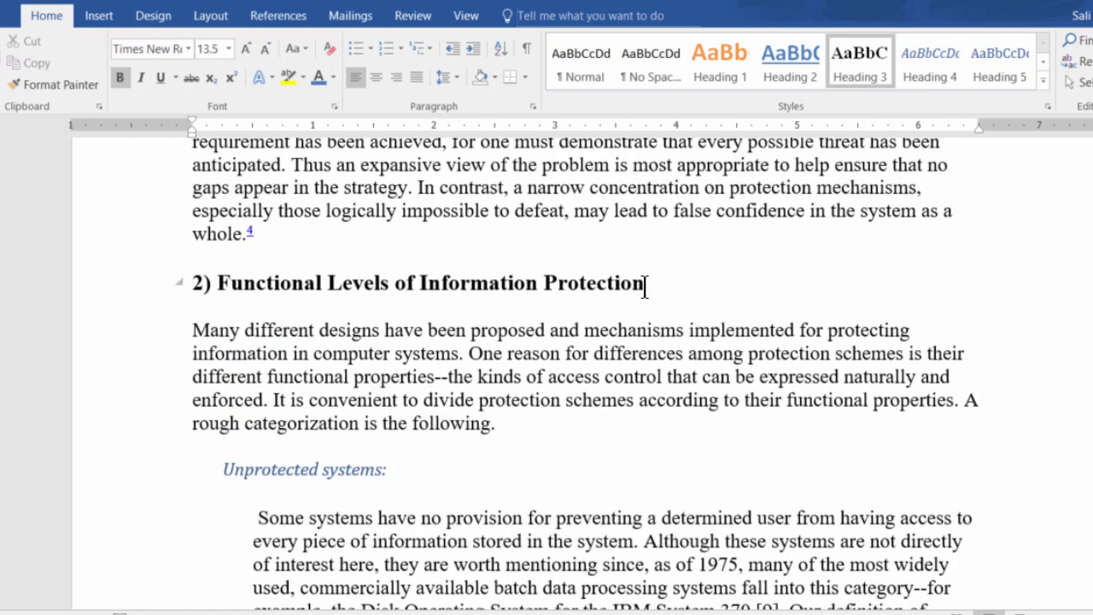
Step: Set the "Functional Levels of Information Protection" heading in Arial and update Heading 3 to match
triple_click(419, 284)
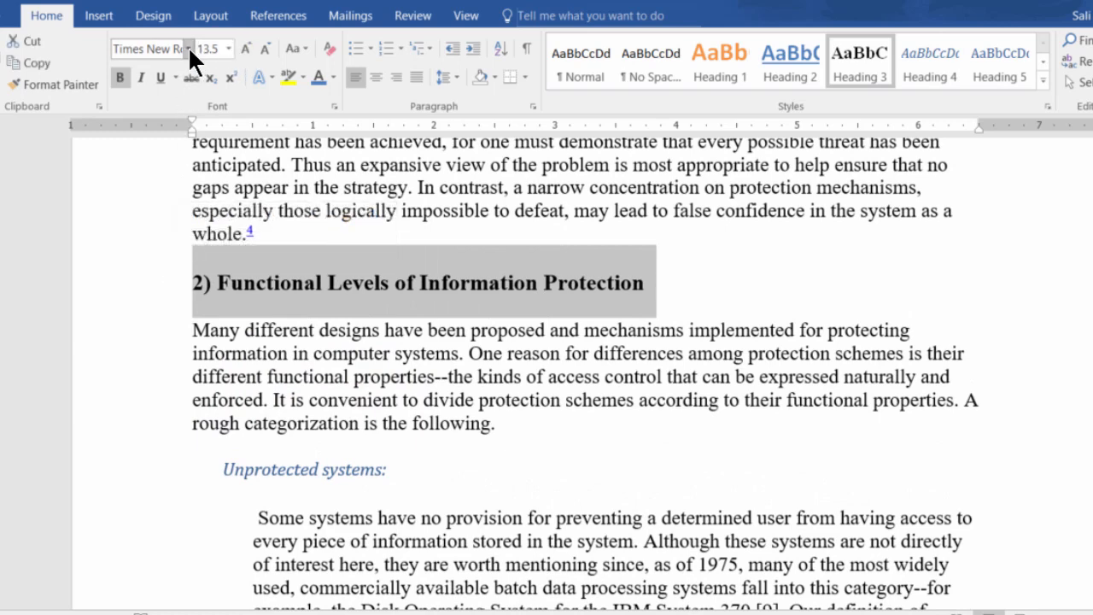
left_click(191, 47)
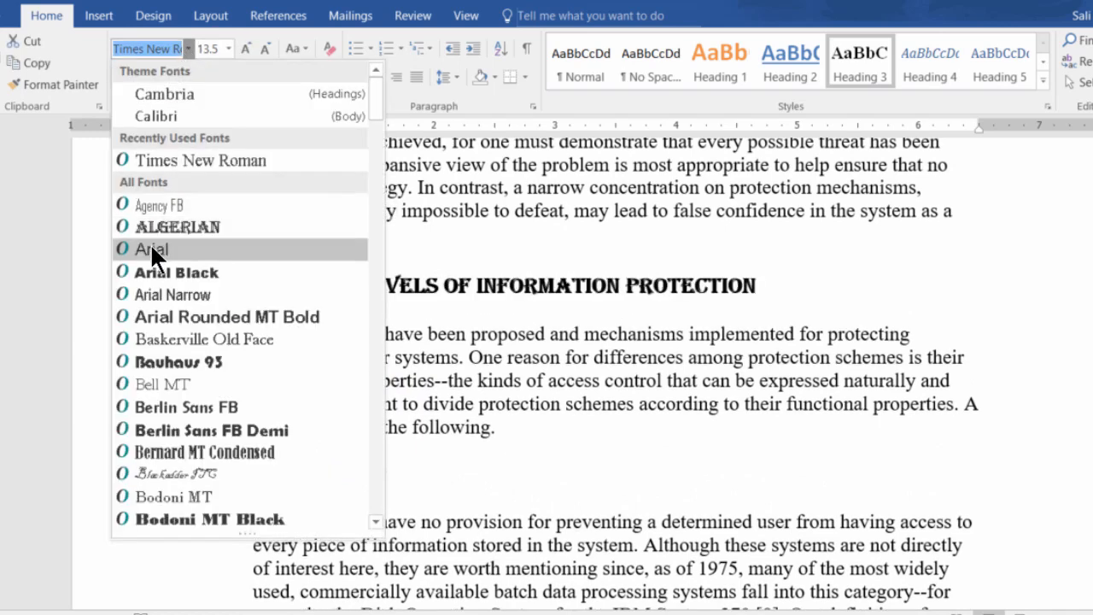
left_click(156, 249)
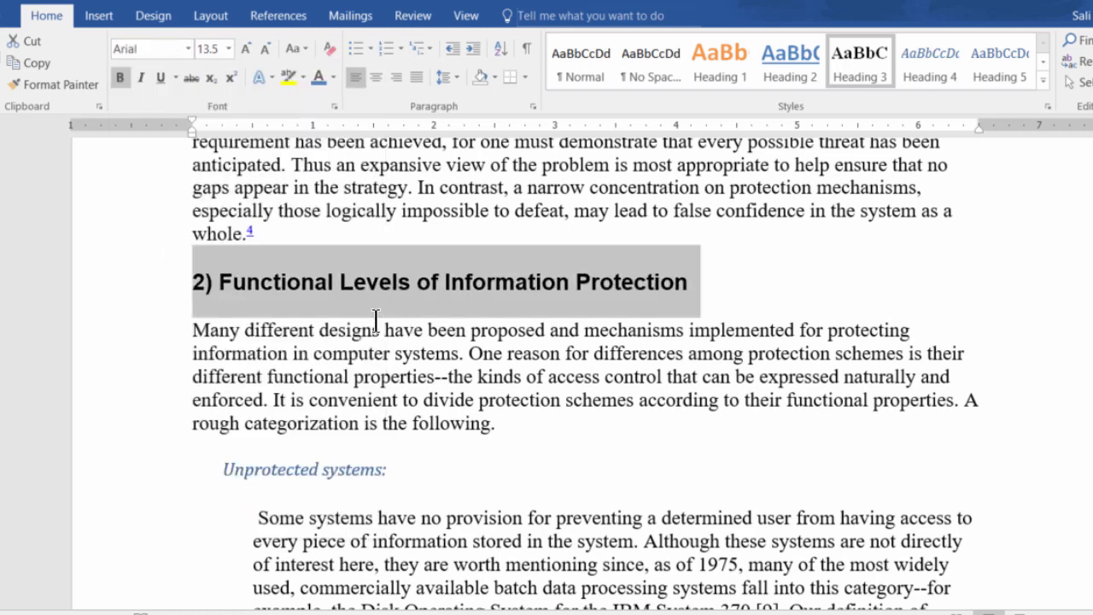
right_click(859, 59)
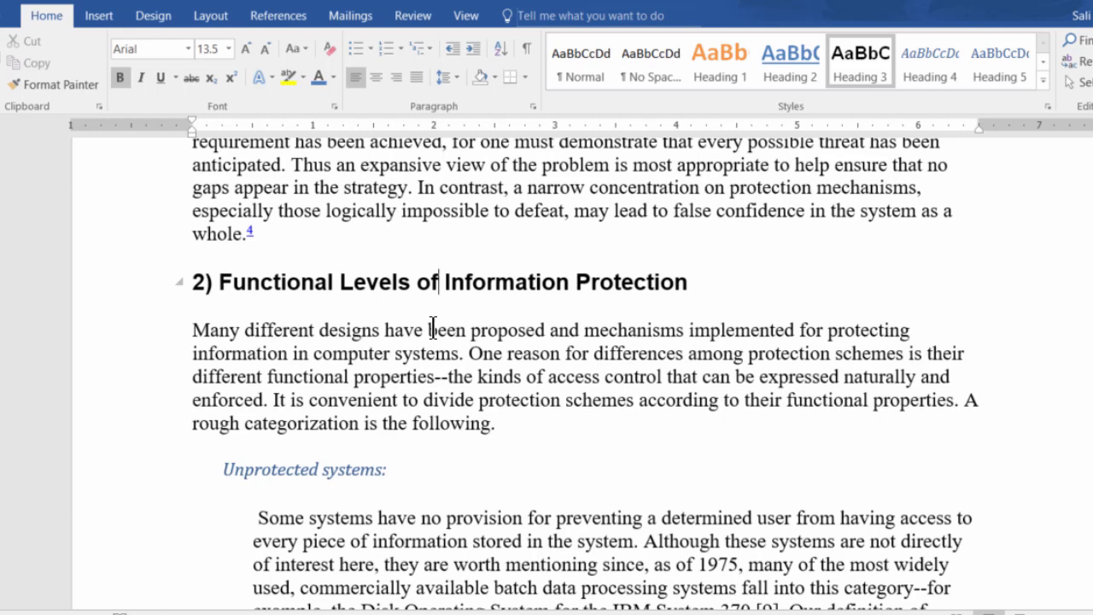
scroll("down", 3)
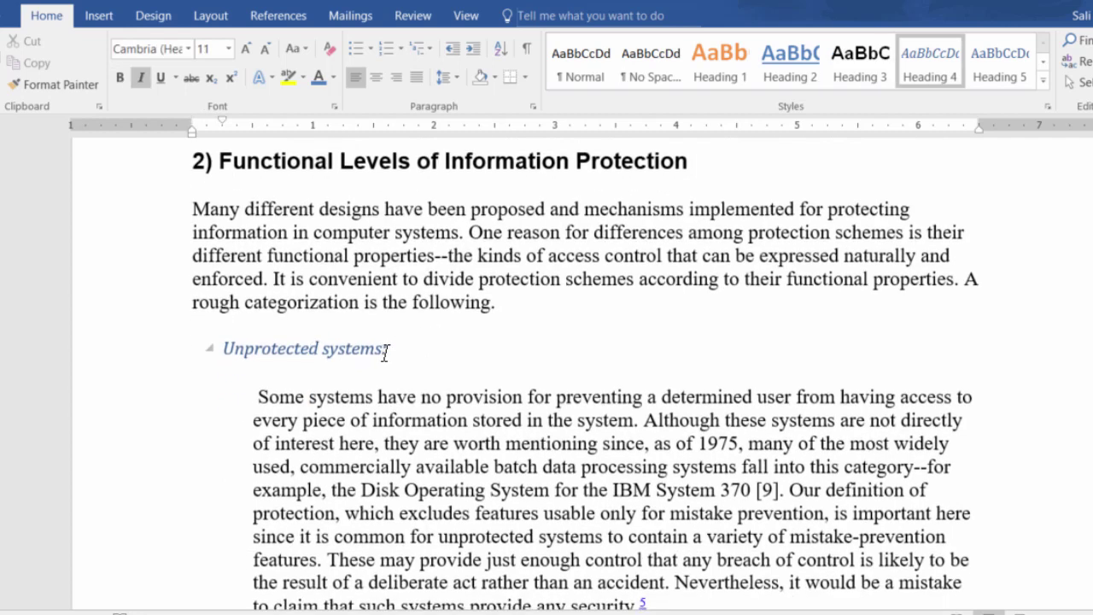
Step: Make "Unprotected systems:" bold Calibri and update Heading 4 so all such subheadings match
double_click(304, 349)
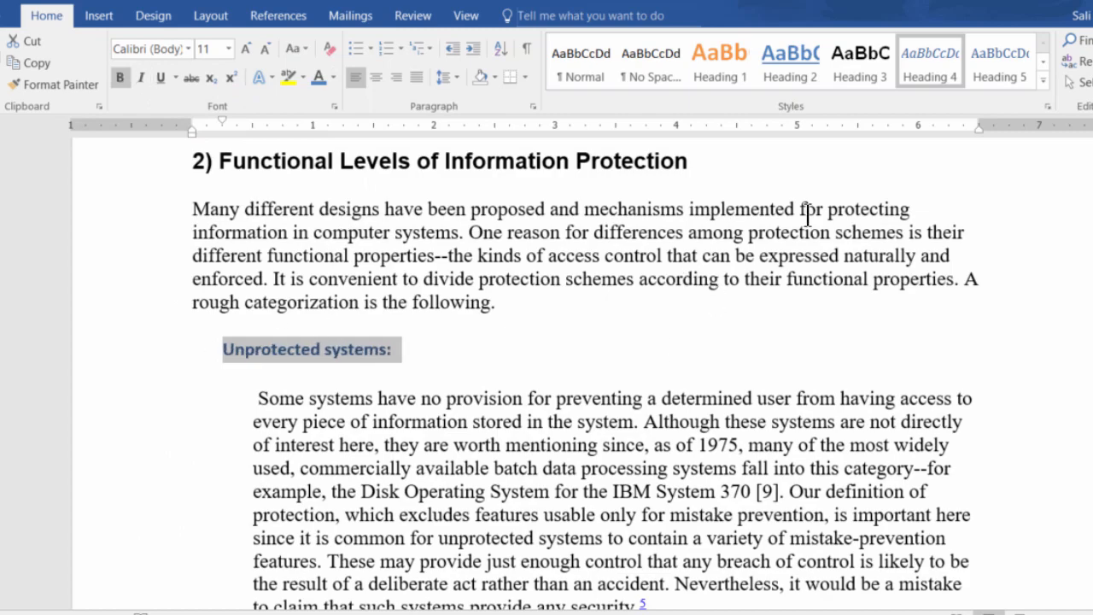
mouse_move(658, 384)
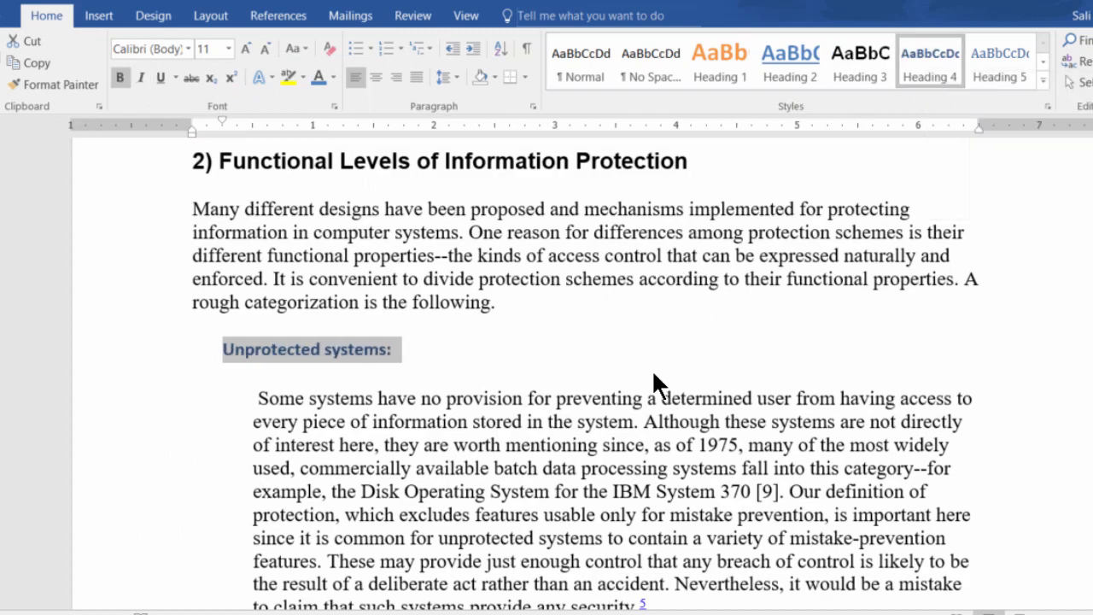
scroll("down", 3)
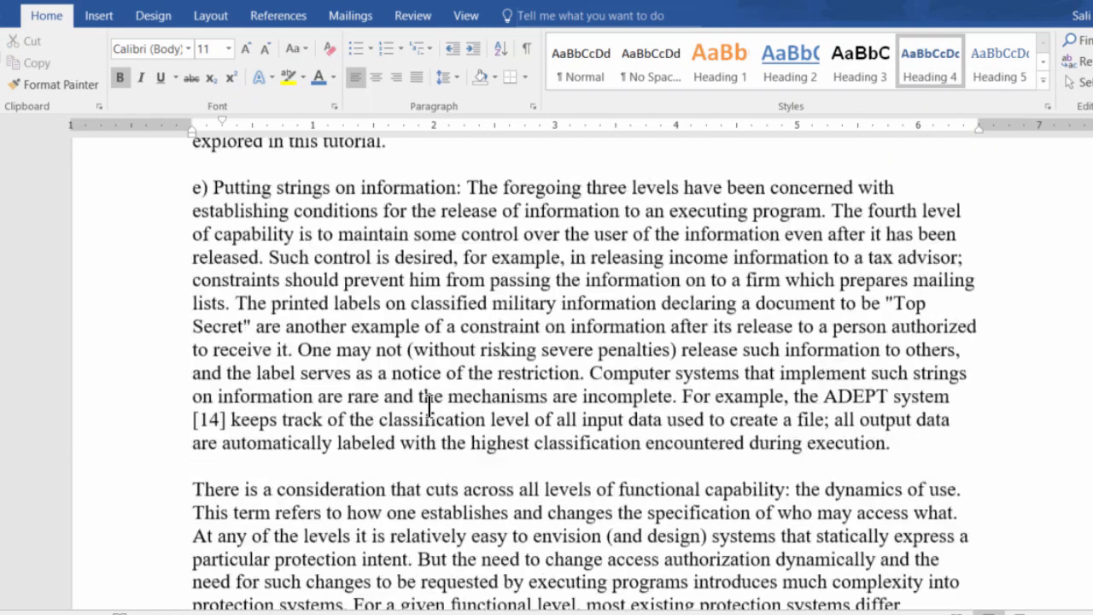
scroll("down", 3)
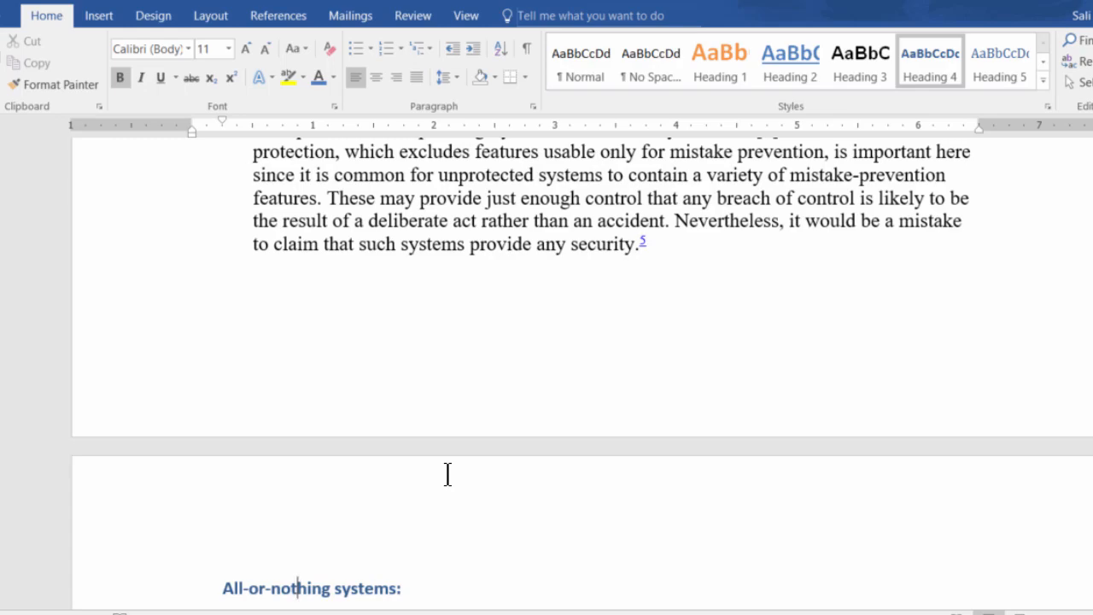
scroll("up", 3)
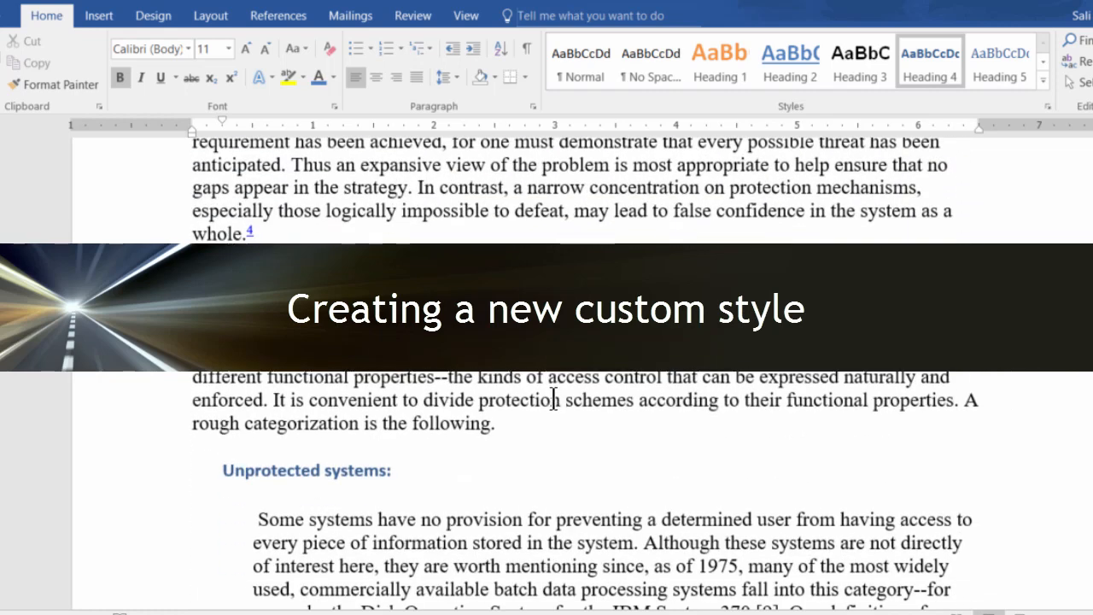
Step: Add the line "A new type of style for formatting text." and set it in Algerian
scroll("up", 3)
type("A new ty")
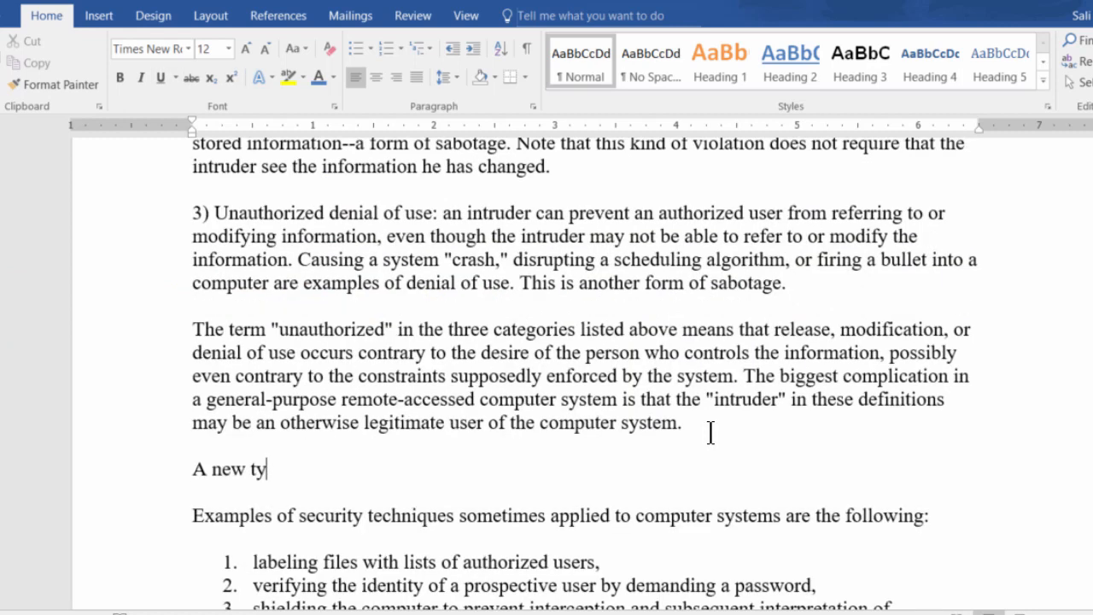
type("pe of style for formatting text.")
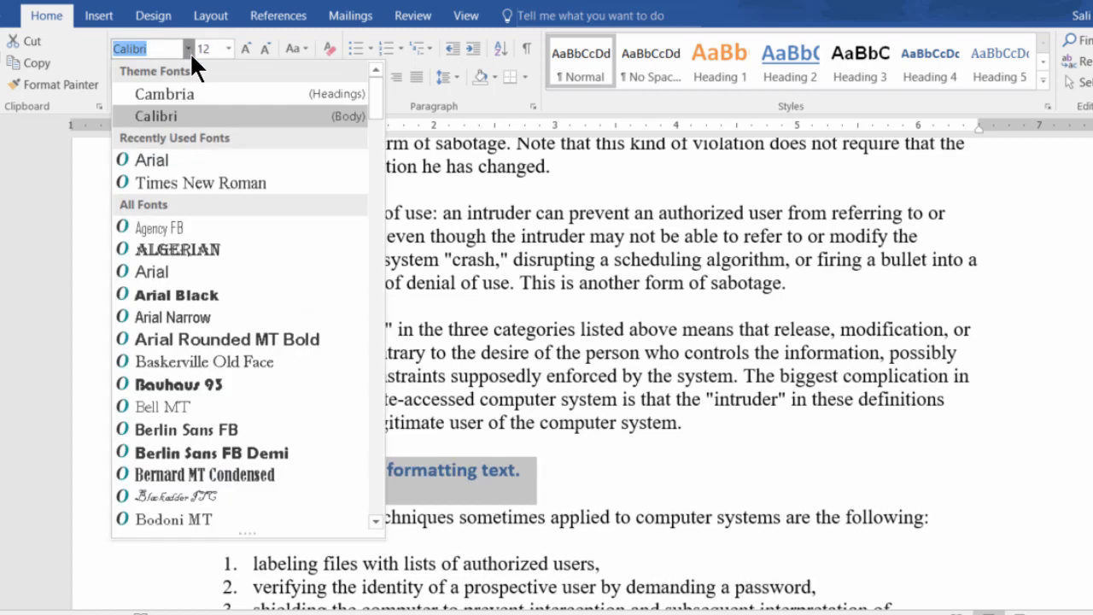
left_click(177, 249)
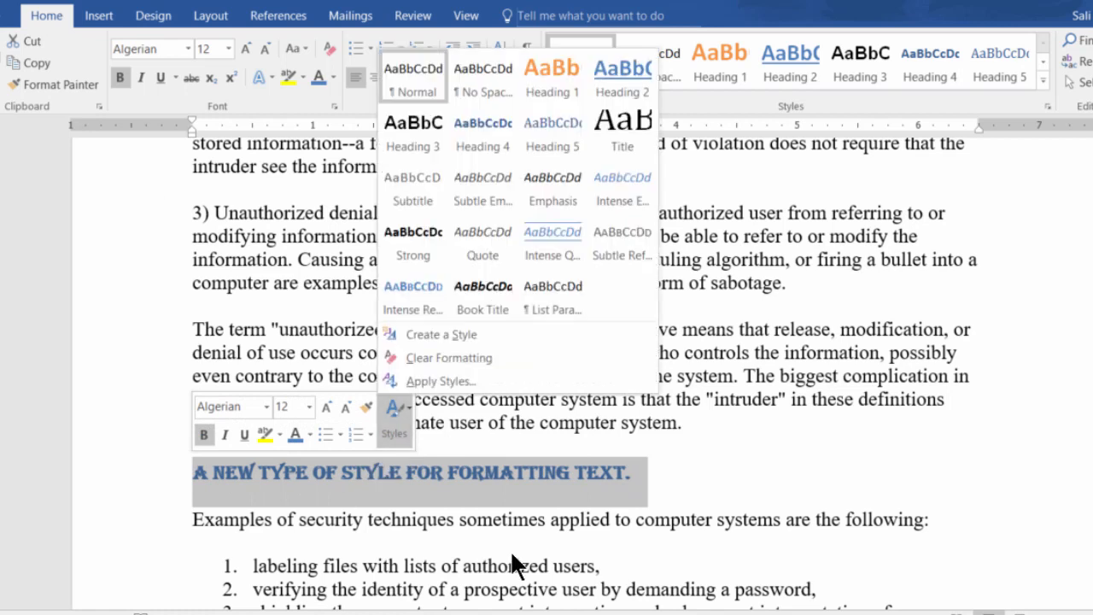
mouse_move(407, 447)
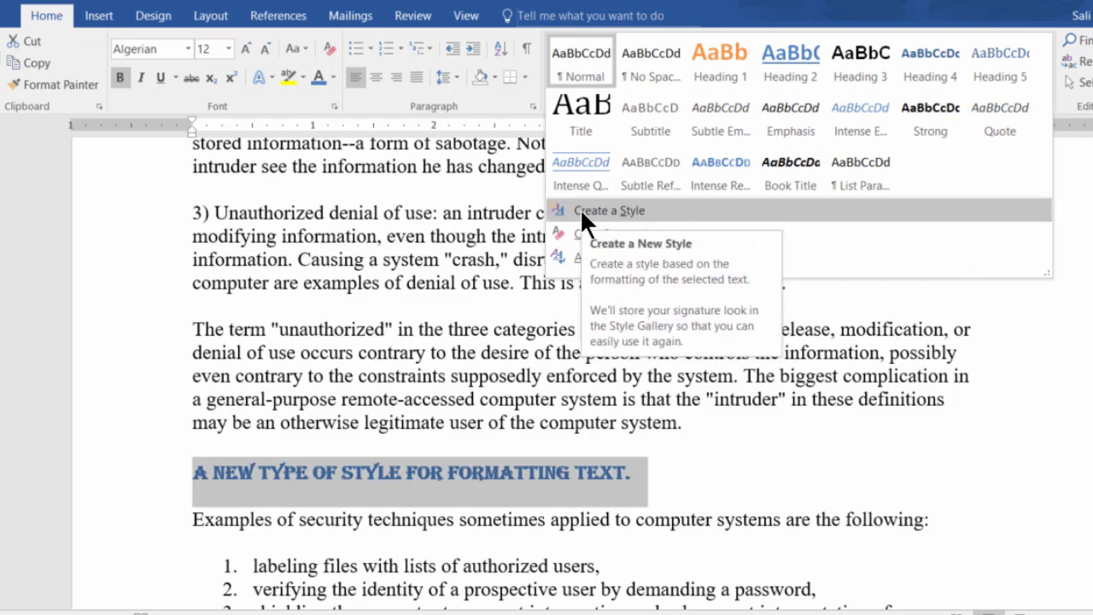
Step: Create a new style named Sali from the Algerian-formatted line
left_click(608, 210)
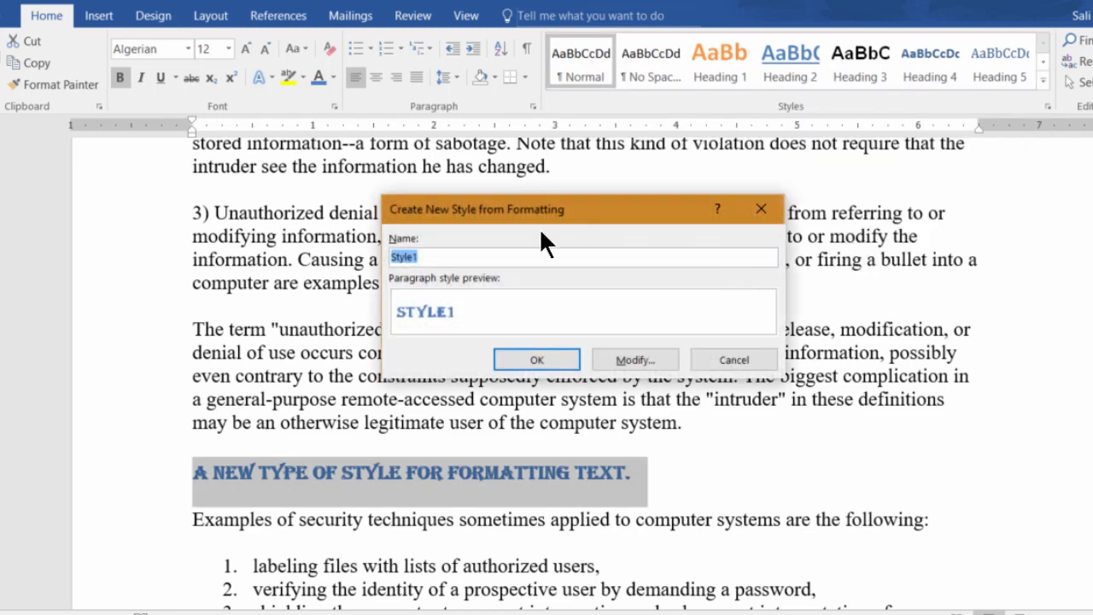
mouse_move(413, 294)
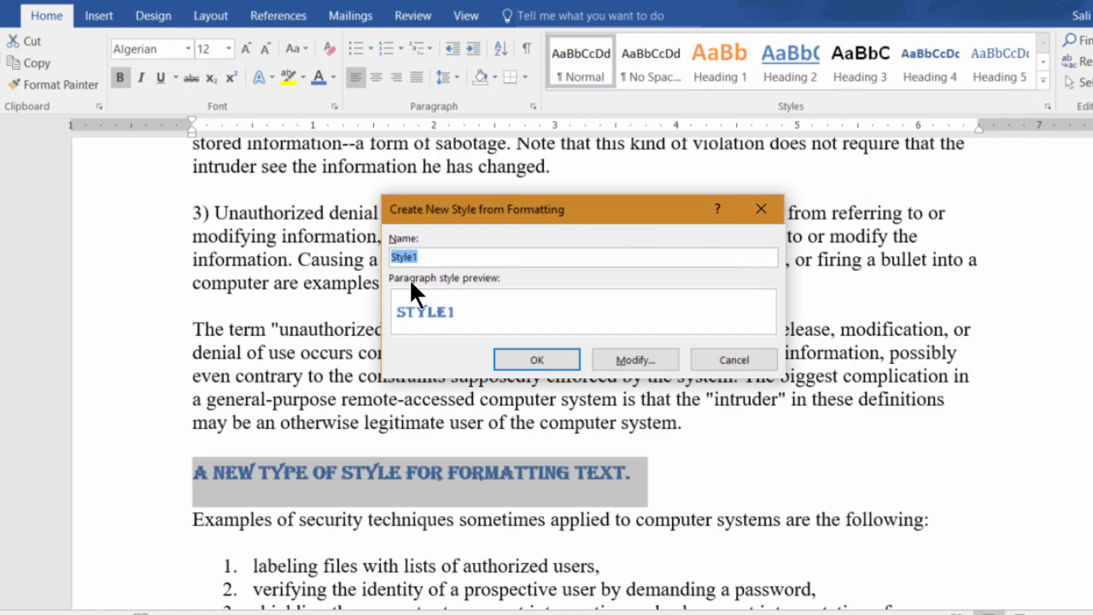
type("Sa")
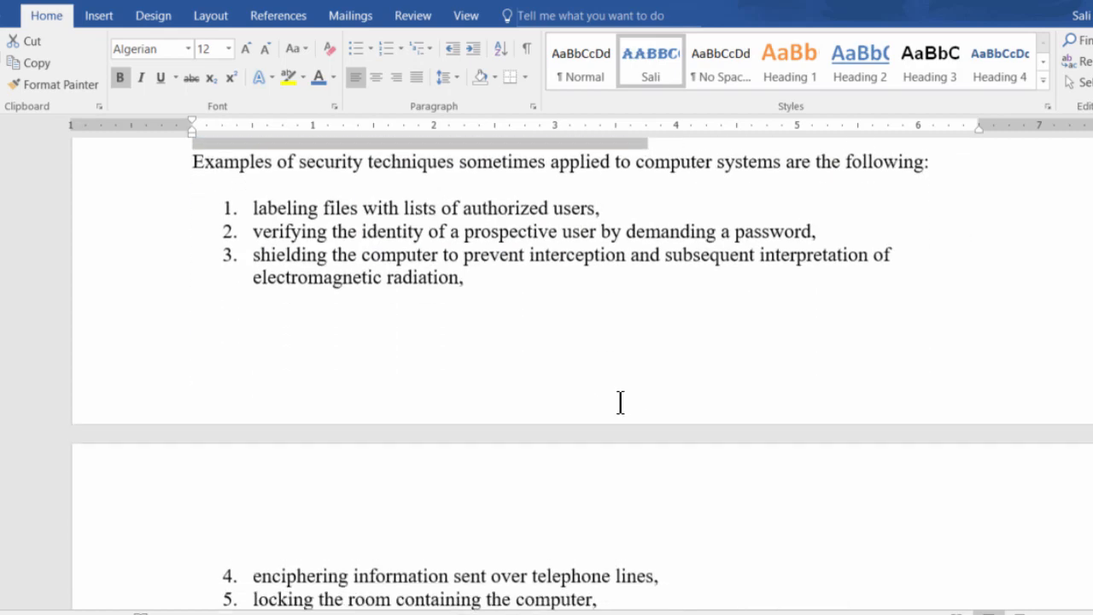
Step: Apply the Sali style to the "DESIGN PRINCIPLES:" heading further down
scroll("down", 3)
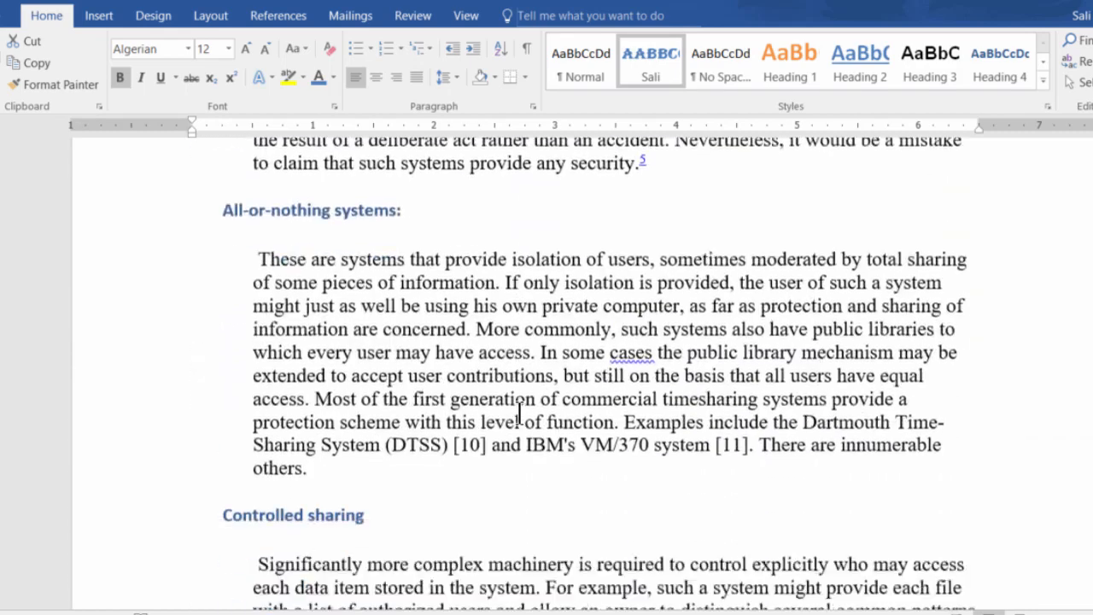
scroll("down", 3)
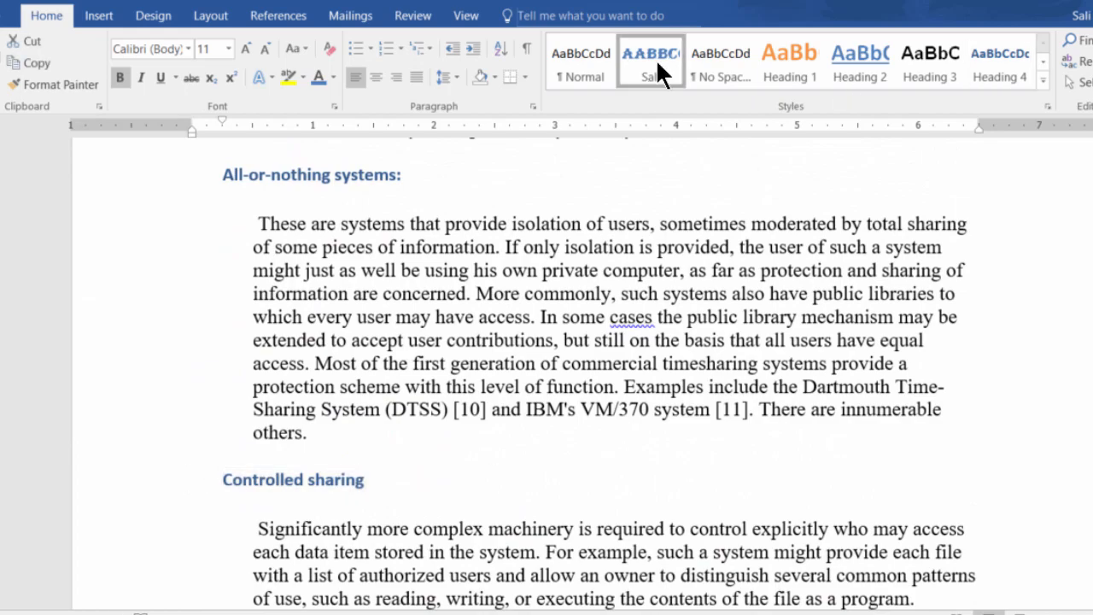
scroll("down", 3)
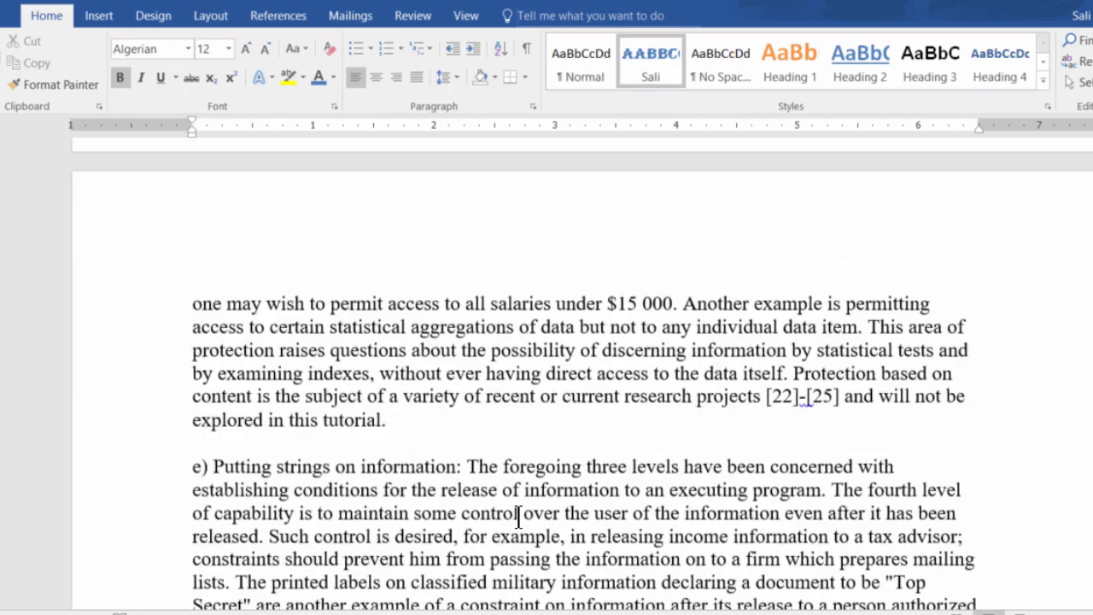
scroll("down", 3)
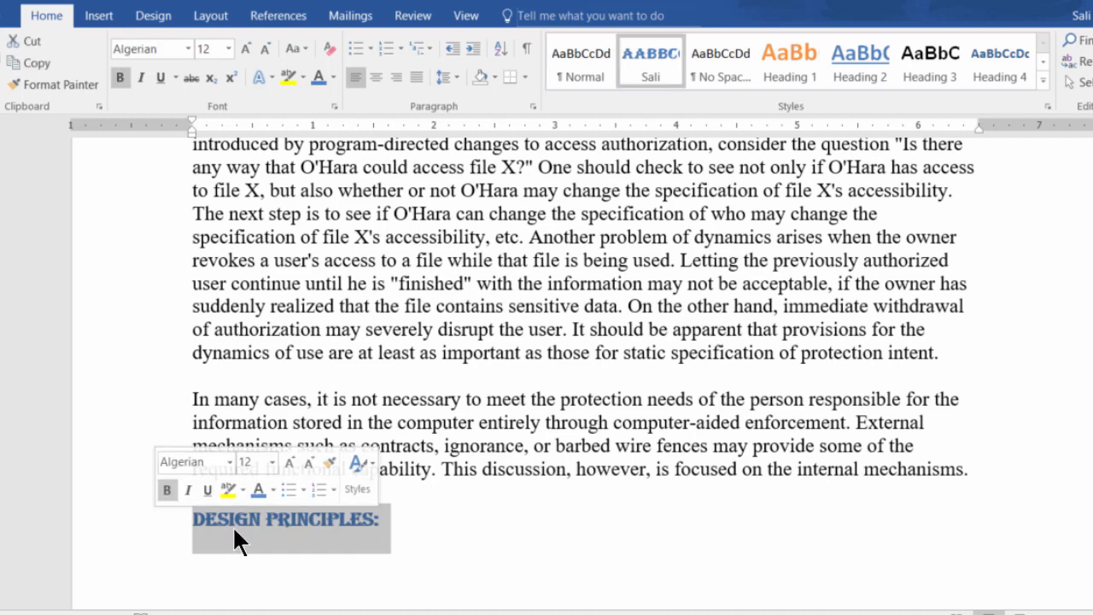
Step: Modify the Sali style to add italics, slanting the "DESIGN PRINCIPLES:" heading
right_click(650, 60)
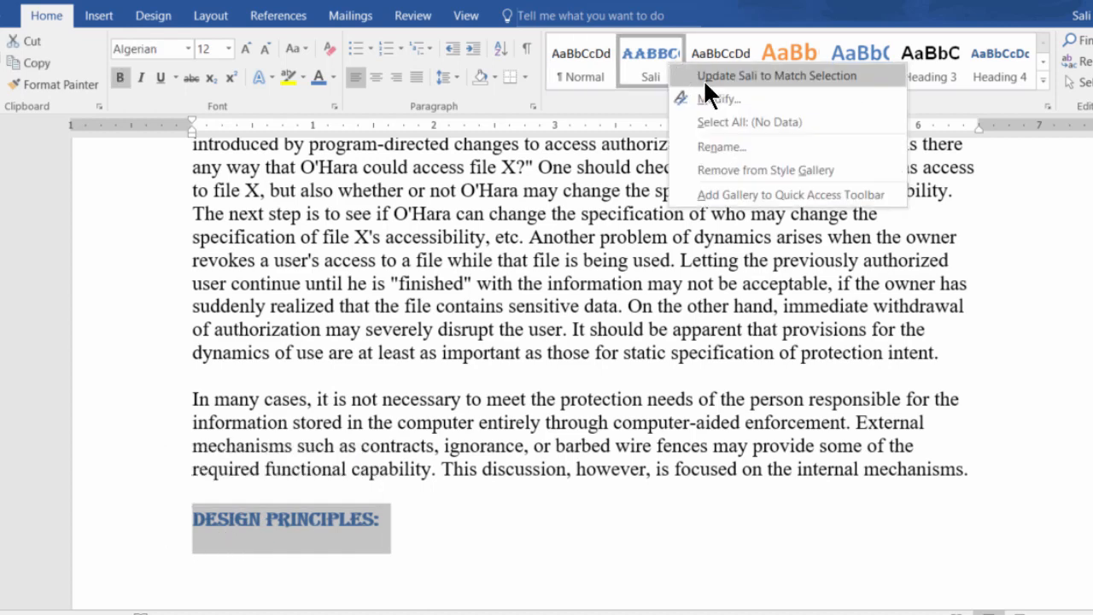
left_click(721, 99)
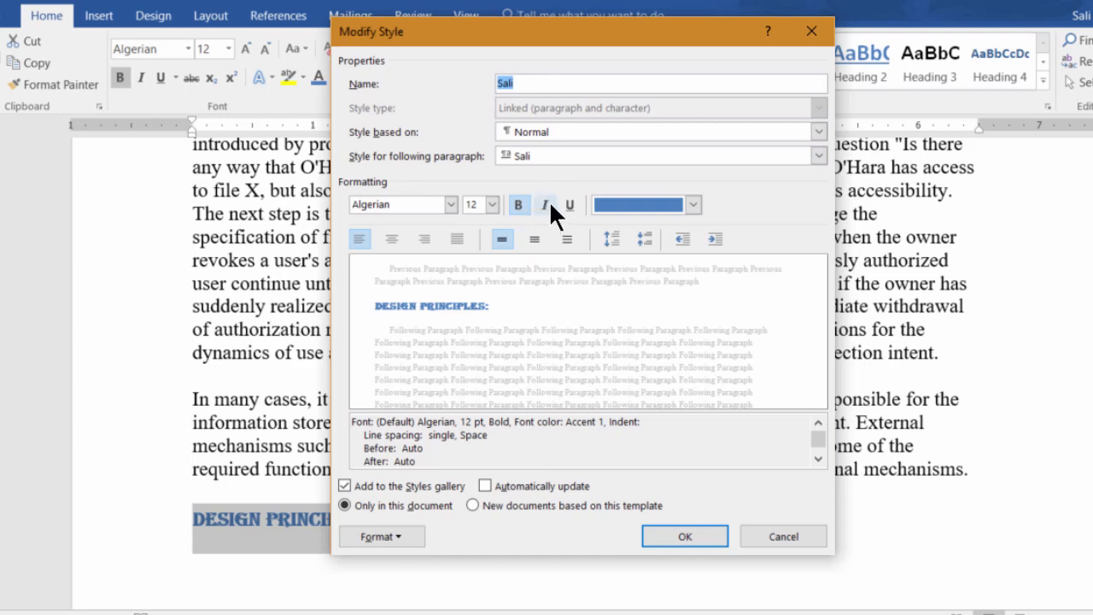
left_click(683, 537)
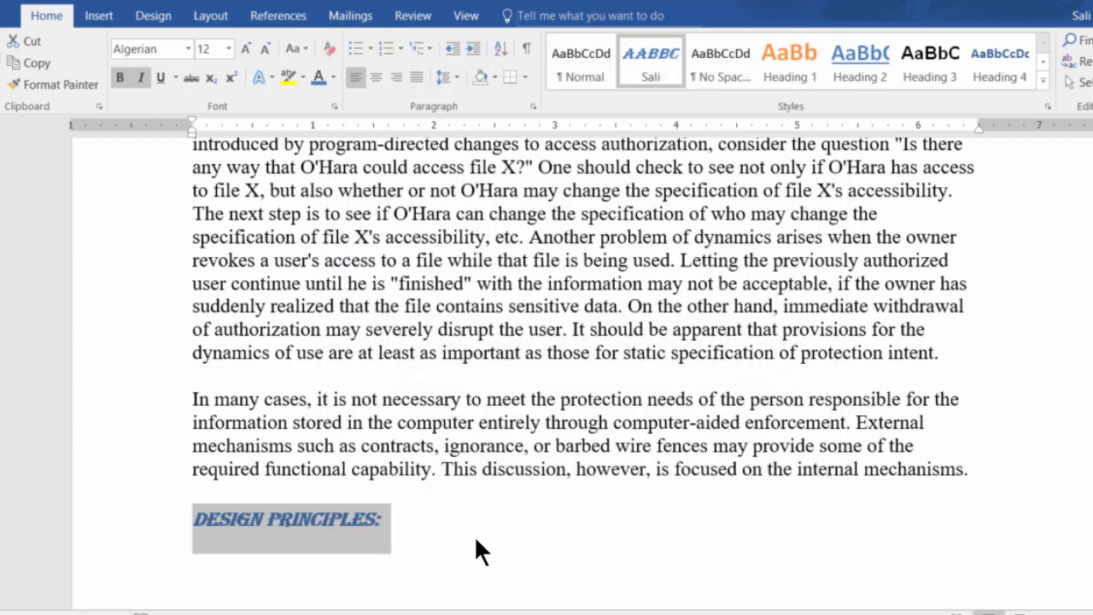
scroll("up", 3)
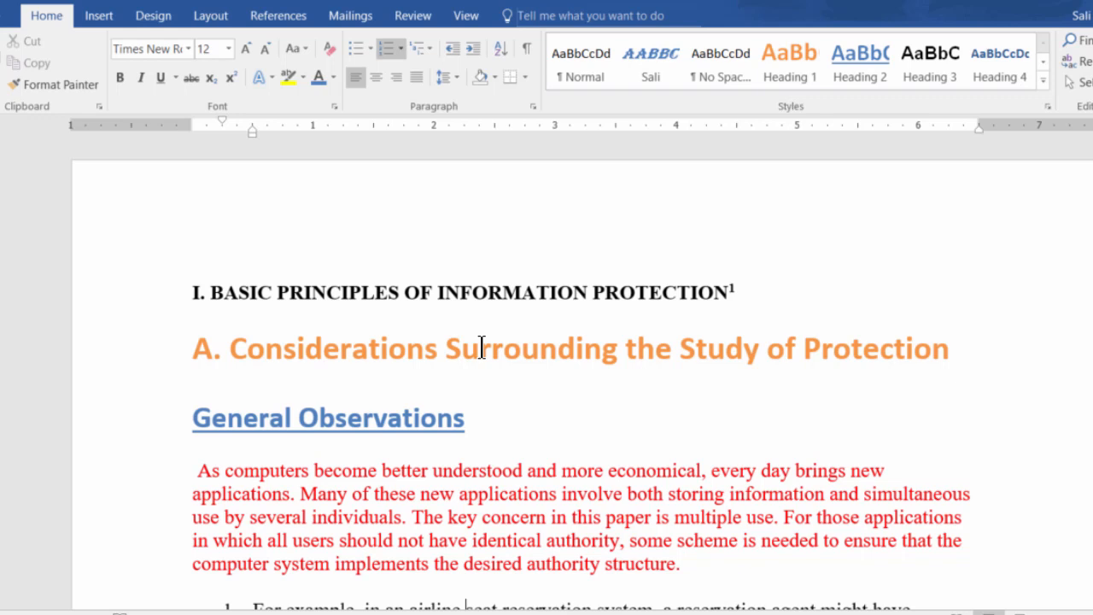